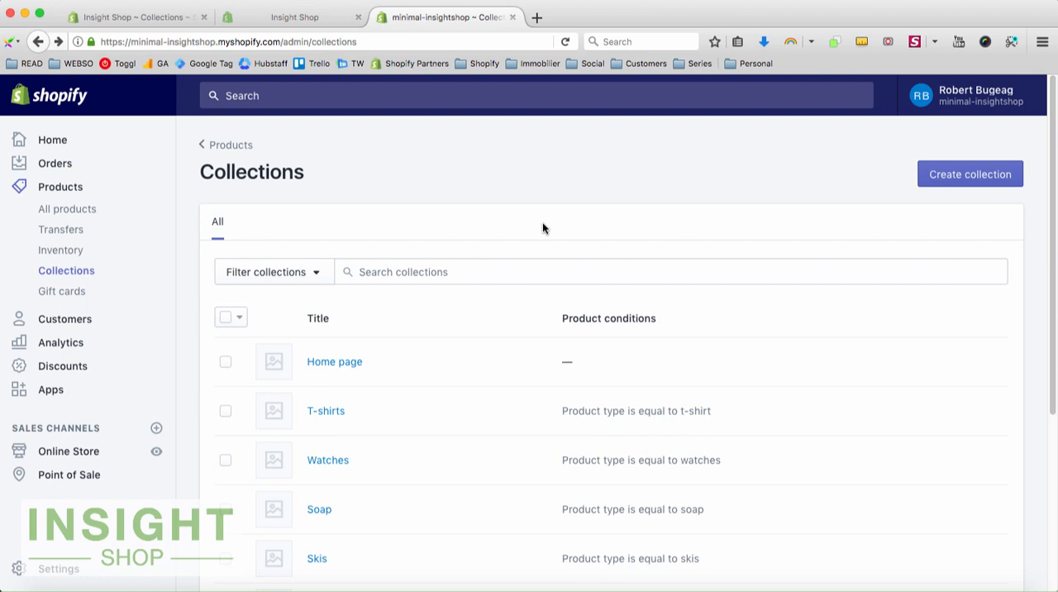
mouse_move(511, 311)
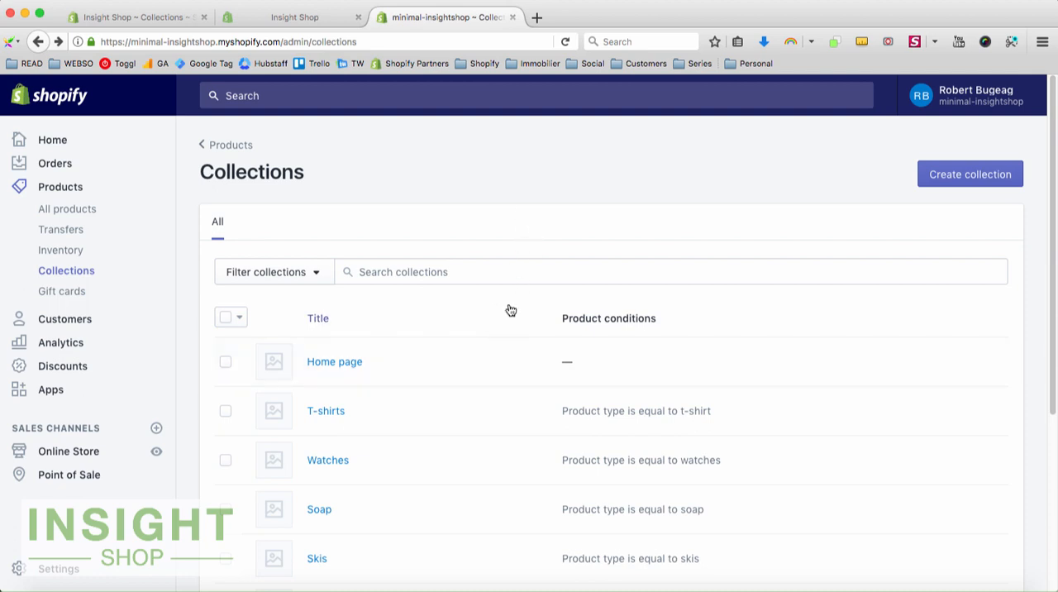
View the Home page collection and scroll through its manually added watches and T-shirts.
scroll(down, 3)
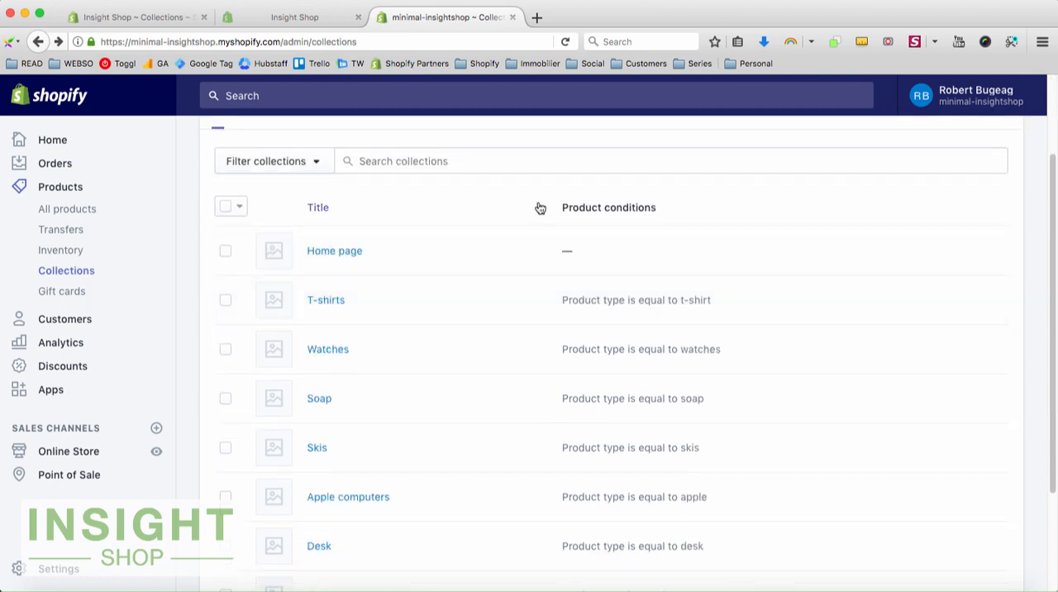
scroll(up, 3)
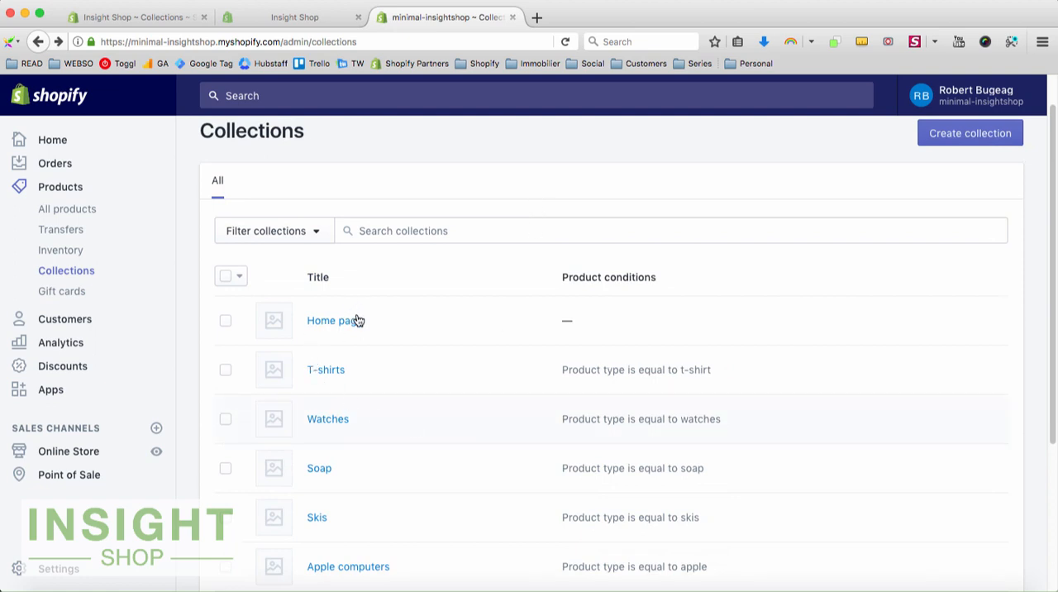
mouse_move(604, 284)
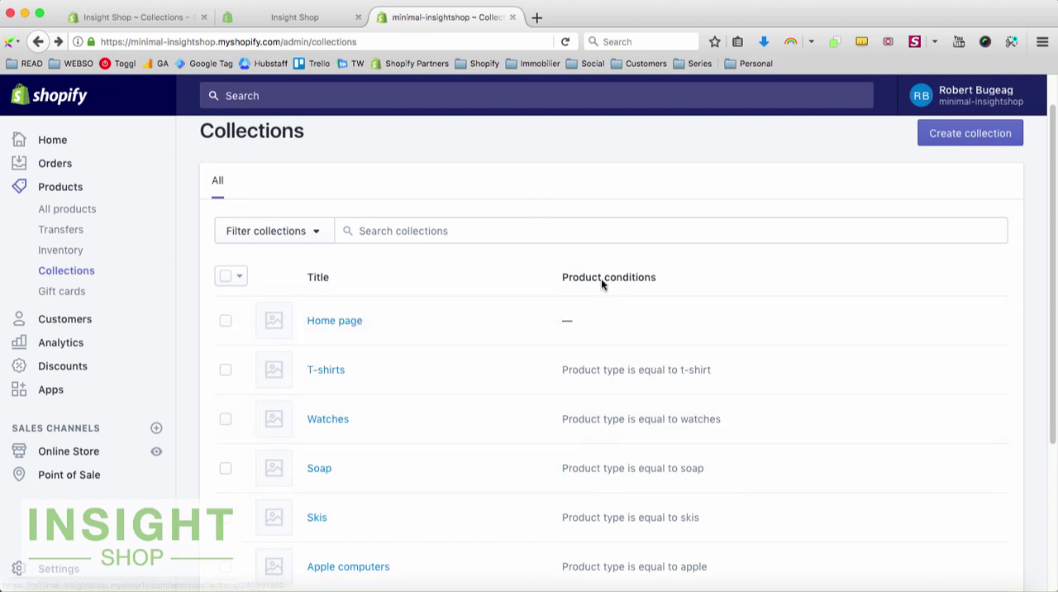
mouse_move(562, 334)
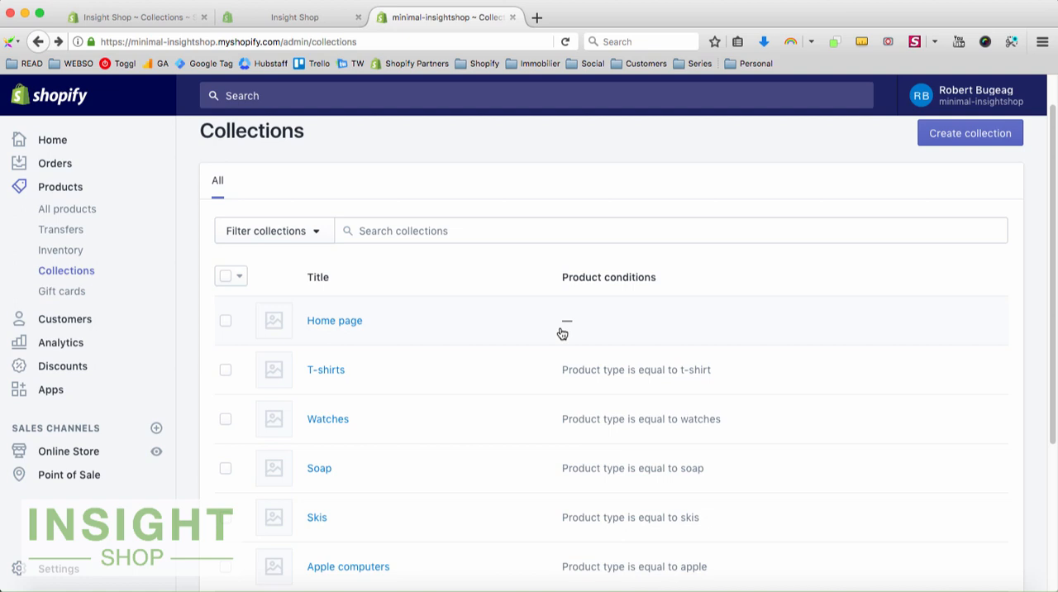
mouse_move(334, 321)
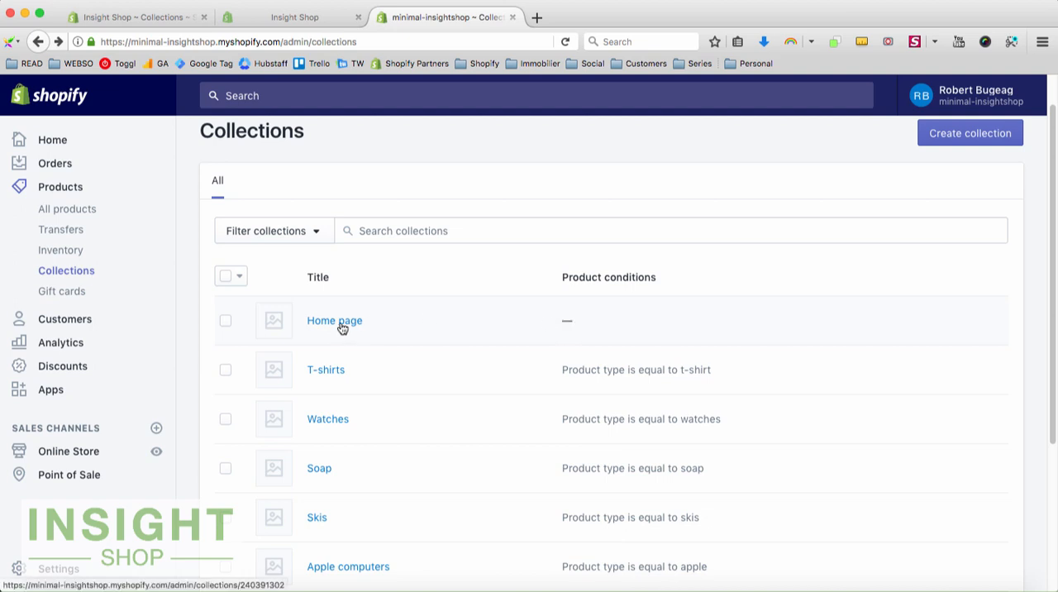
click(334, 320)
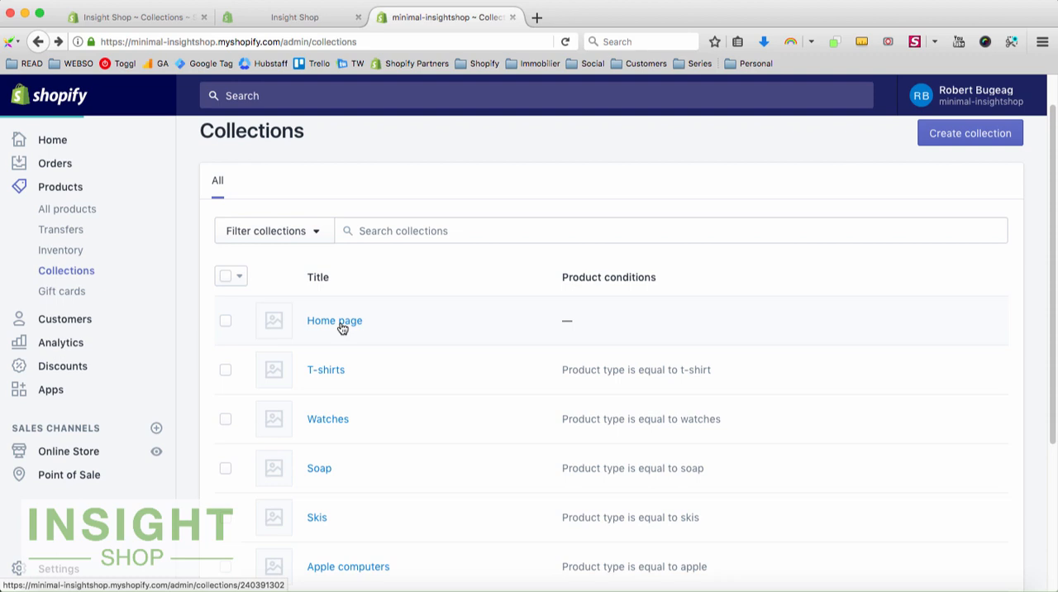
click(334, 320)
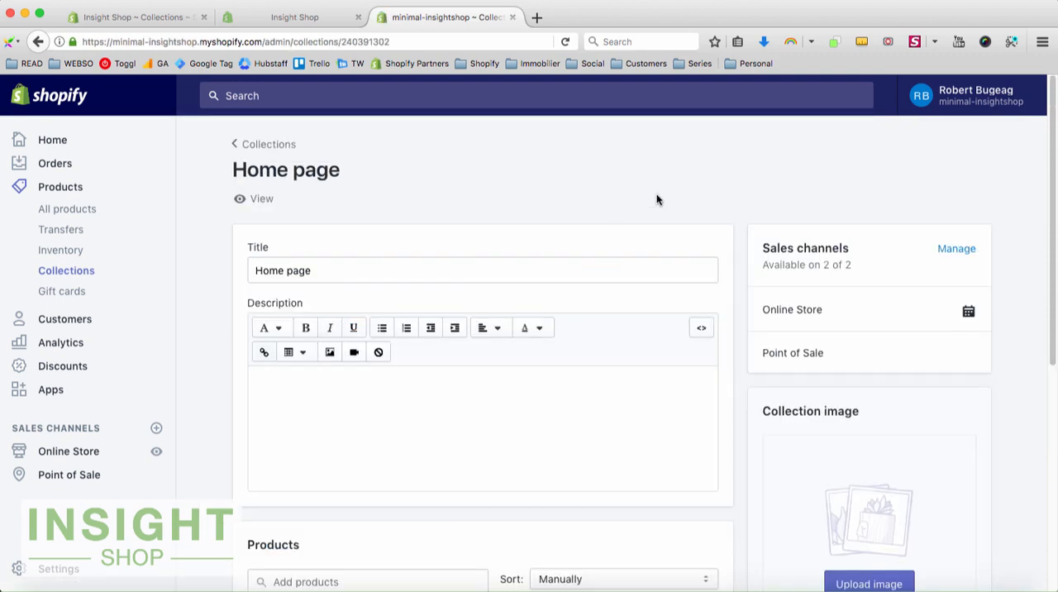
scroll(down, 3)
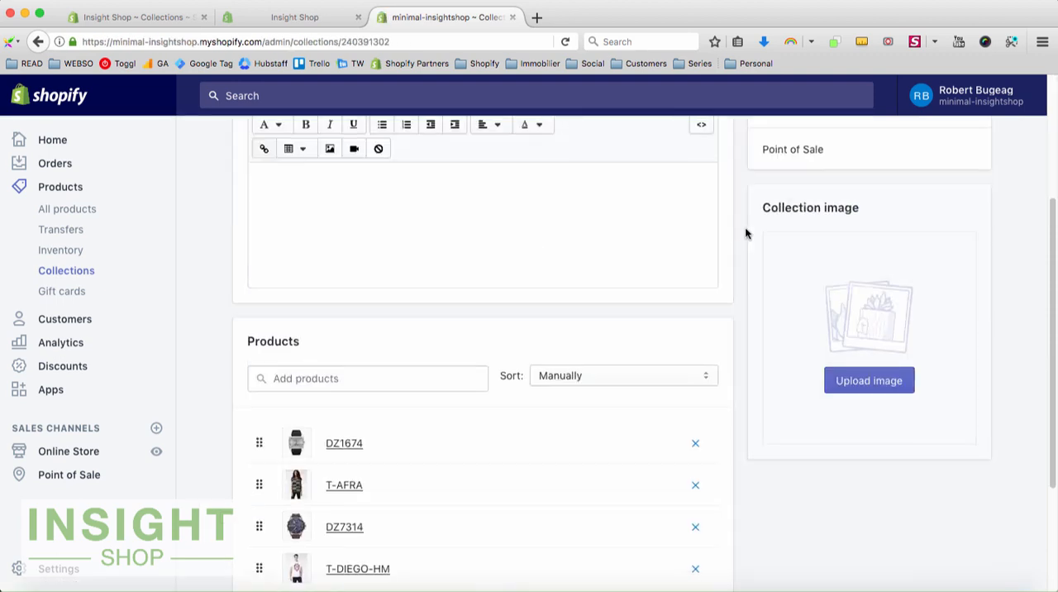
scroll(down, 3)
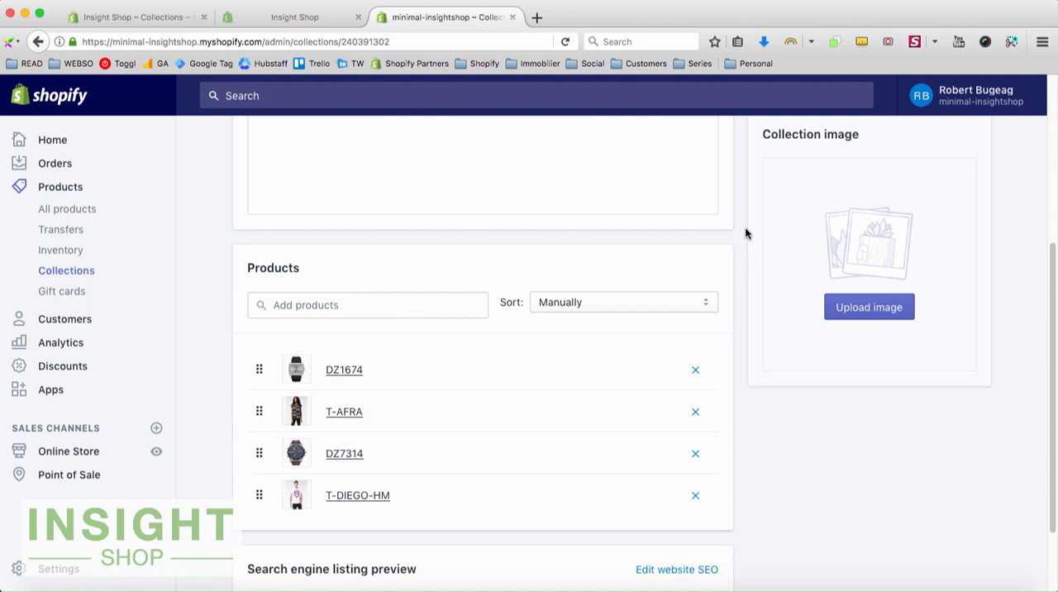
mouse_move(720, 258)
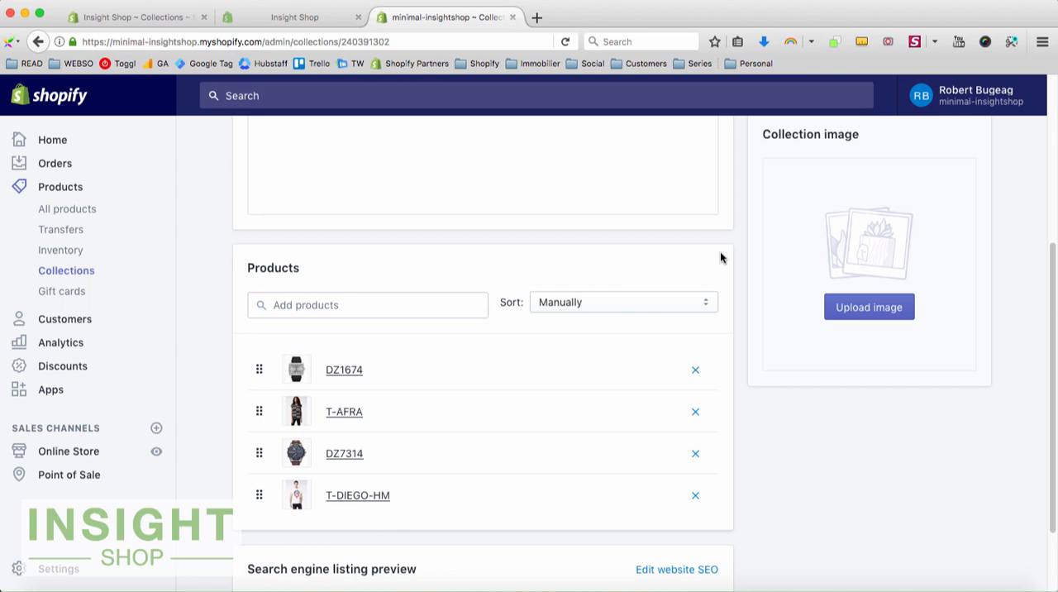
mouse_move(745, 248)
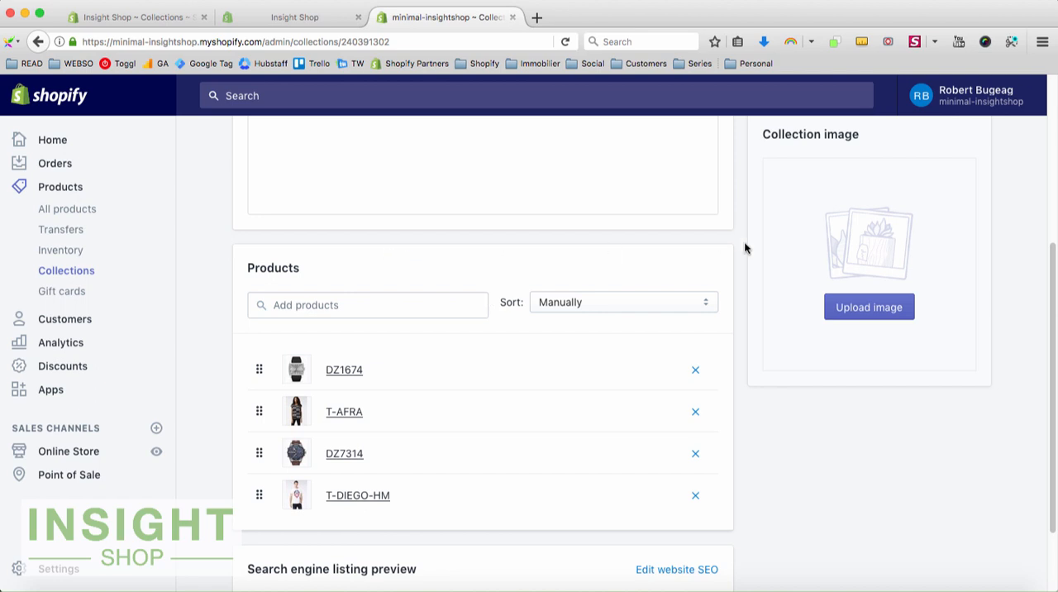
scroll(up, 3)
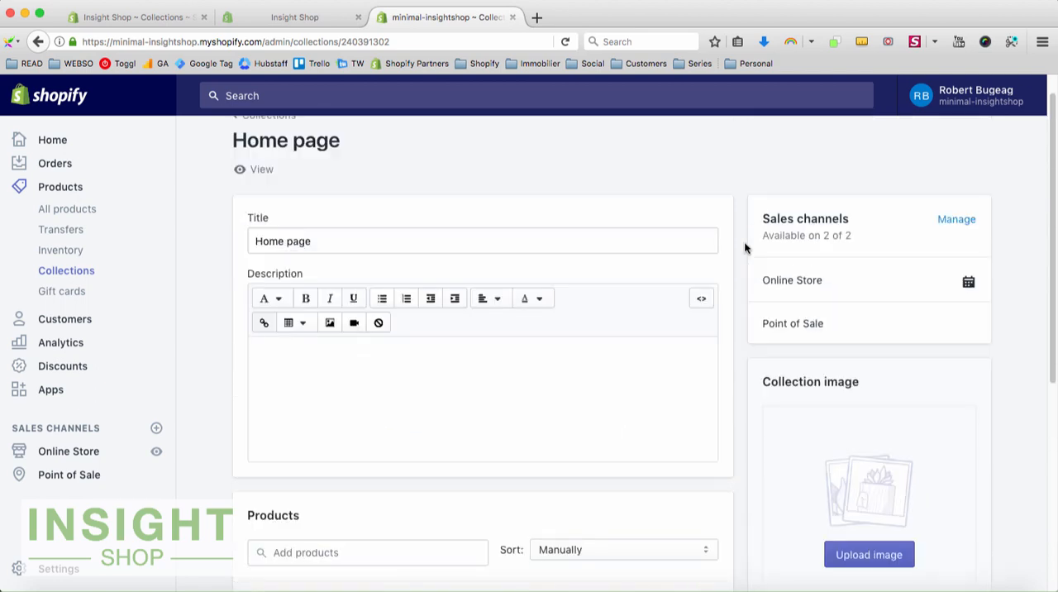
scroll(down, 3)
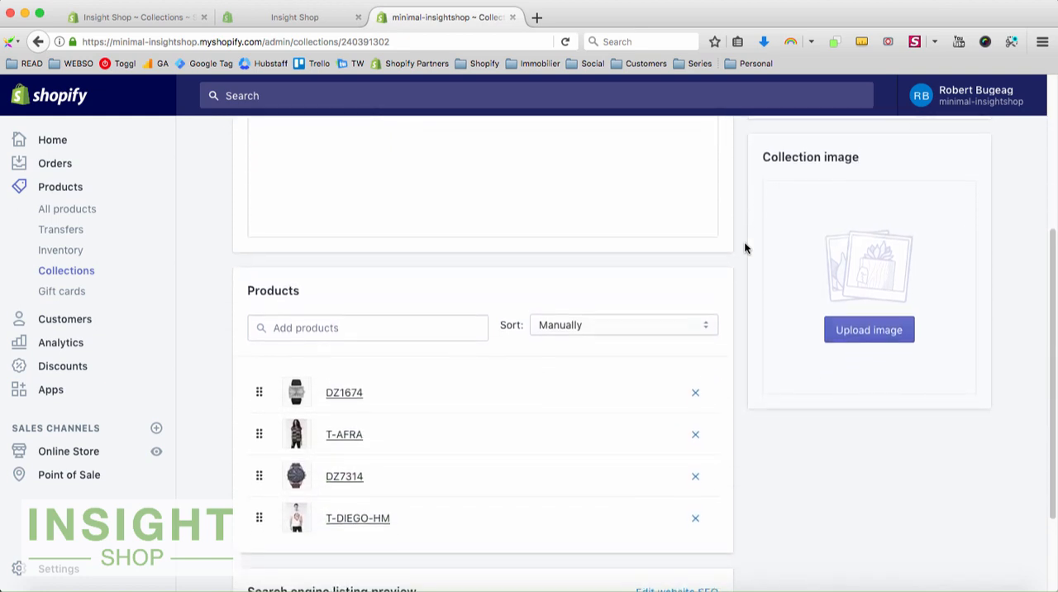
scroll(up, 3)
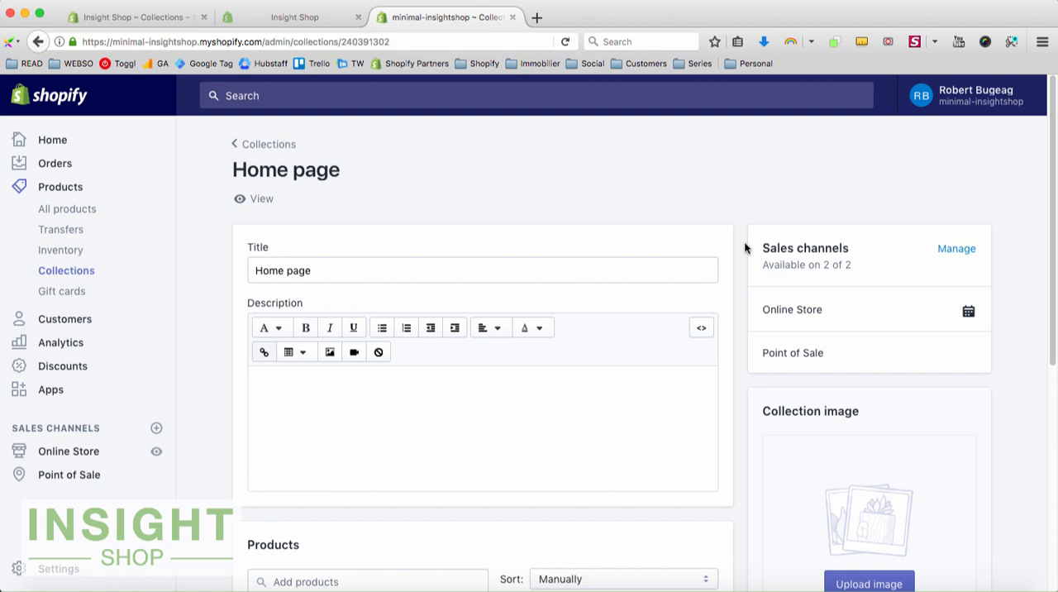
scroll(up, 3)
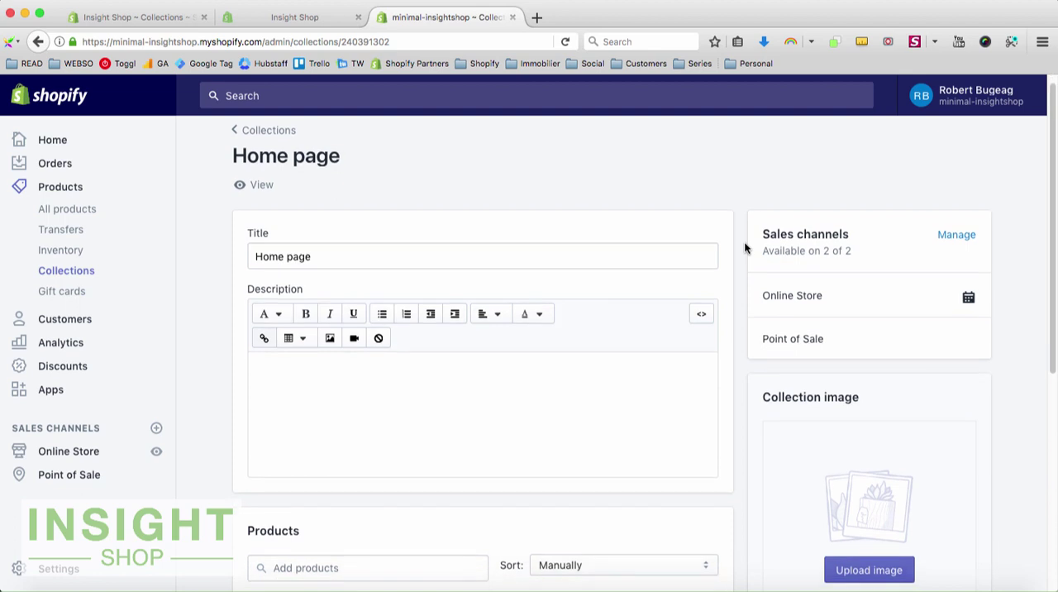
scroll(down, 3)
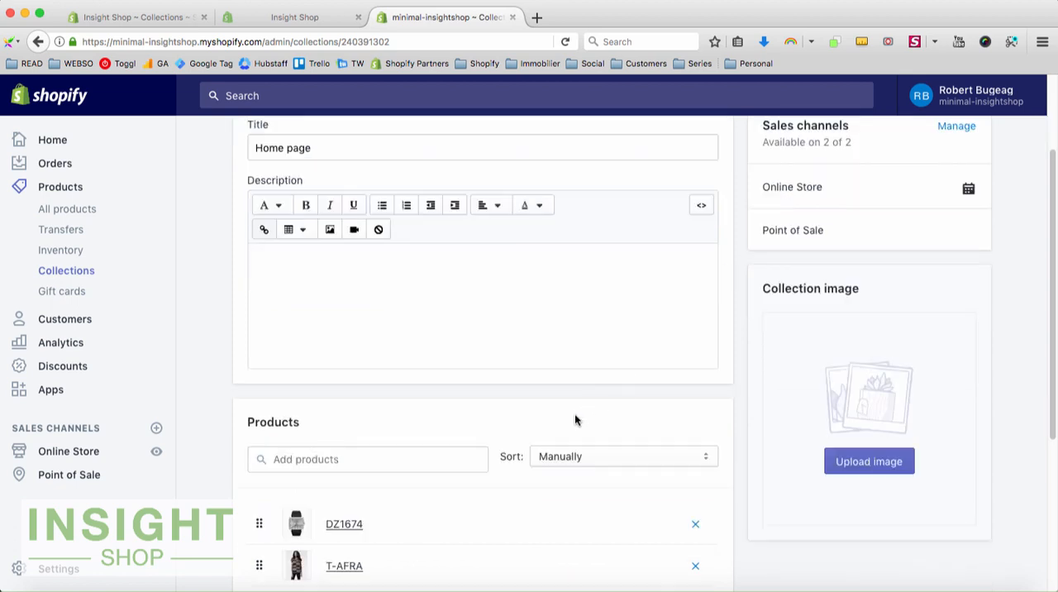
scroll(down, 3)
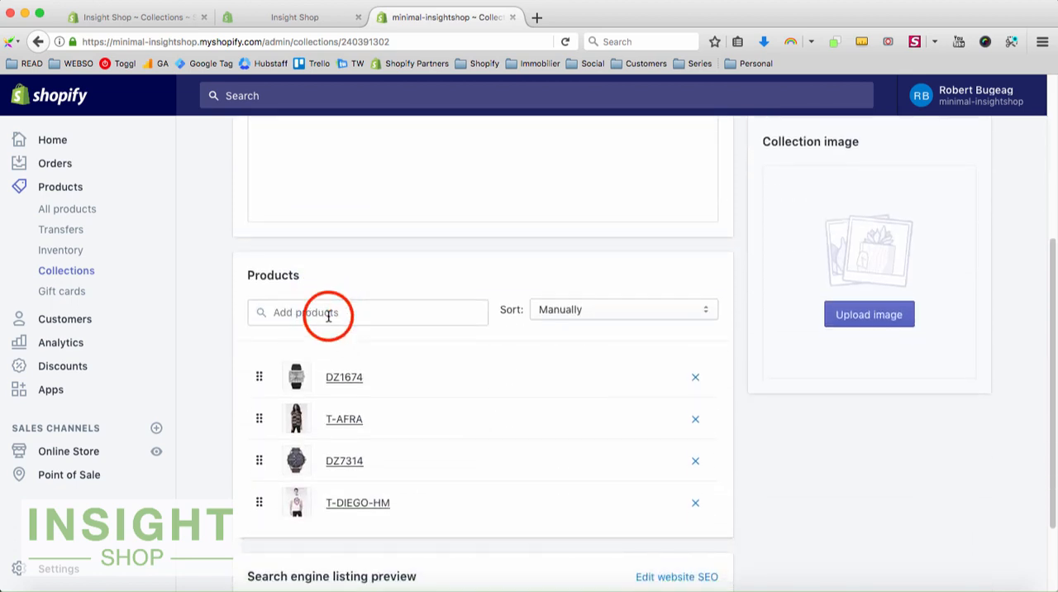
Start adding products to the Home page collection, then return toward the Watches collection.
click(367, 310)
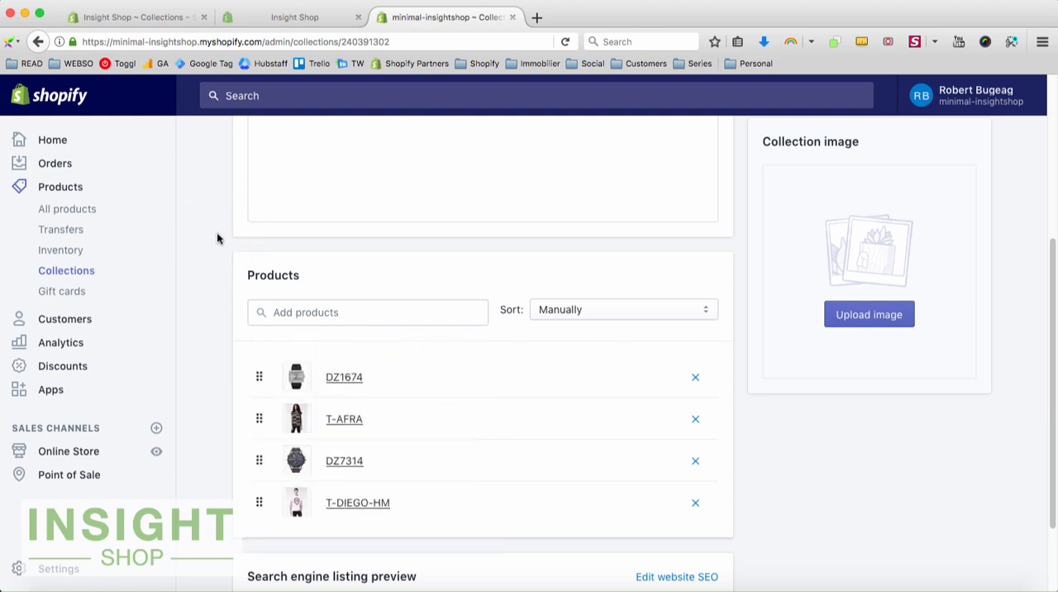
scroll(up, 3)
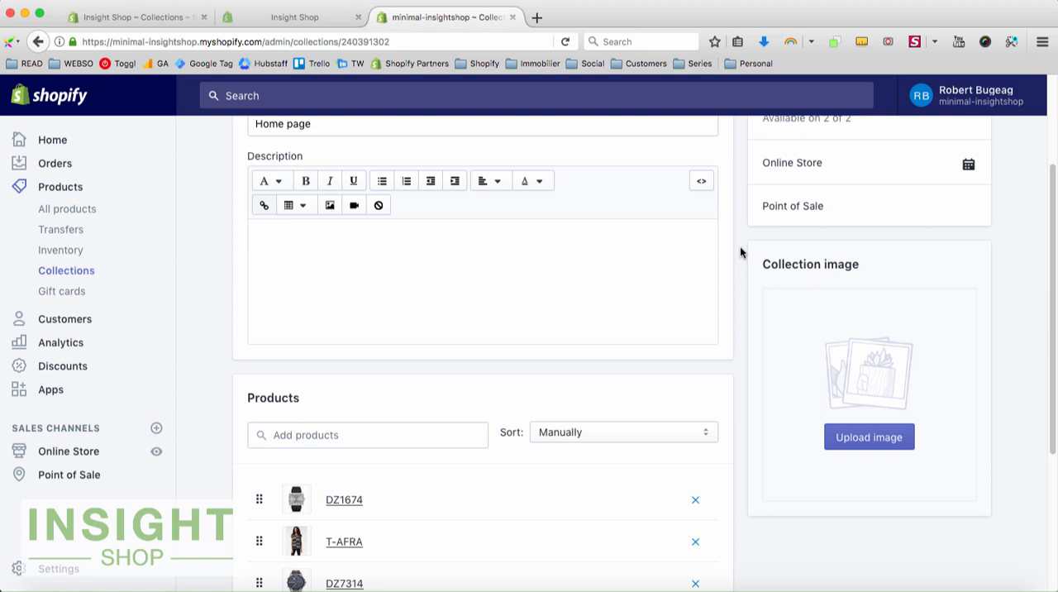
mouse_move(251, 388)
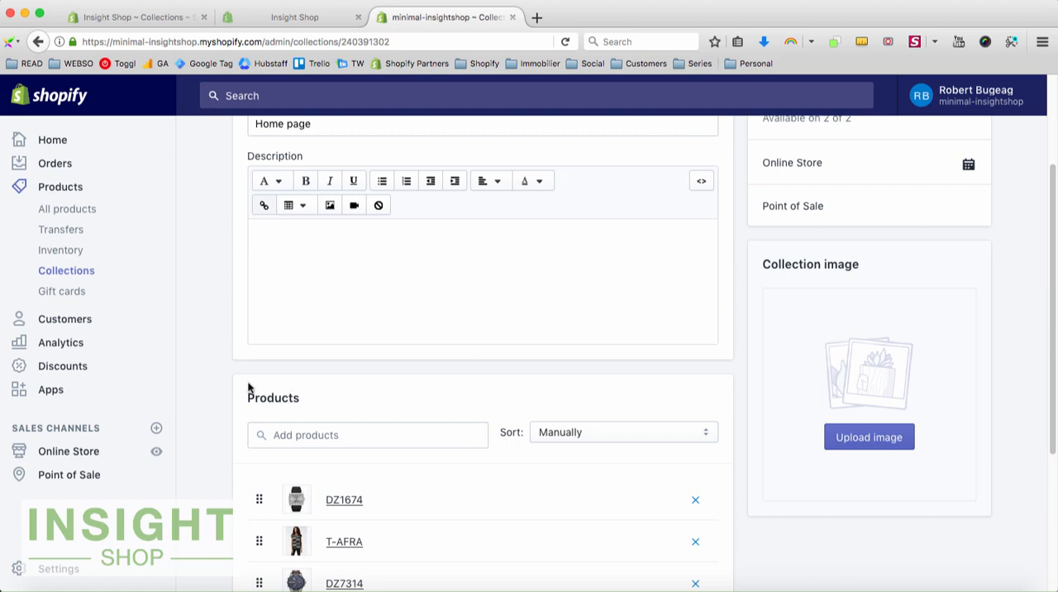
mouse_move(224, 374)
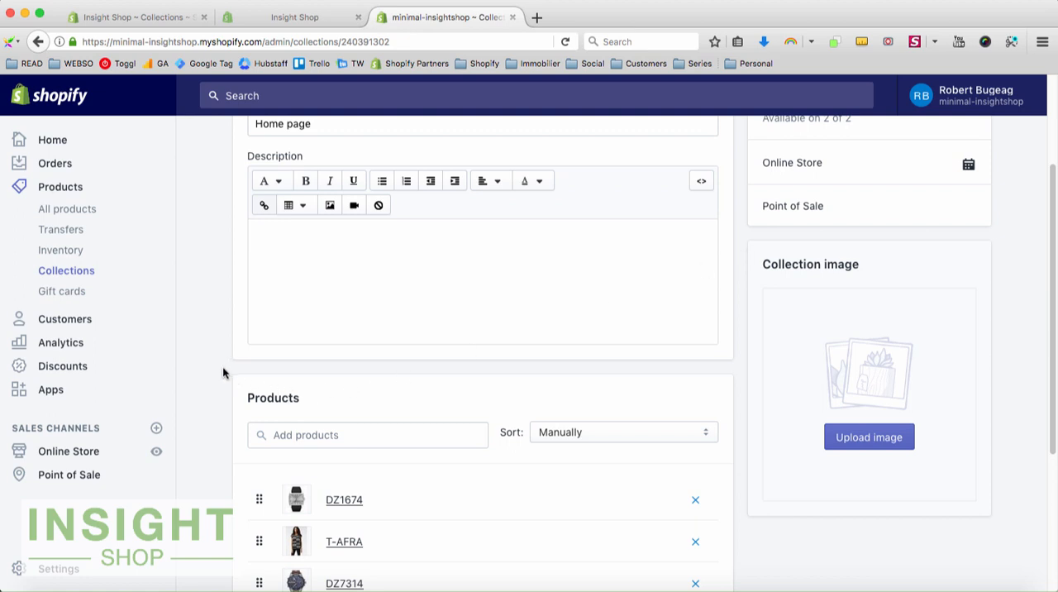
scroll(down, 3)
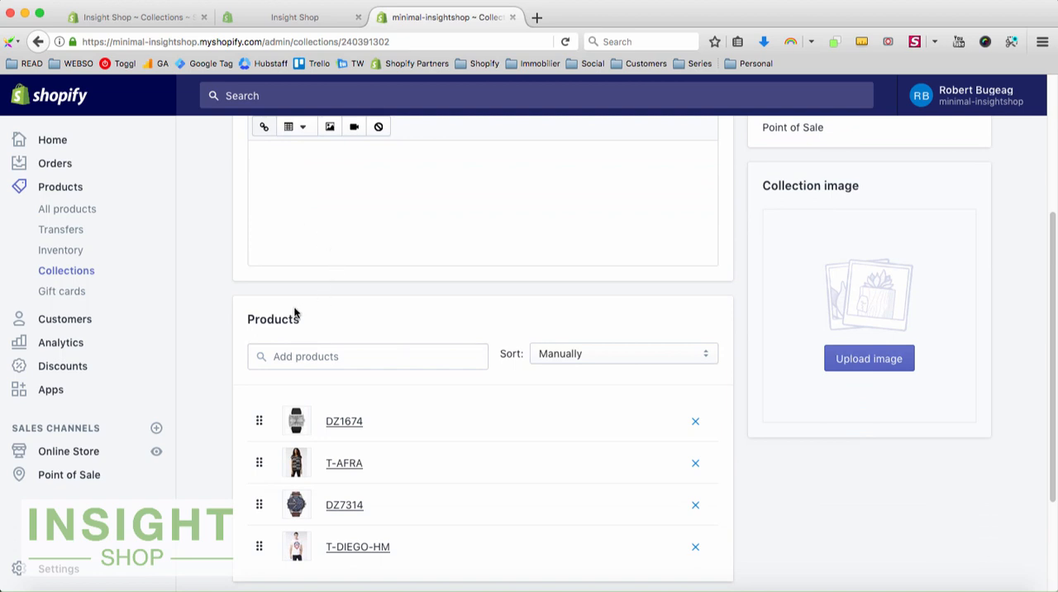
mouse_move(326, 320)
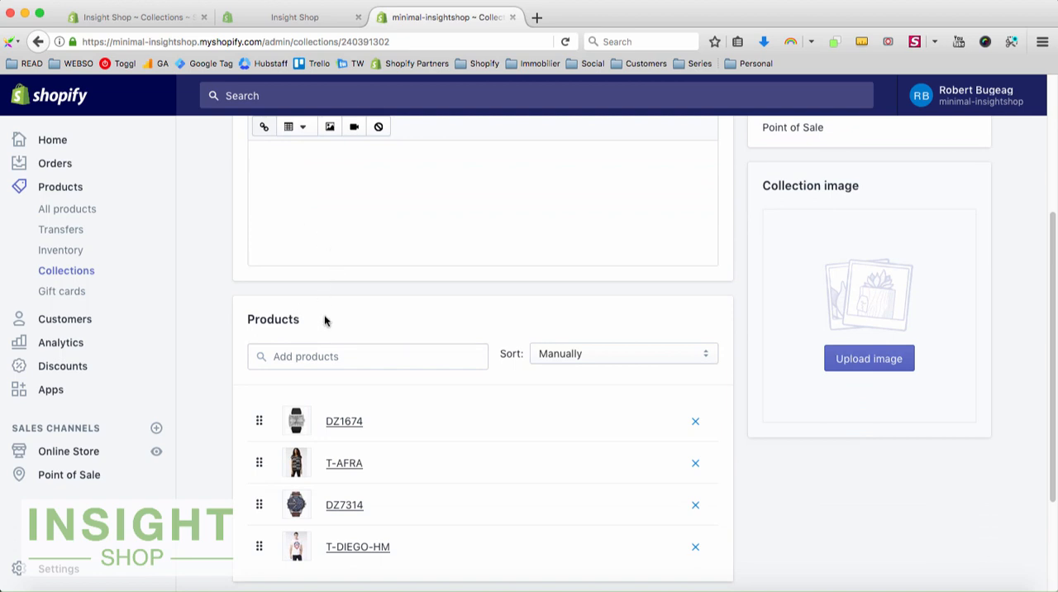
mouse_move(248, 231)
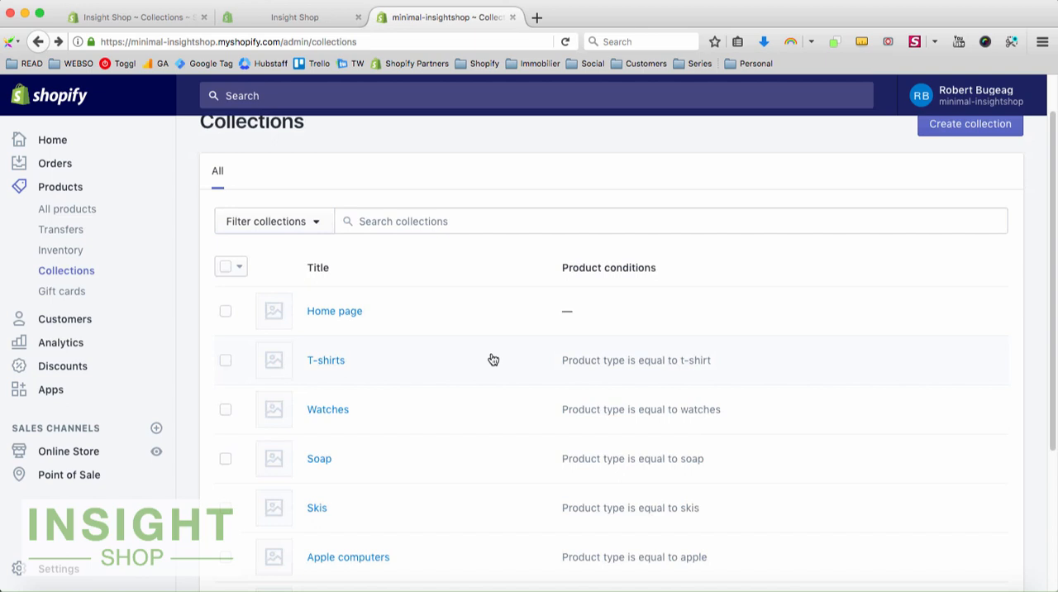
scroll(down, 3)
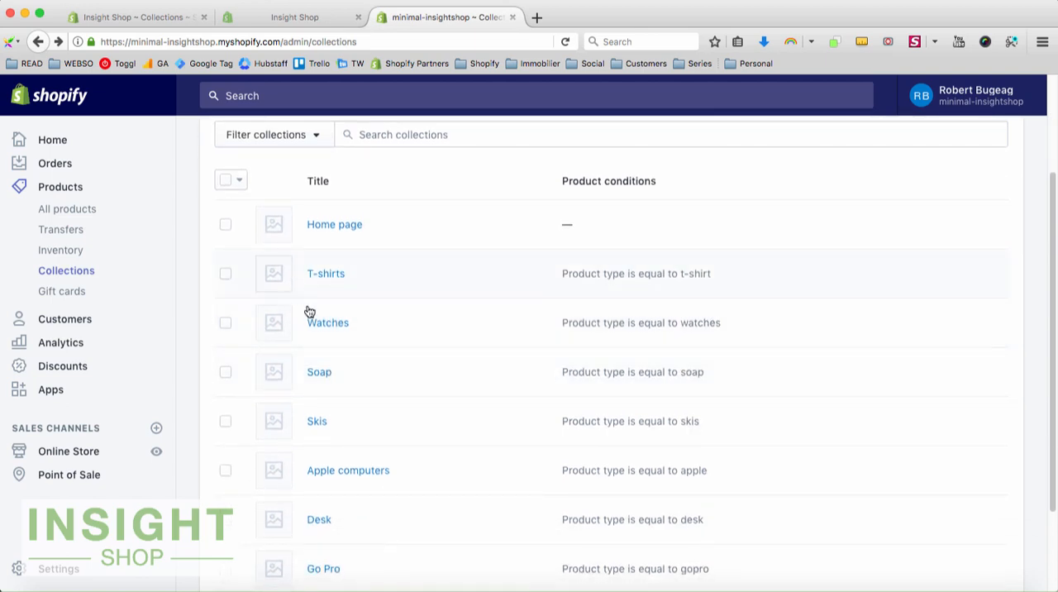
click(327, 322)
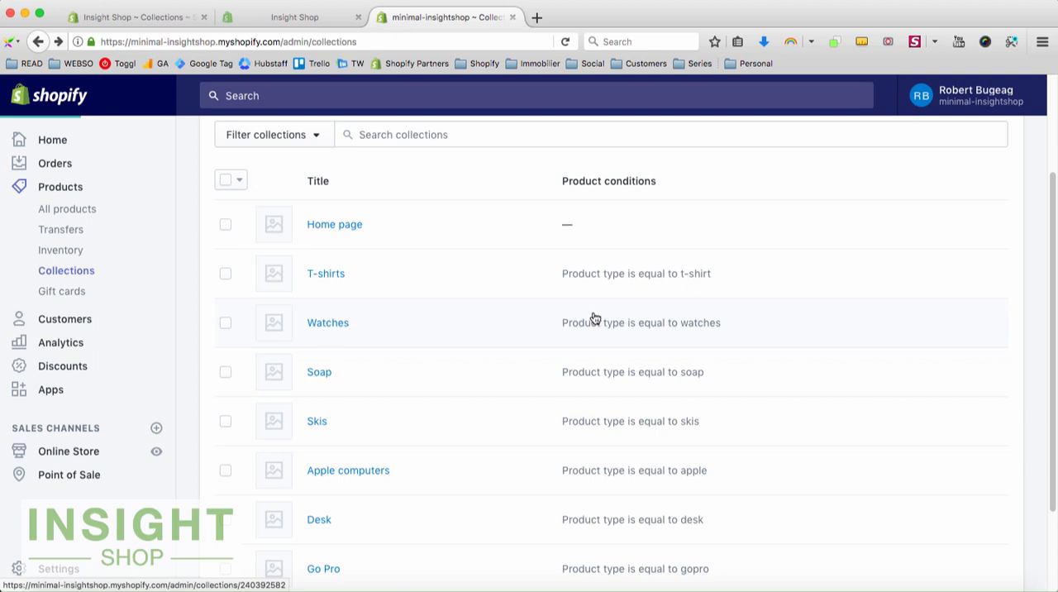
Review the Watches collection's 'product type equals watches' condition and its matching watch products.
click(327, 322)
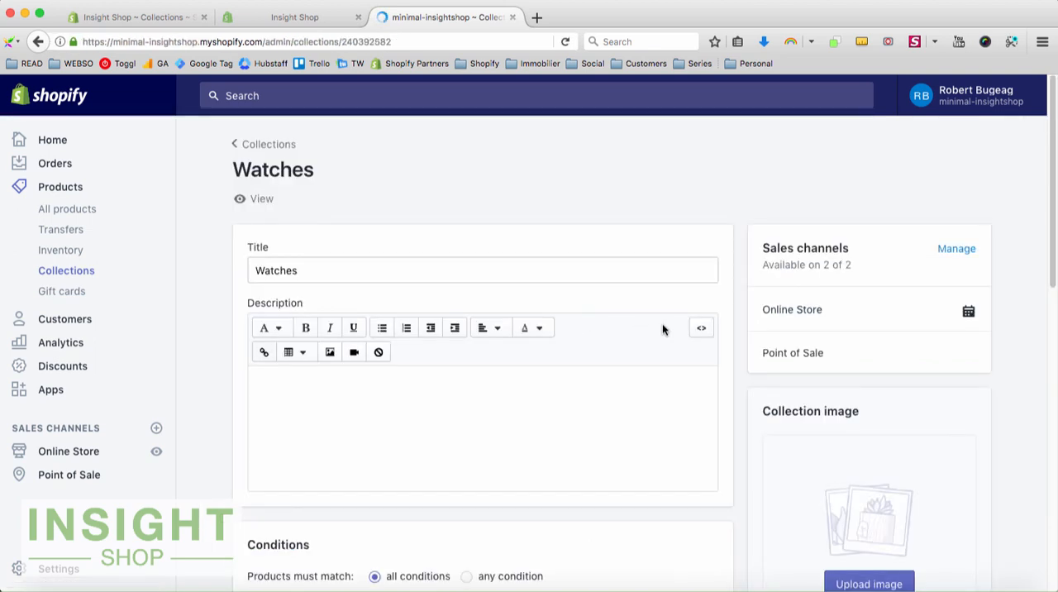
scroll(down, 3)
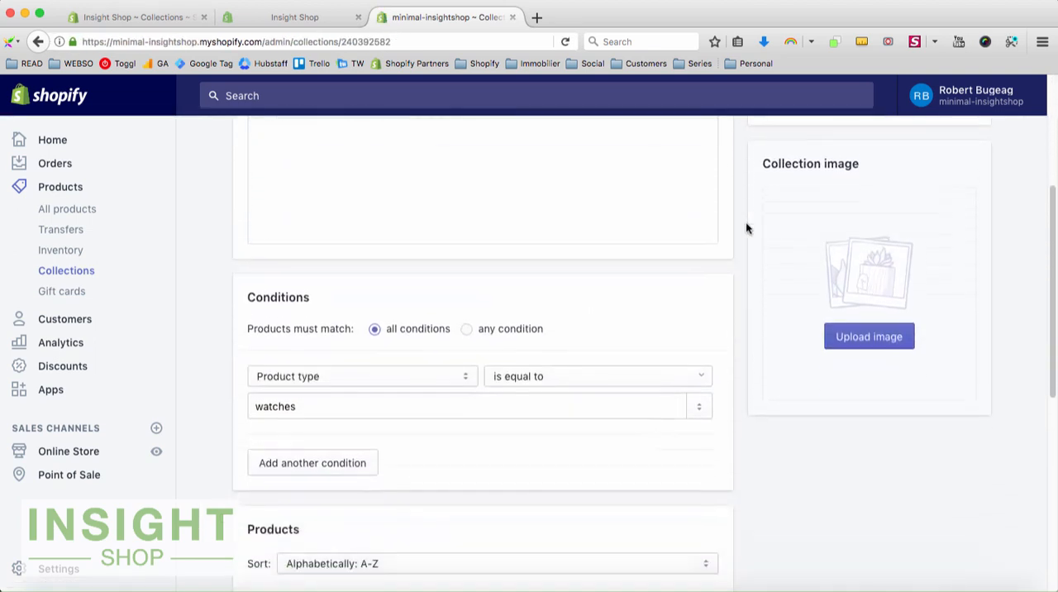
scroll(up, 3)
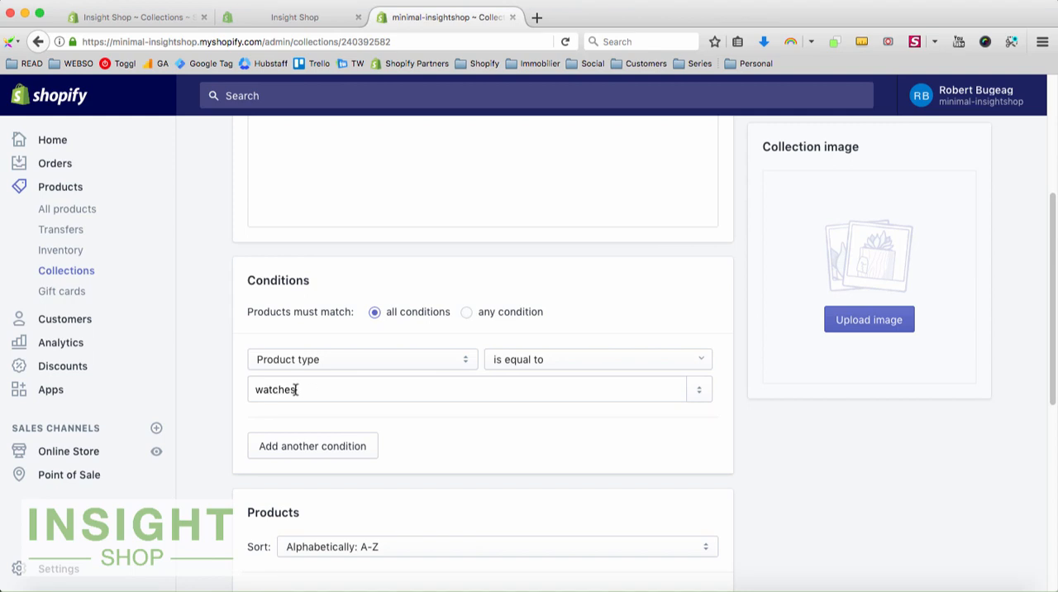
mouse_move(517, 421)
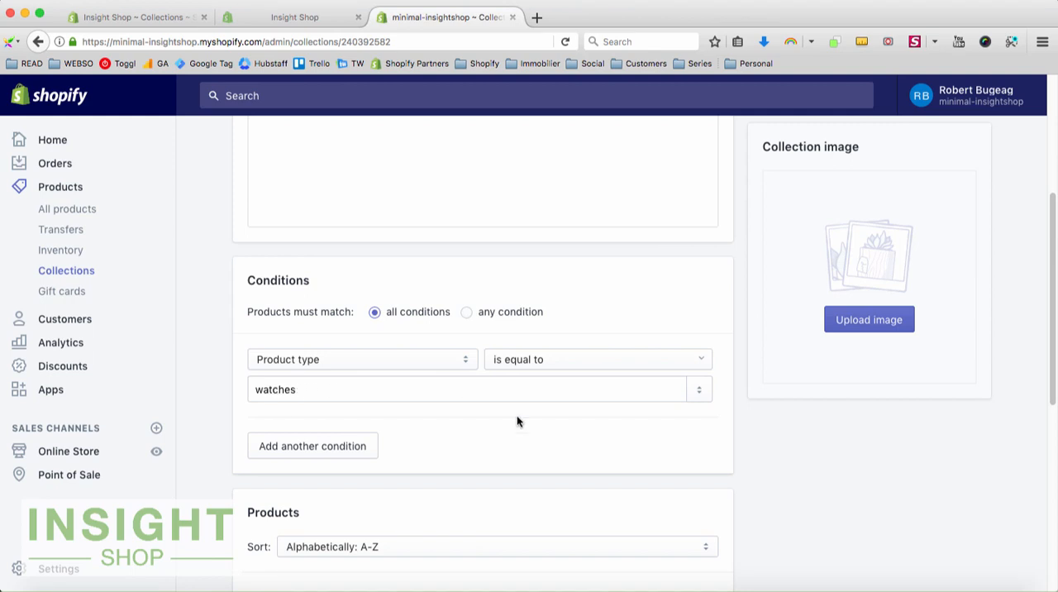
mouse_move(736, 322)
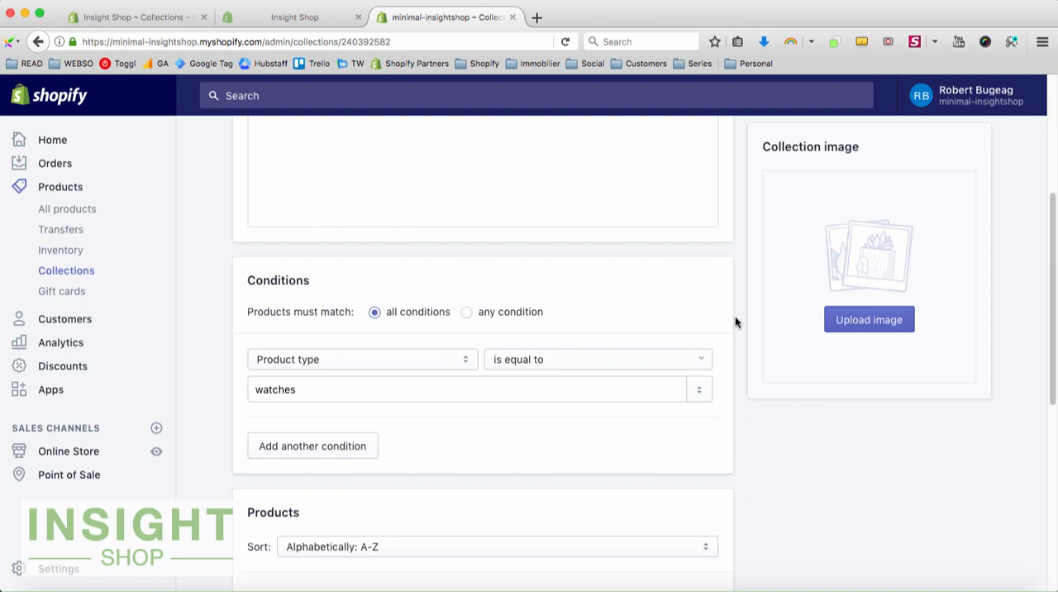
mouse_move(299, 370)
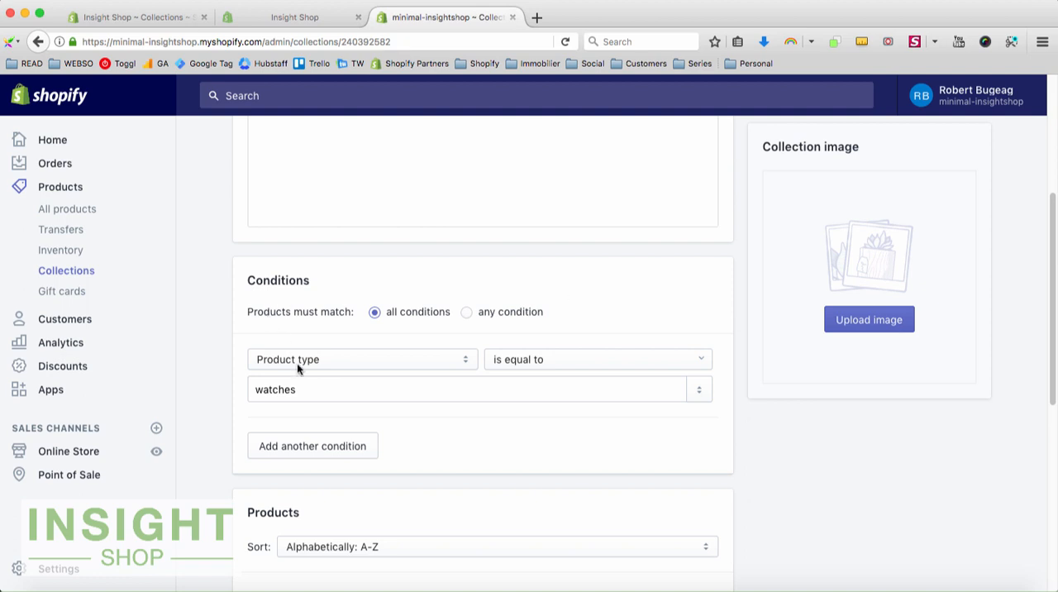
mouse_move(355, 360)
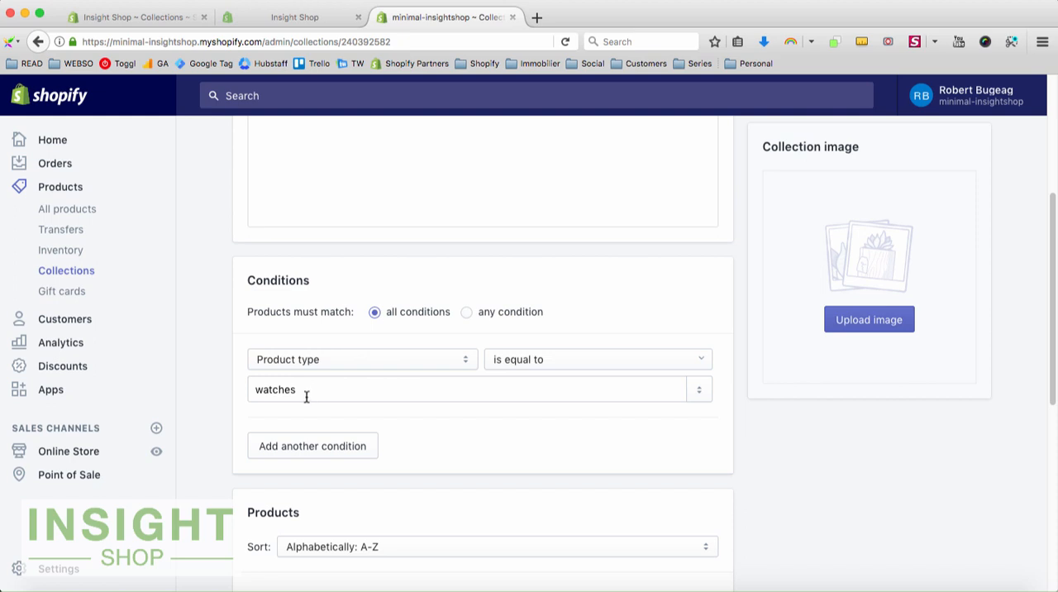
scroll(down, 3)
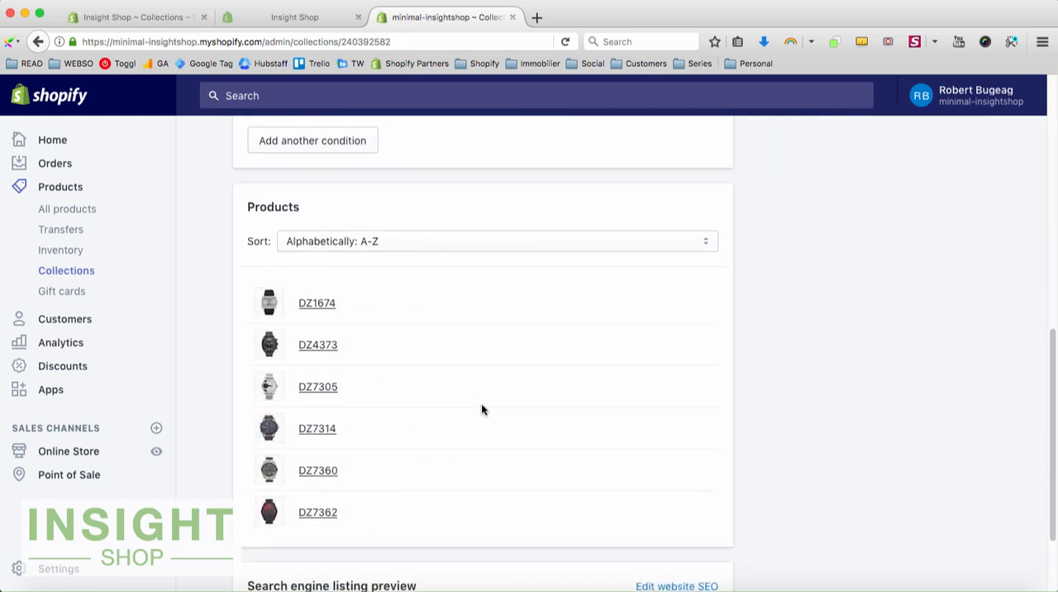
scroll(up, 3)
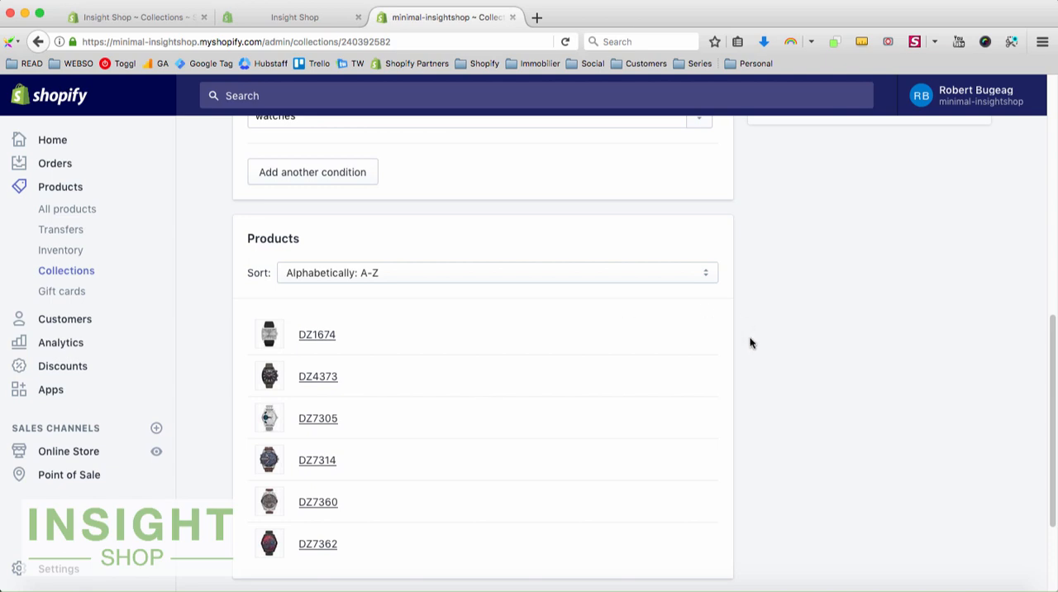
scroll(up, 3)
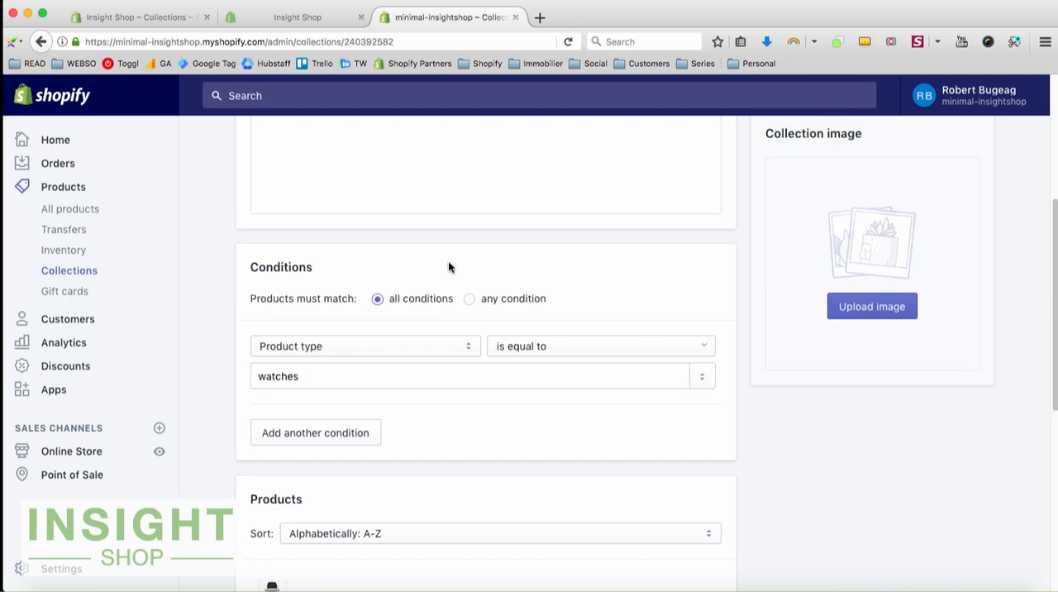
mouse_move(459, 266)
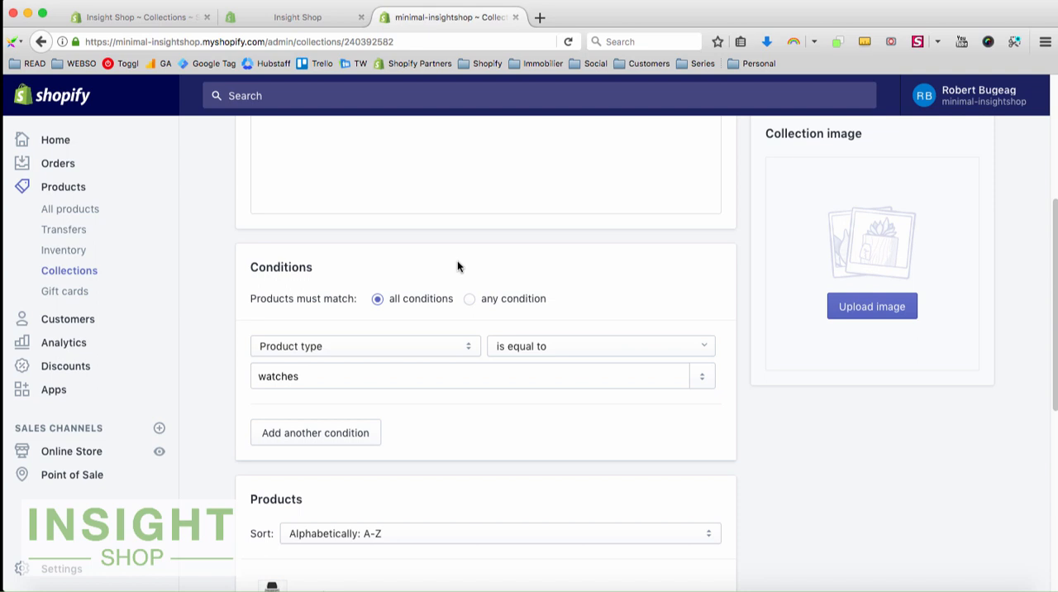
mouse_move(439, 325)
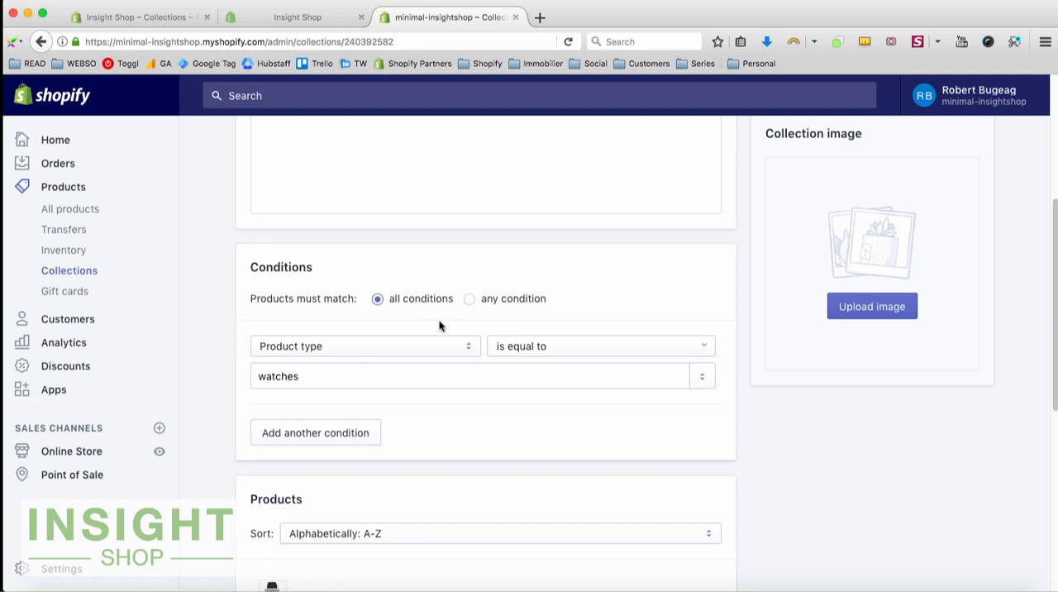
mouse_move(393, 426)
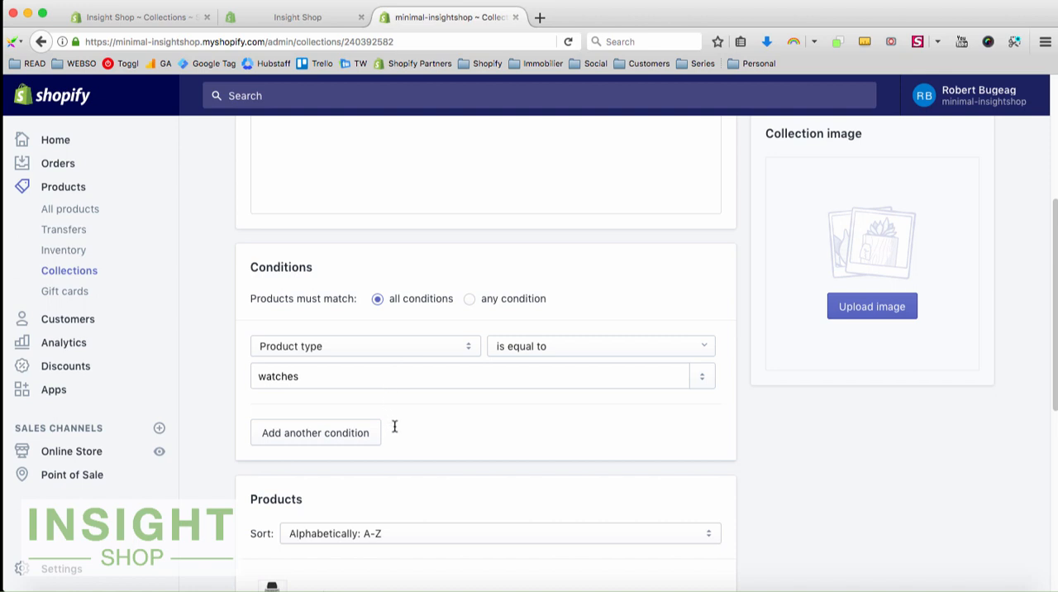
mouse_move(423, 358)
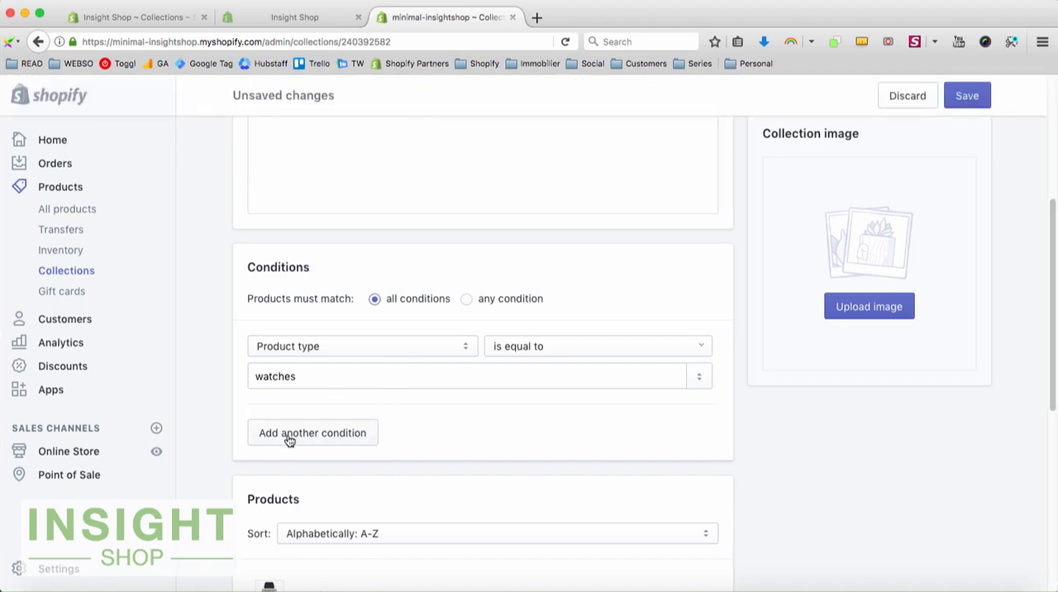
mouse_move(389, 429)
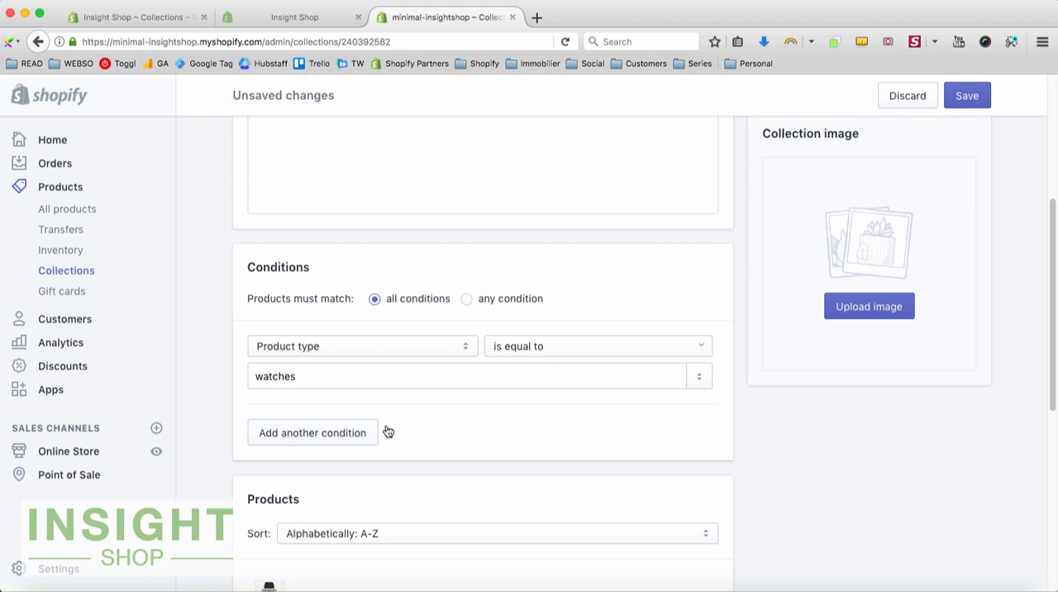
Add a second, blank condition row on product title to the Watches collection.
click(311, 433)
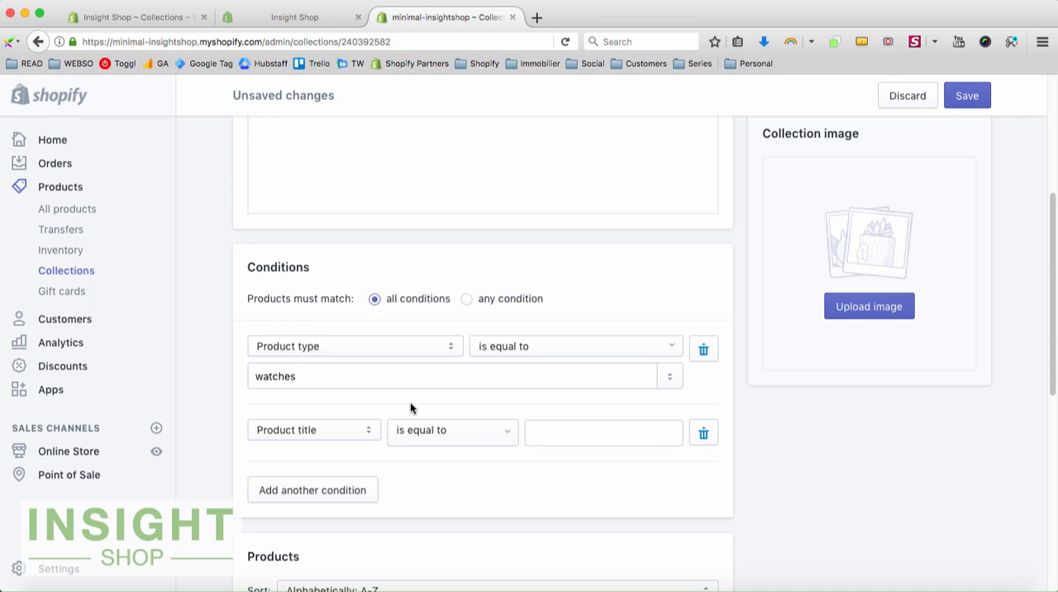
mouse_move(312, 362)
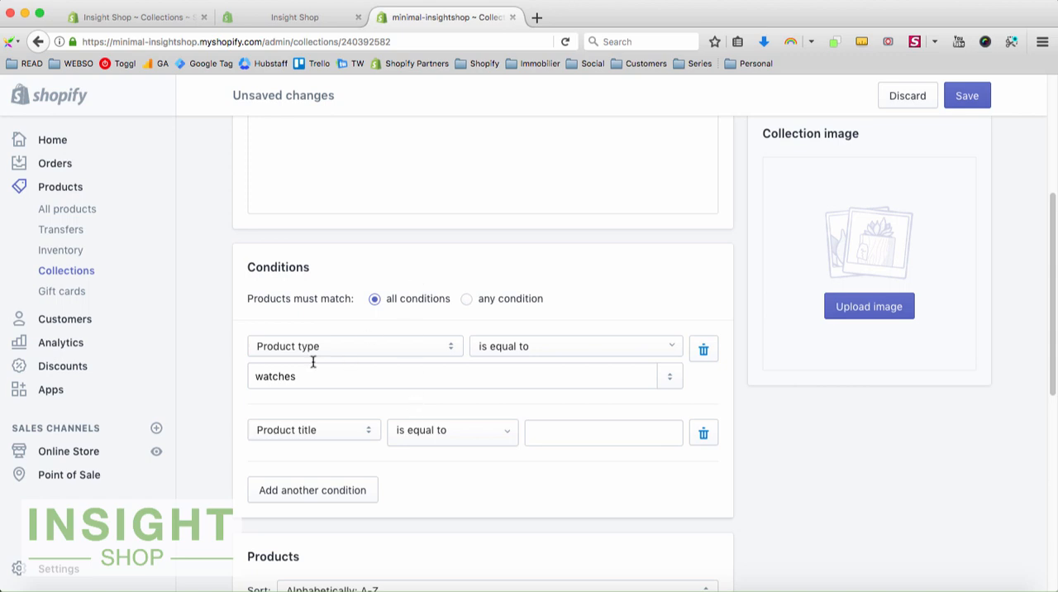
mouse_move(417, 299)
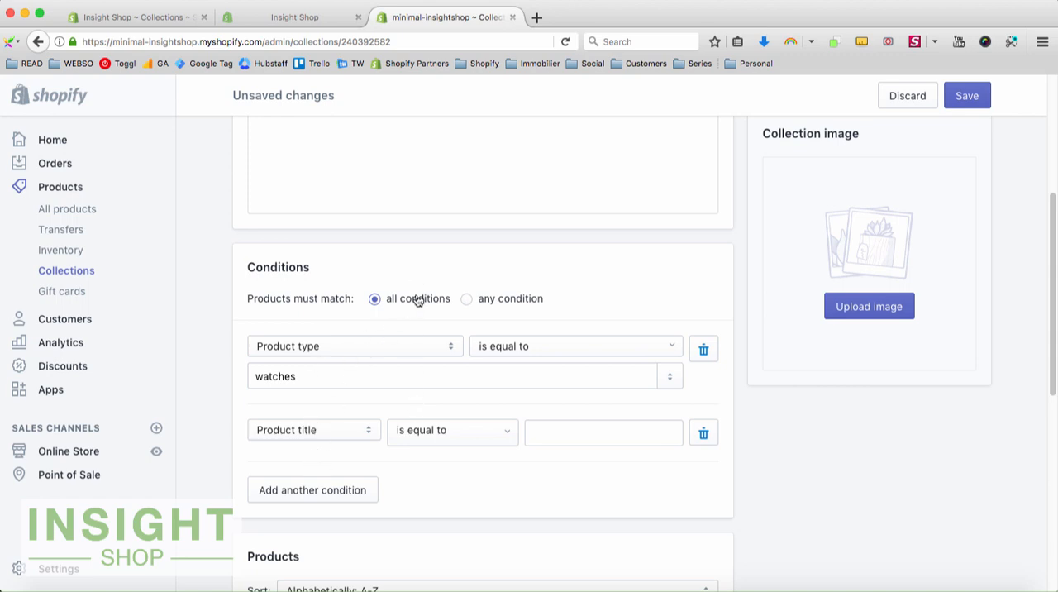
mouse_move(290, 287)
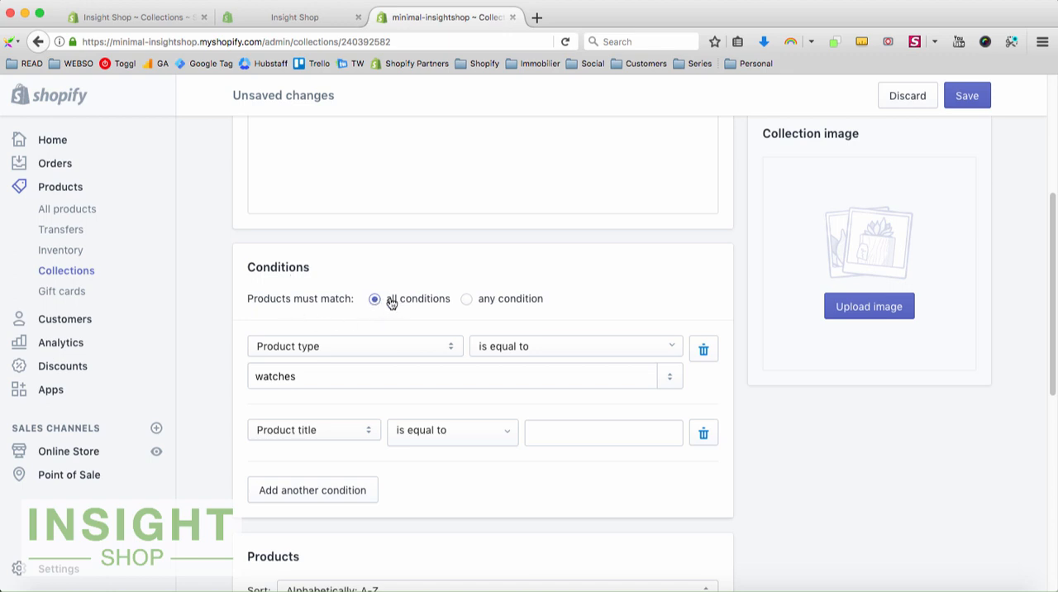
mouse_move(349, 326)
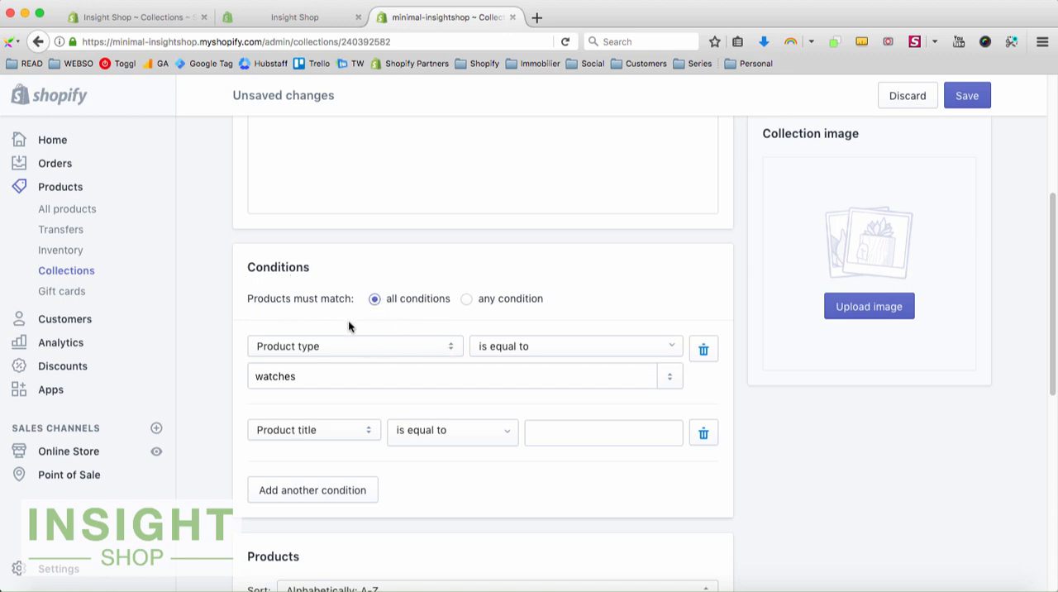
mouse_move(487, 297)
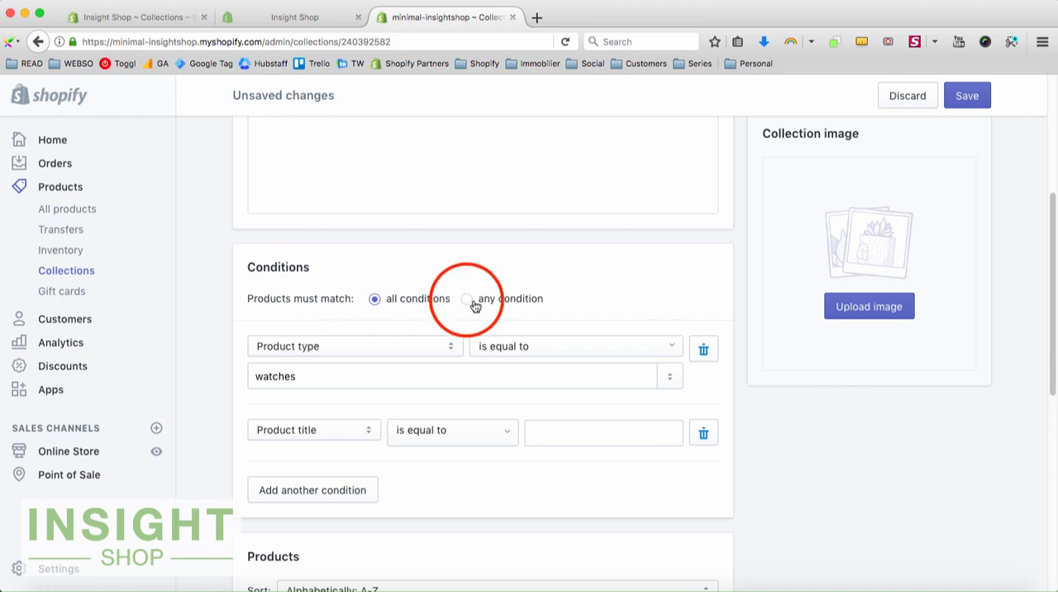
Match any condition and set the new rule to product price greater than 5.
click(467, 298)
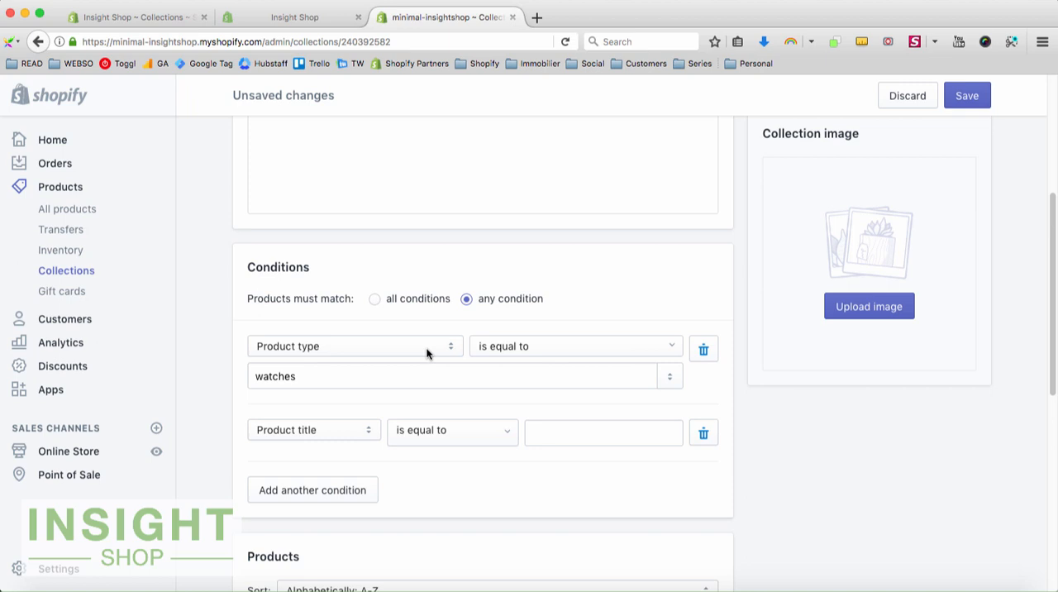
click(314, 430)
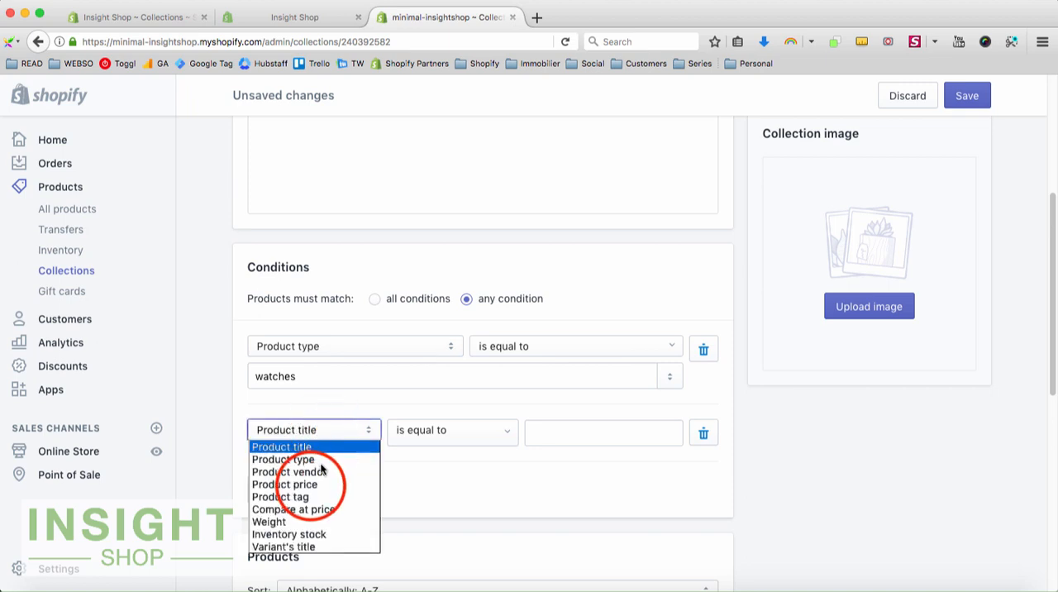
click(284, 482)
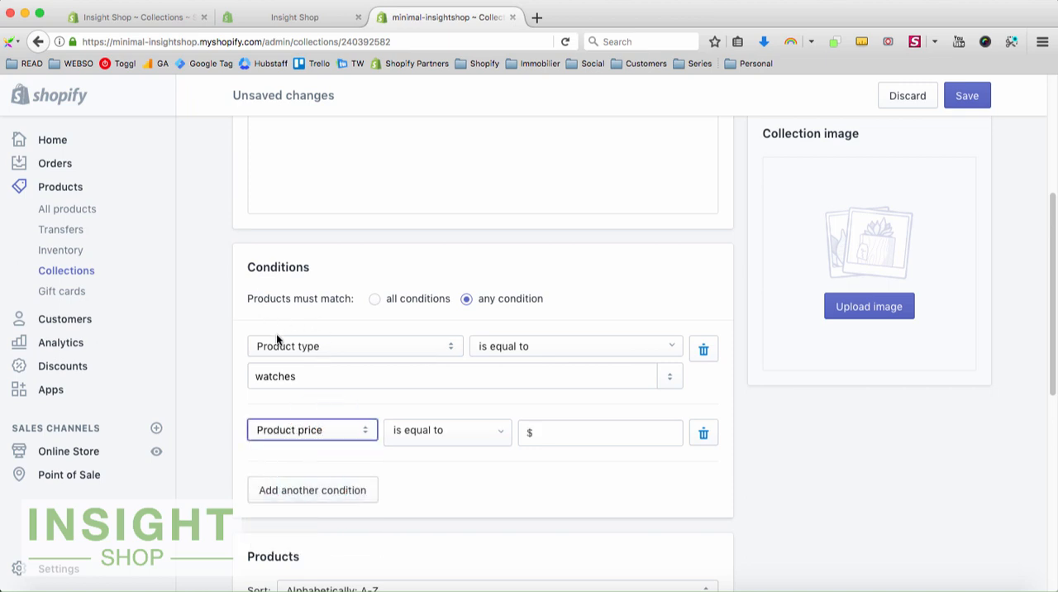
mouse_move(251, 355)
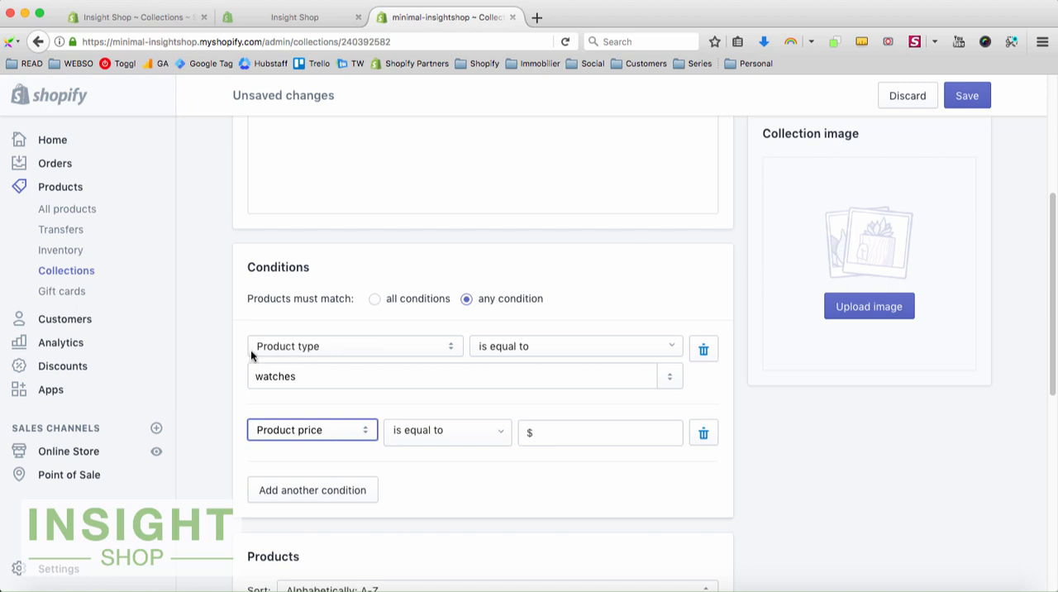
mouse_move(503, 357)
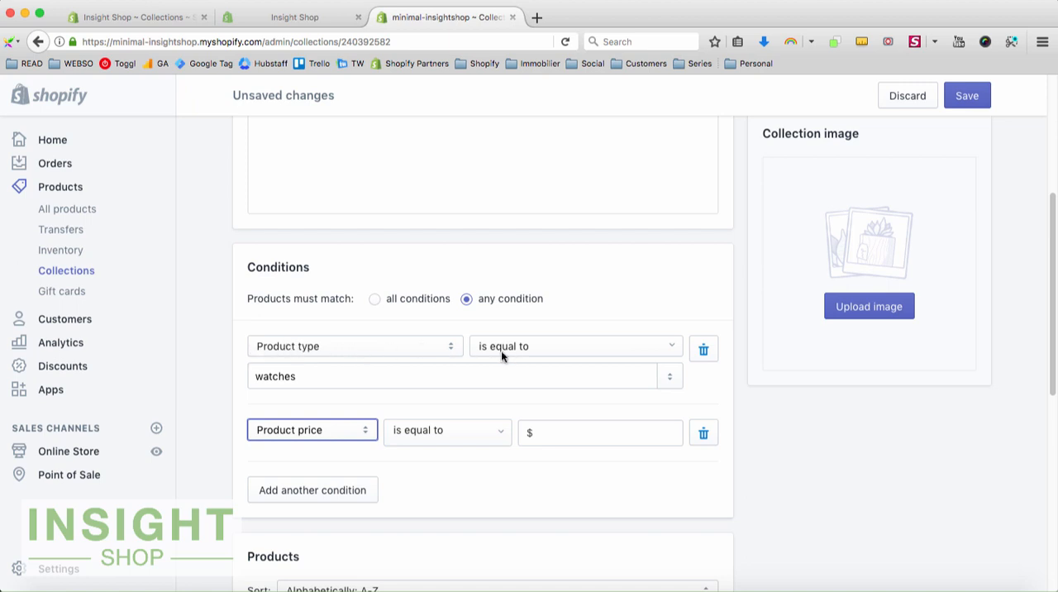
mouse_move(291, 403)
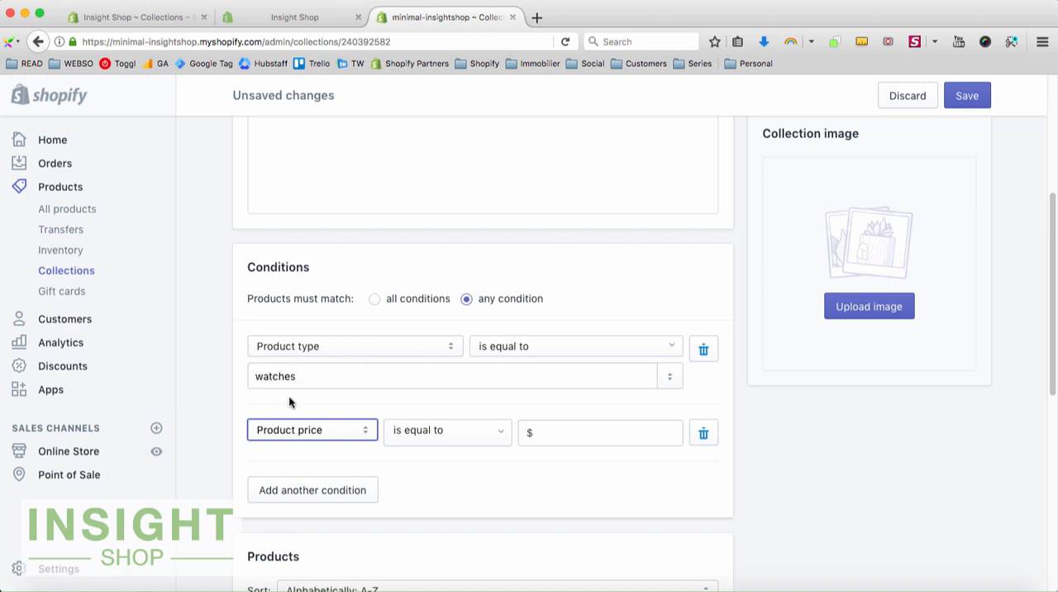
mouse_move(268, 446)
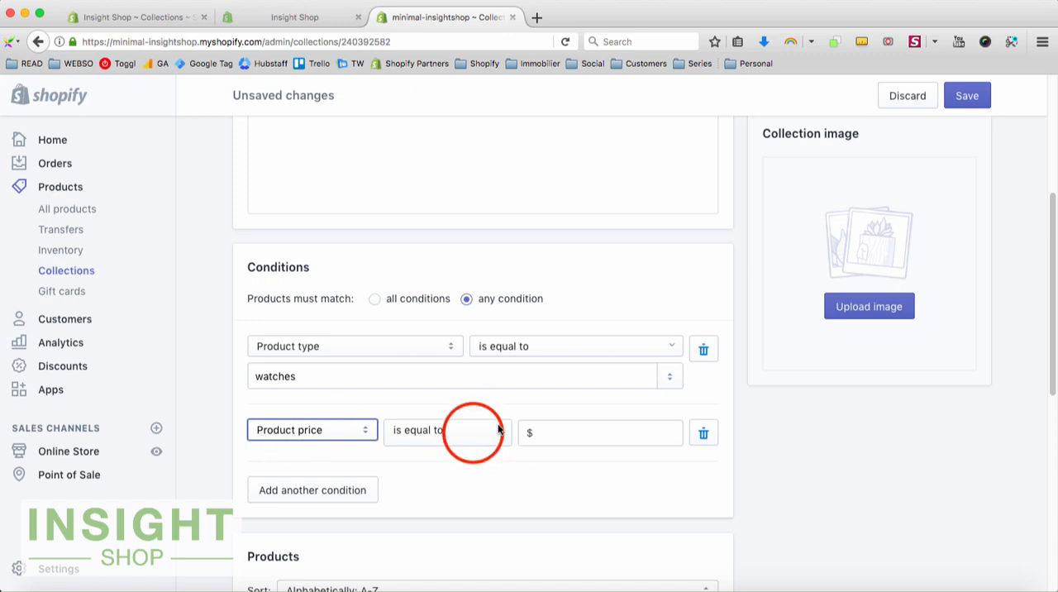
click(446, 429)
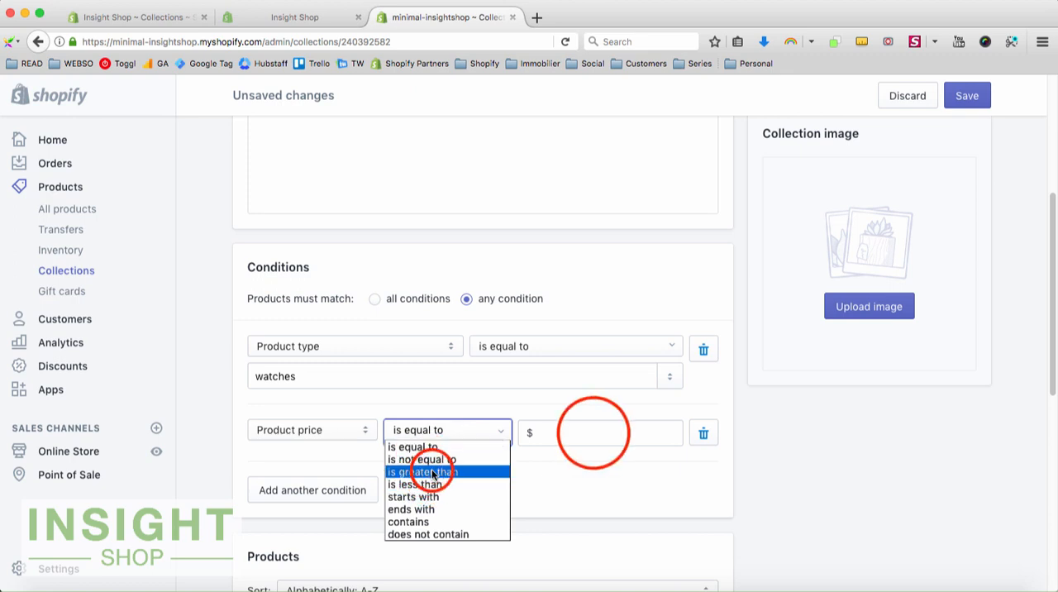
click(423, 471)
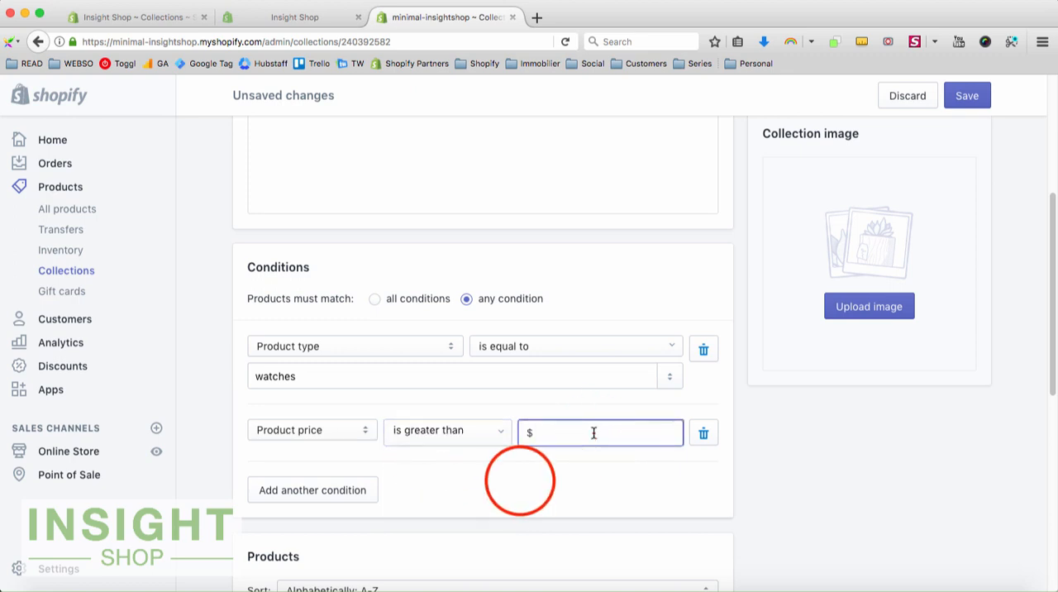
text(5)
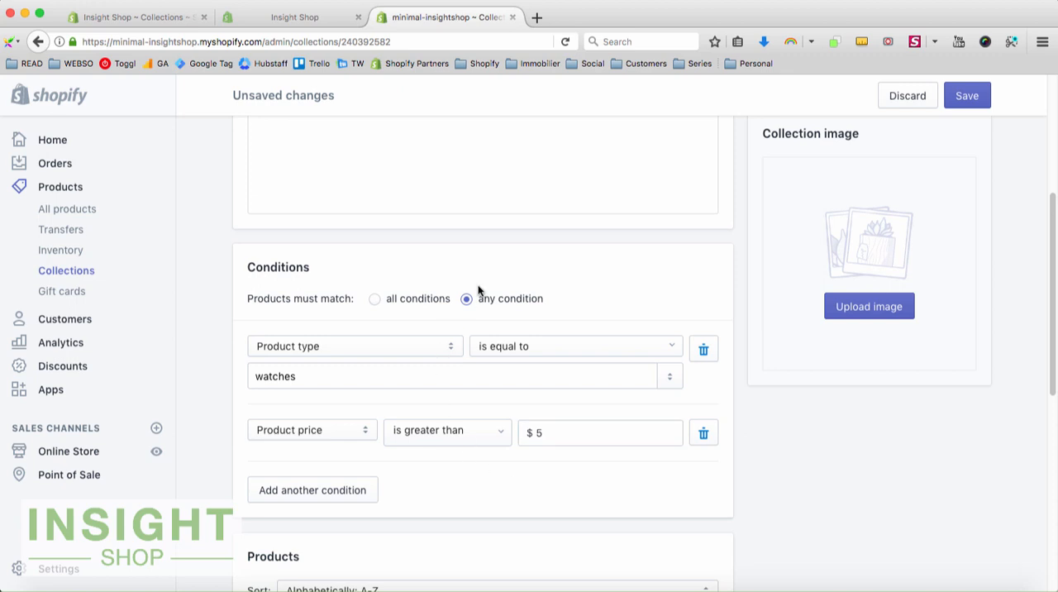
mouse_move(499, 301)
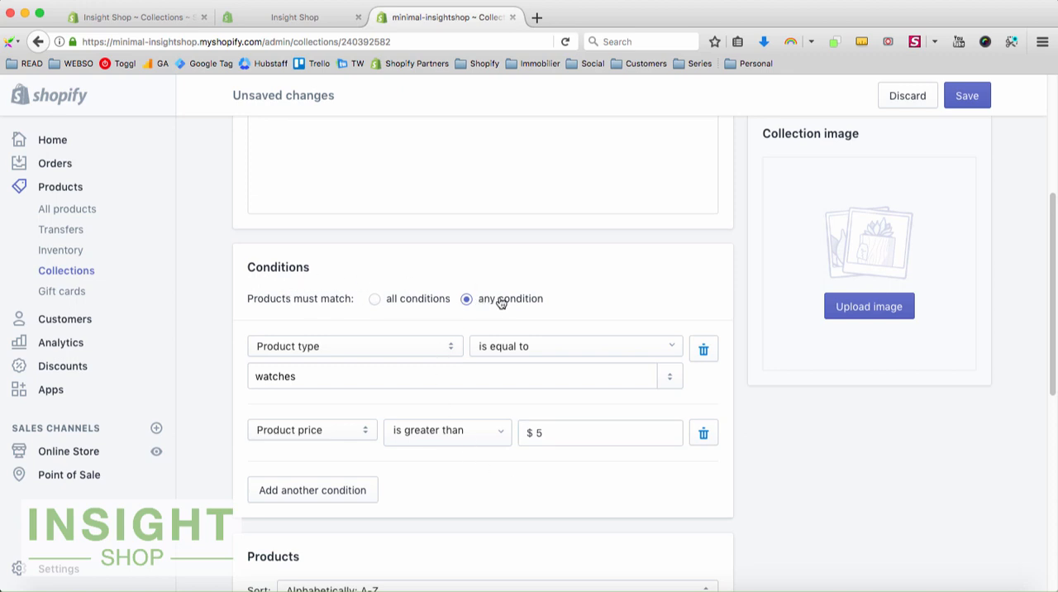
Save the collection and review its product list, now including T-shirts with the watches.
scroll(down, 3)
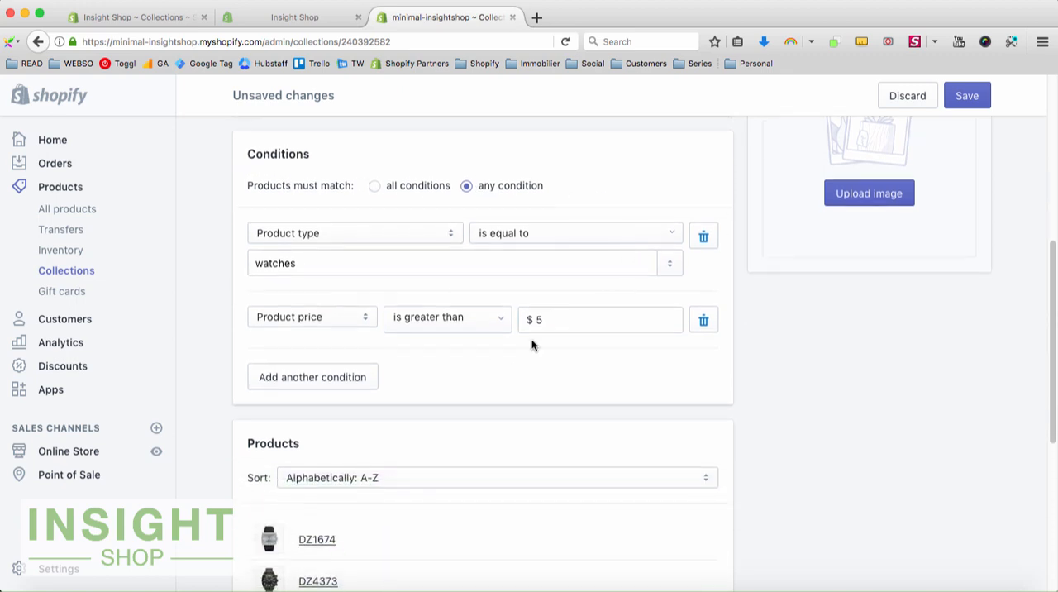
mouse_move(622, 411)
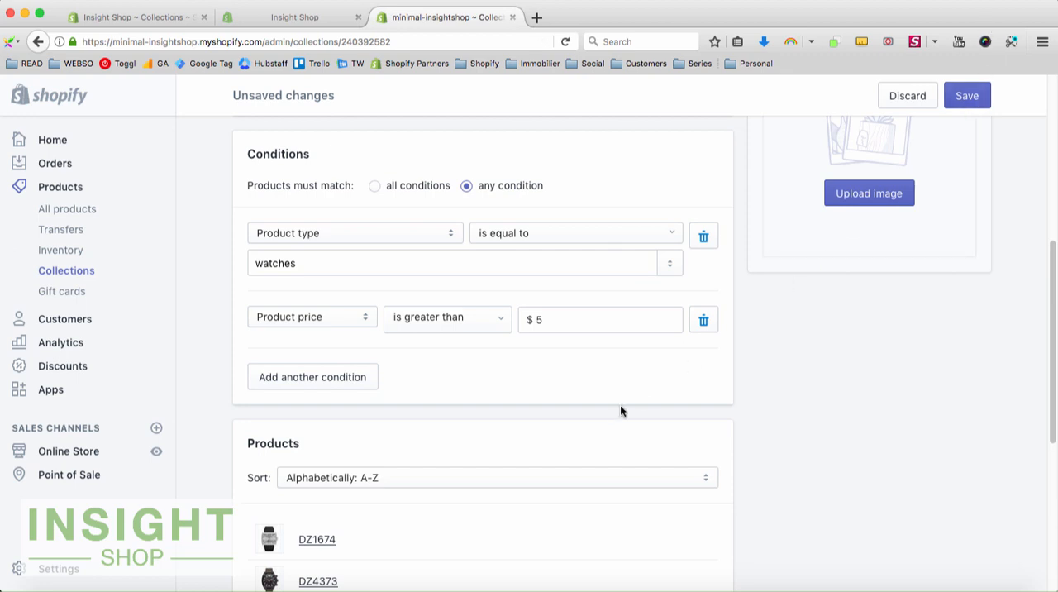
scroll(down, 3)
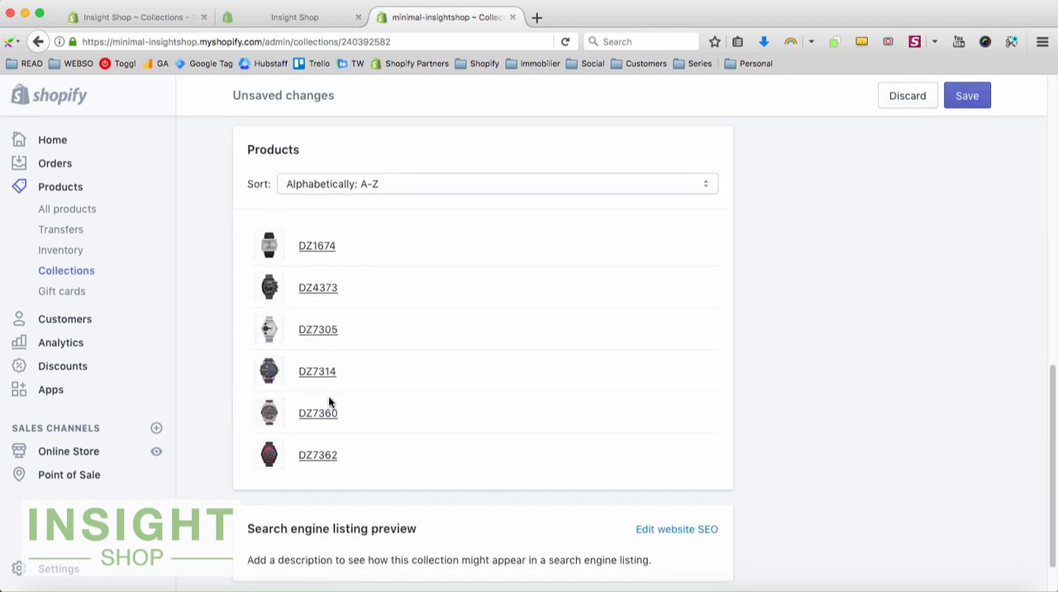
click(967, 96)
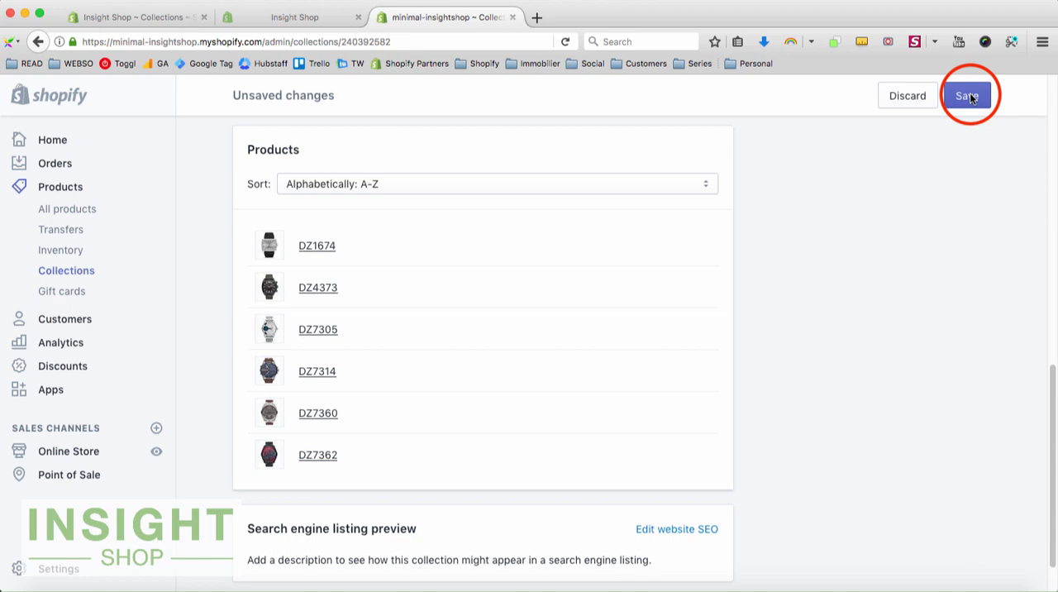
click(965, 95)
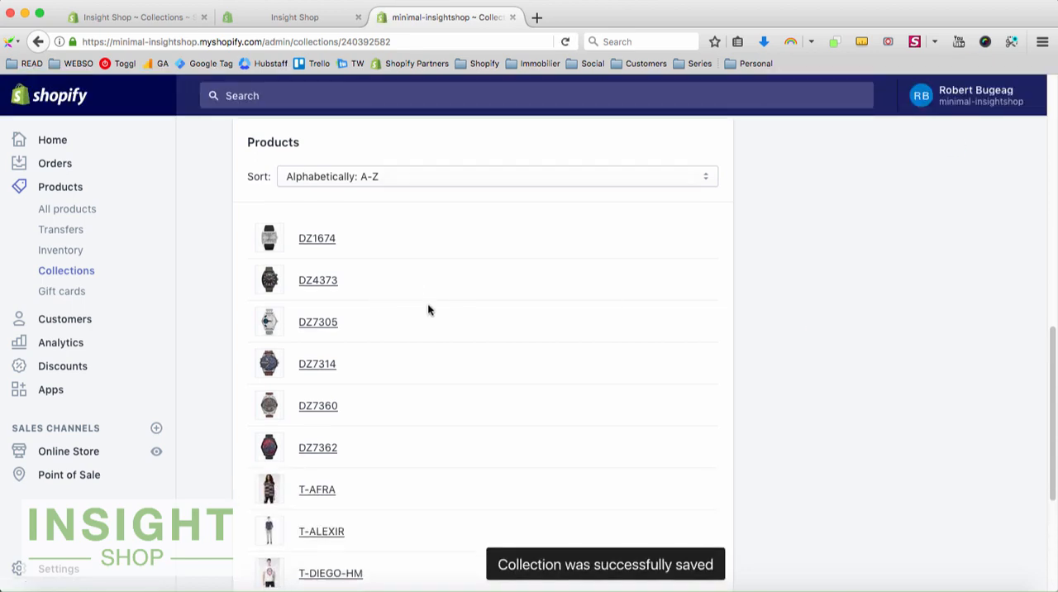
scroll(down, 3)
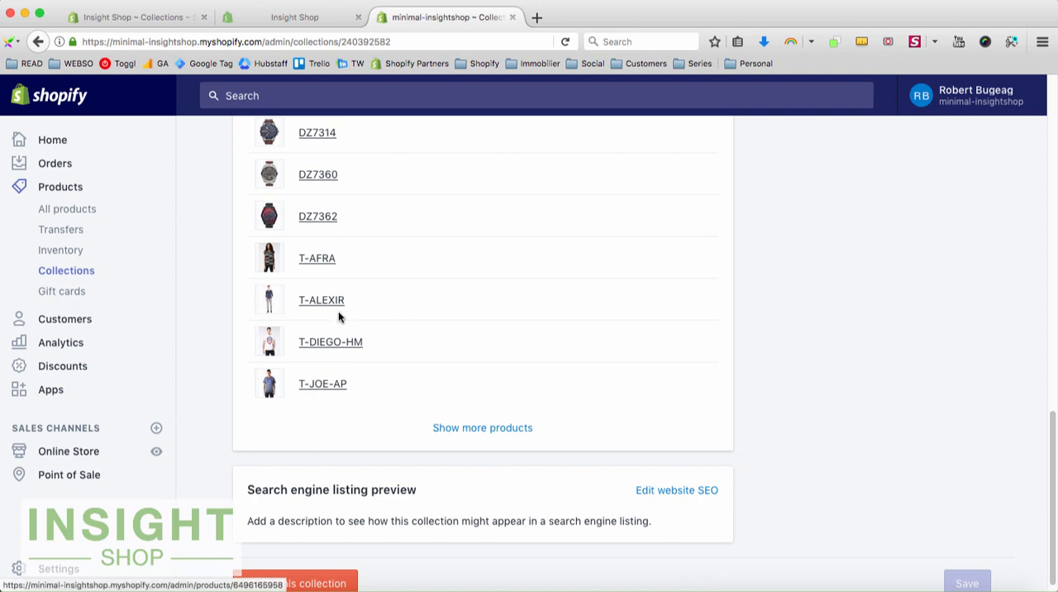
scroll(up, 3)
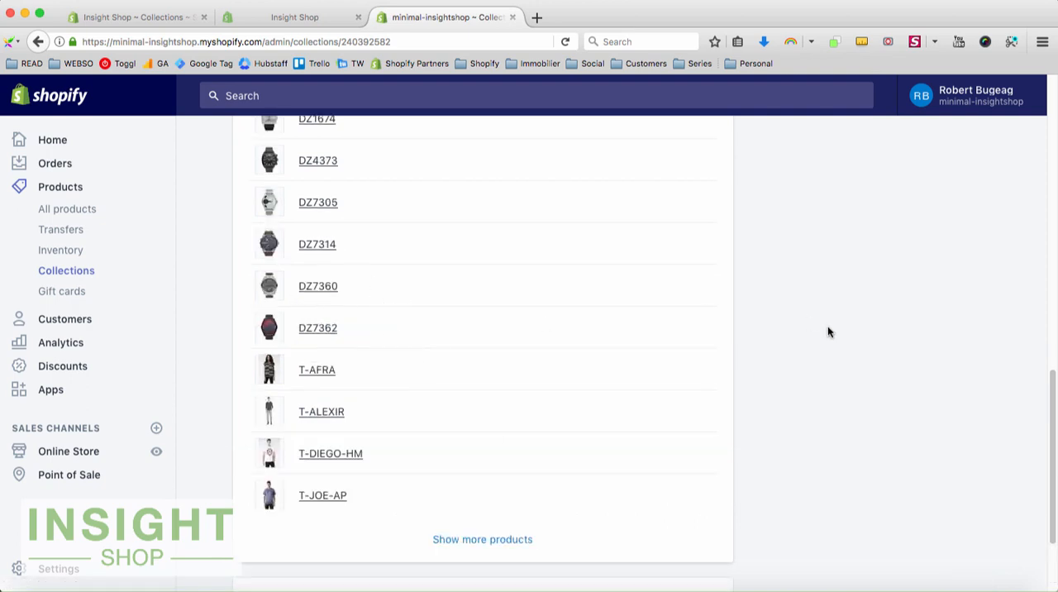
scroll(up, 3)
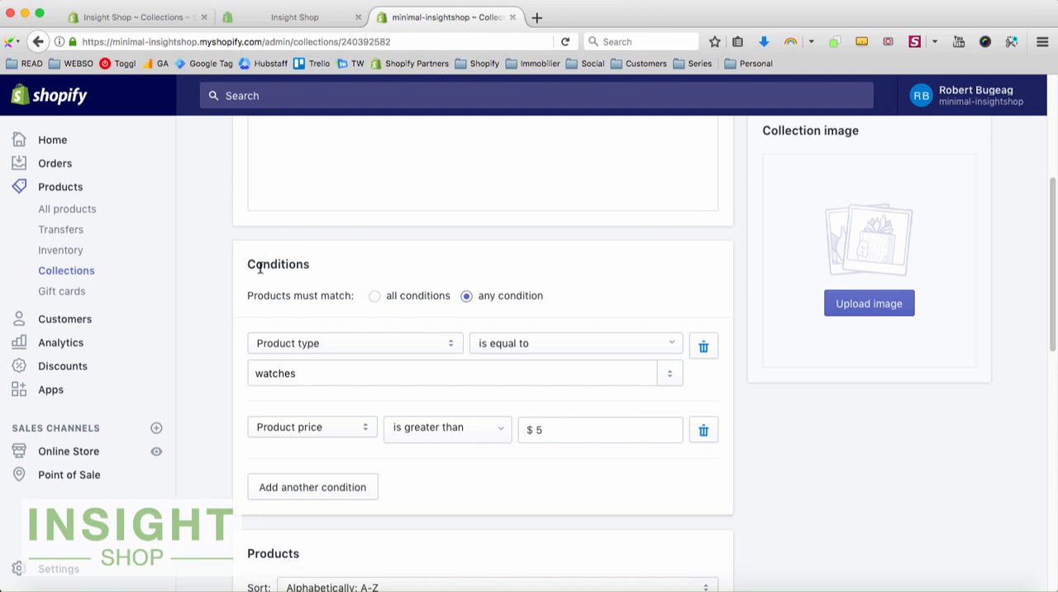
mouse_move(451, 283)
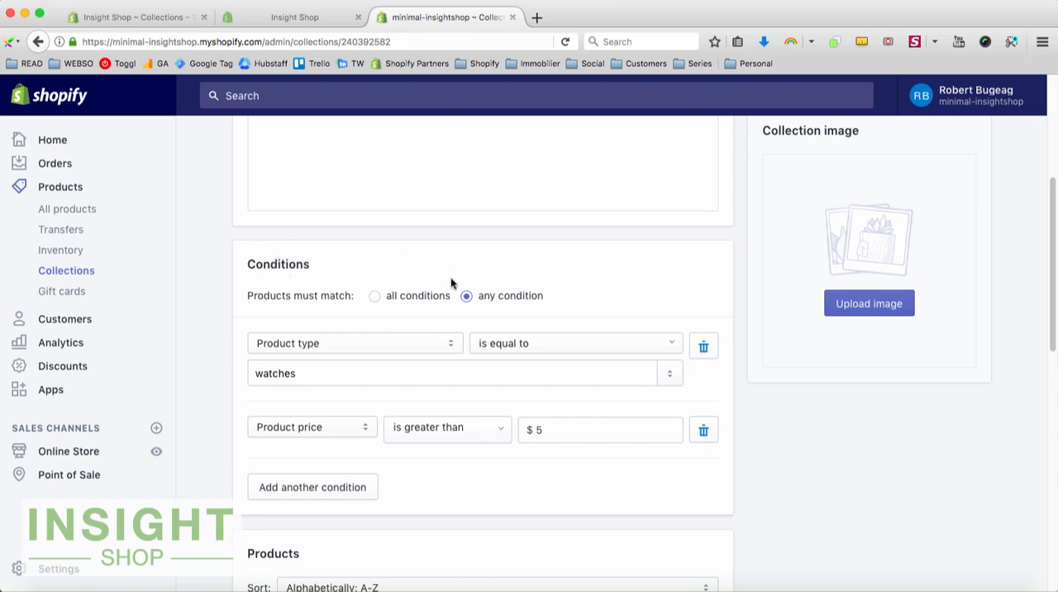
mouse_move(251, 450)
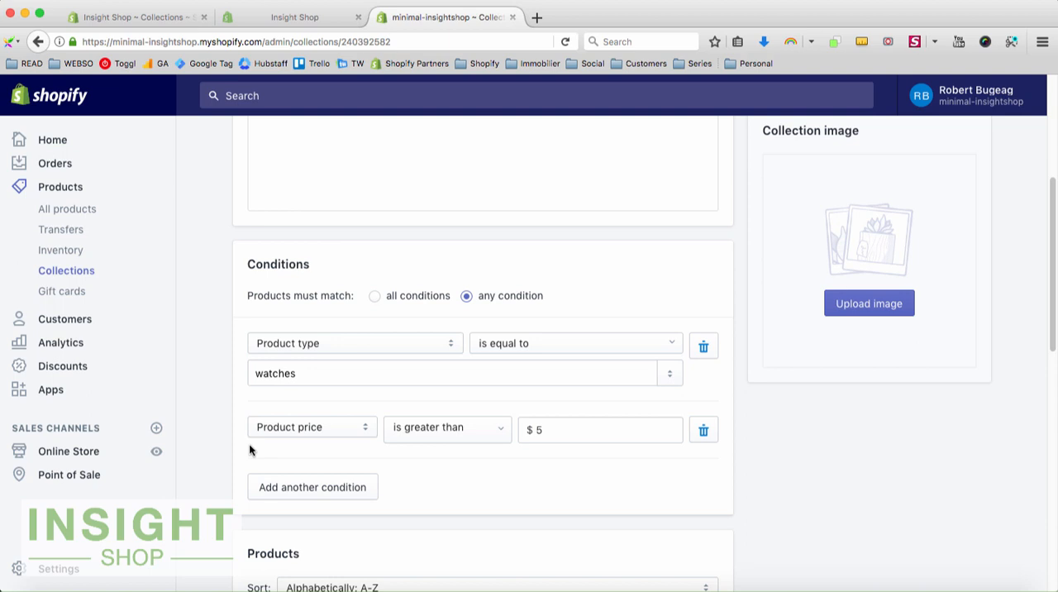
mouse_move(264, 415)
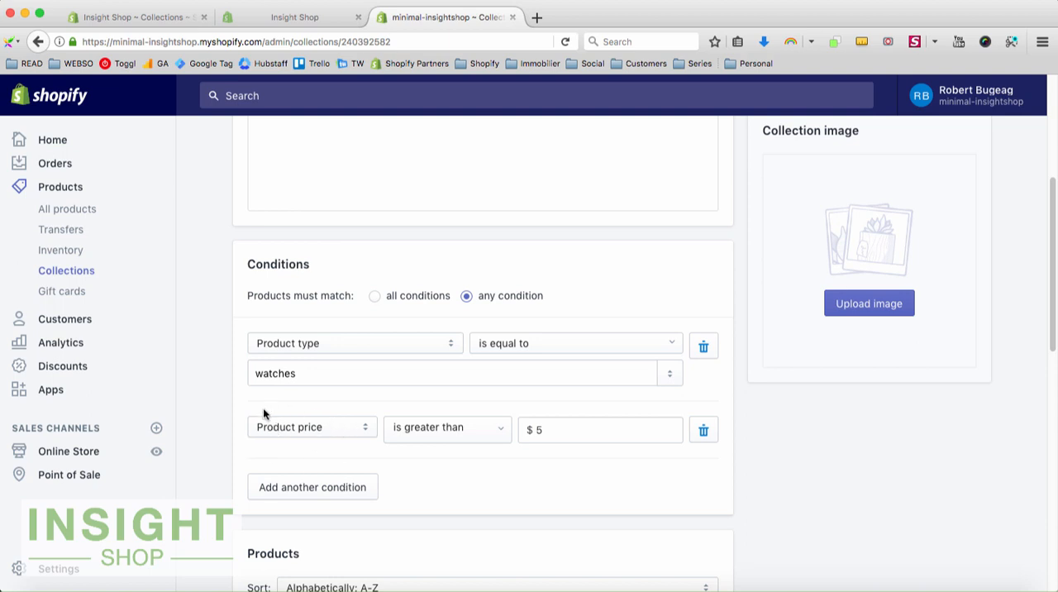
mouse_move(539, 418)
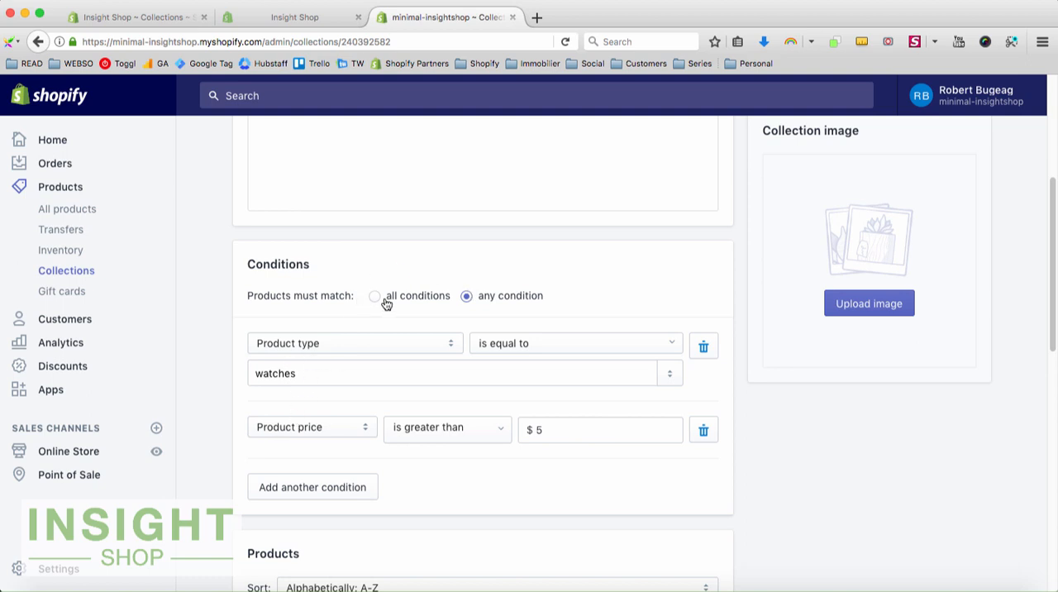
Require products to match all conditions, save, and confirm only the watches remain listed.
click(374, 294)
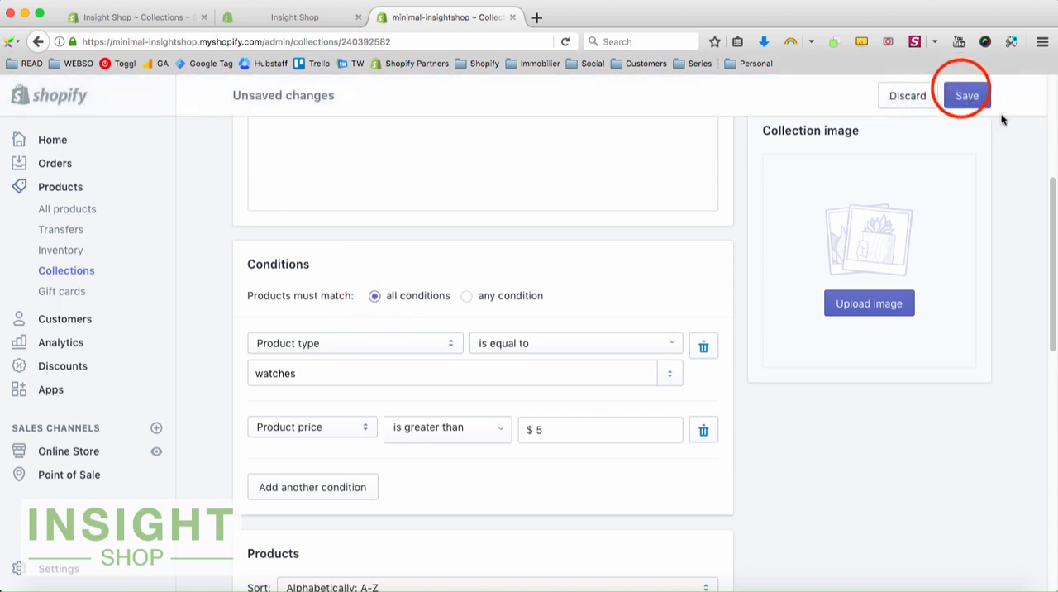
click(965, 96)
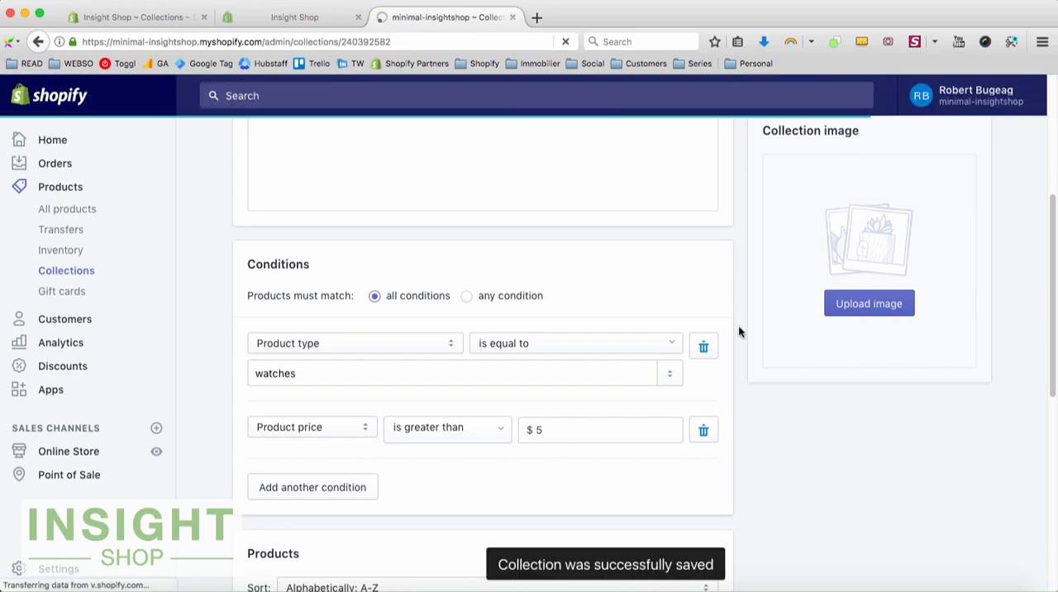
scroll(down, 3)
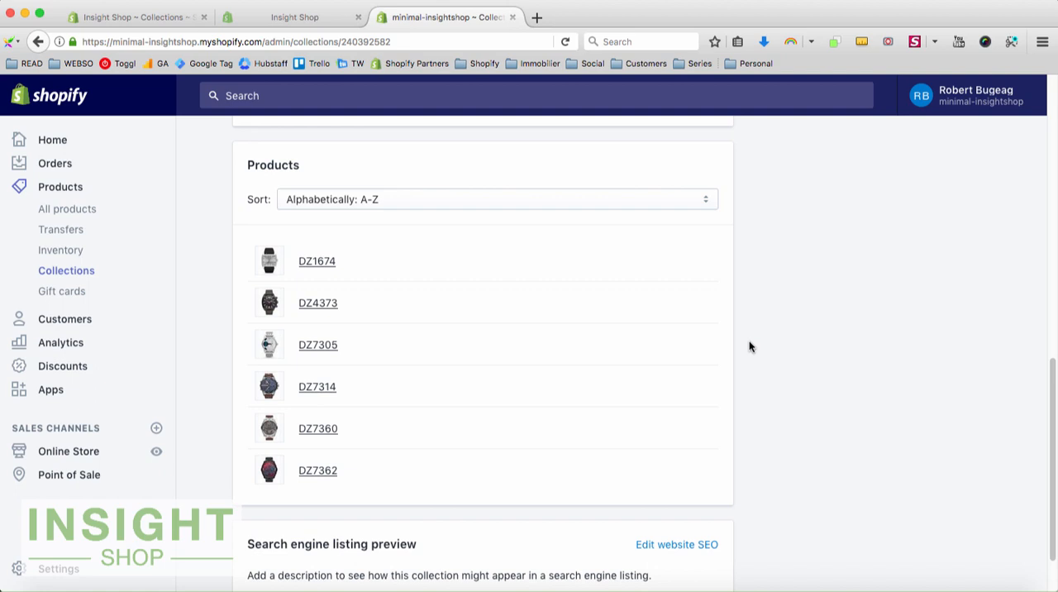
scroll(up, 3)
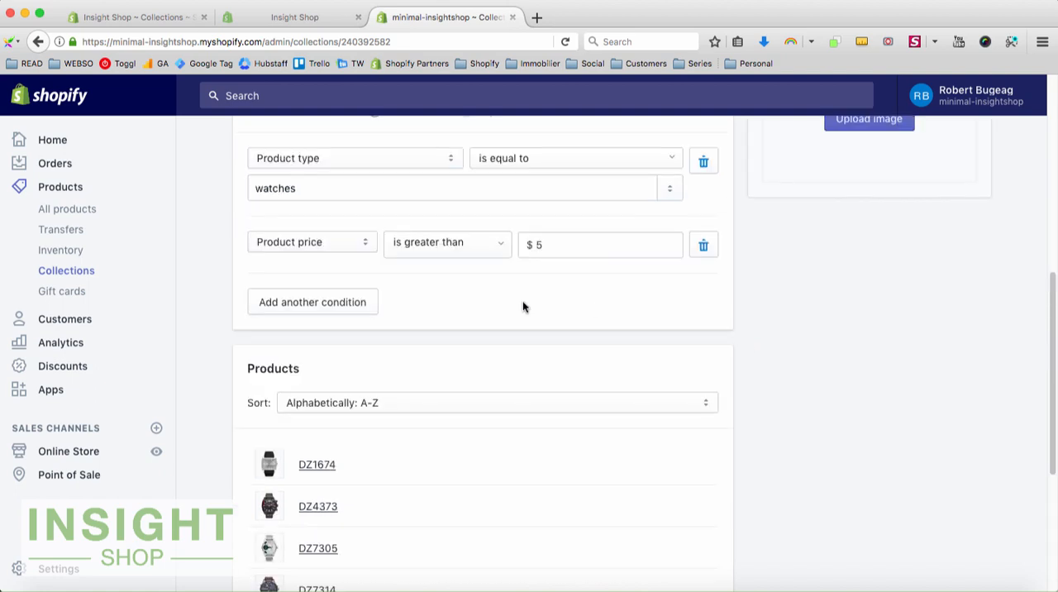
scroll(up, 3)
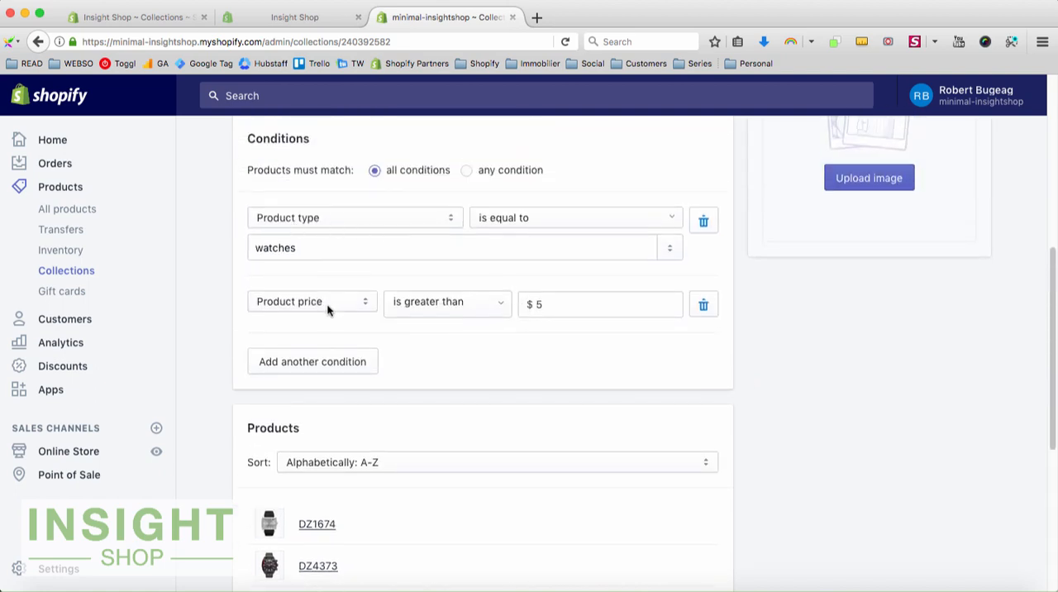
mouse_move(740, 338)
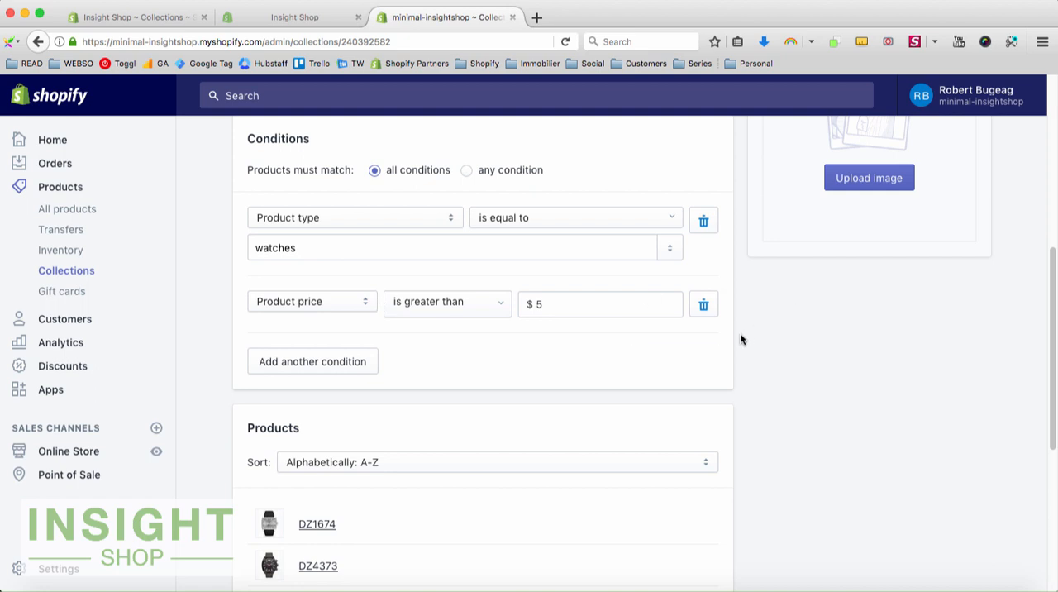
Change the first condition's field from product type to product tag and review the other field choices.
scroll(up, 3)
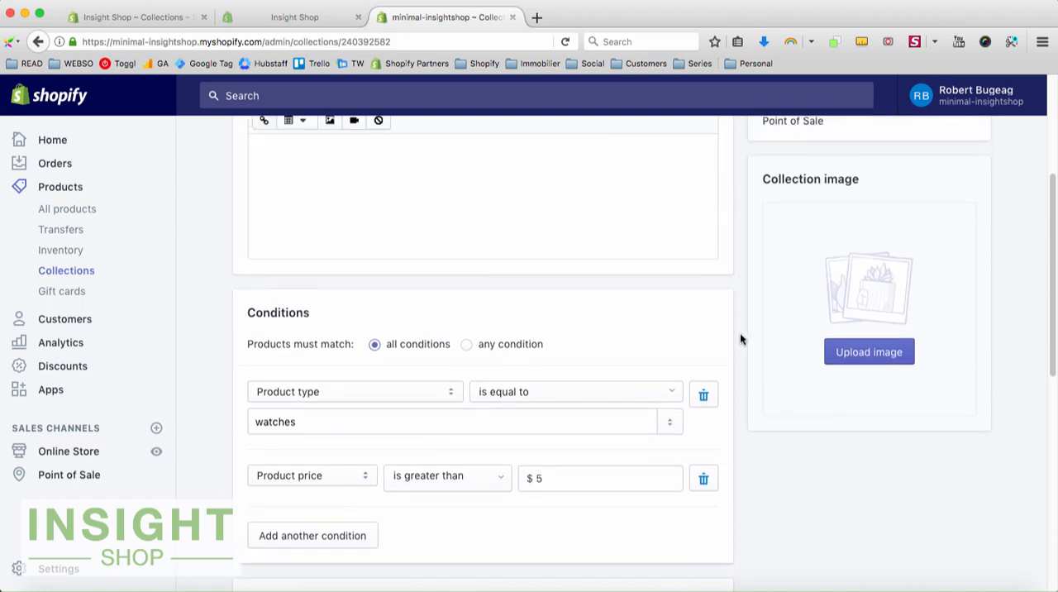
scroll(down, 3)
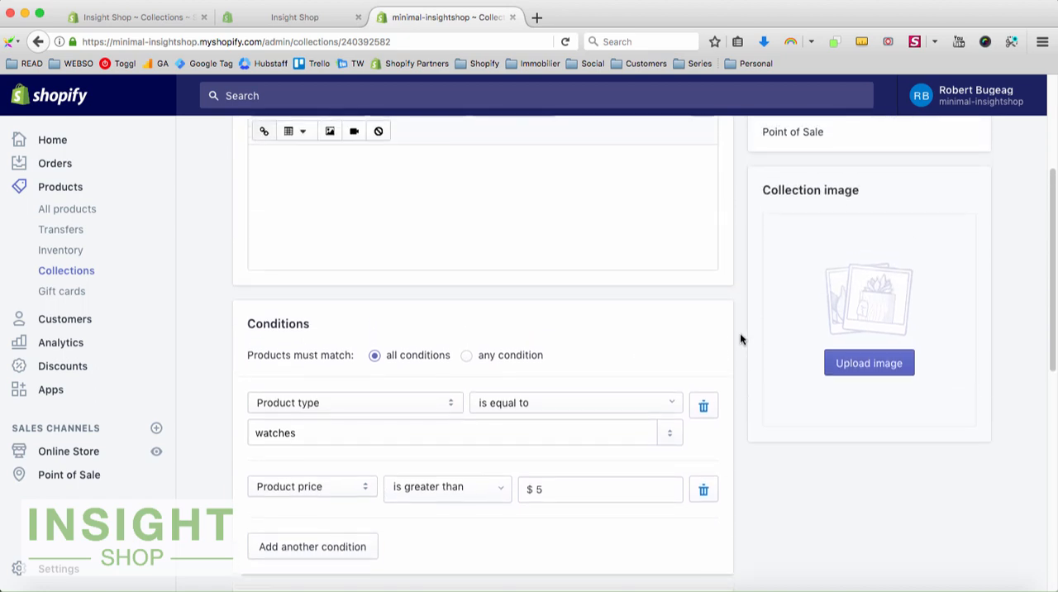
scroll(down, 3)
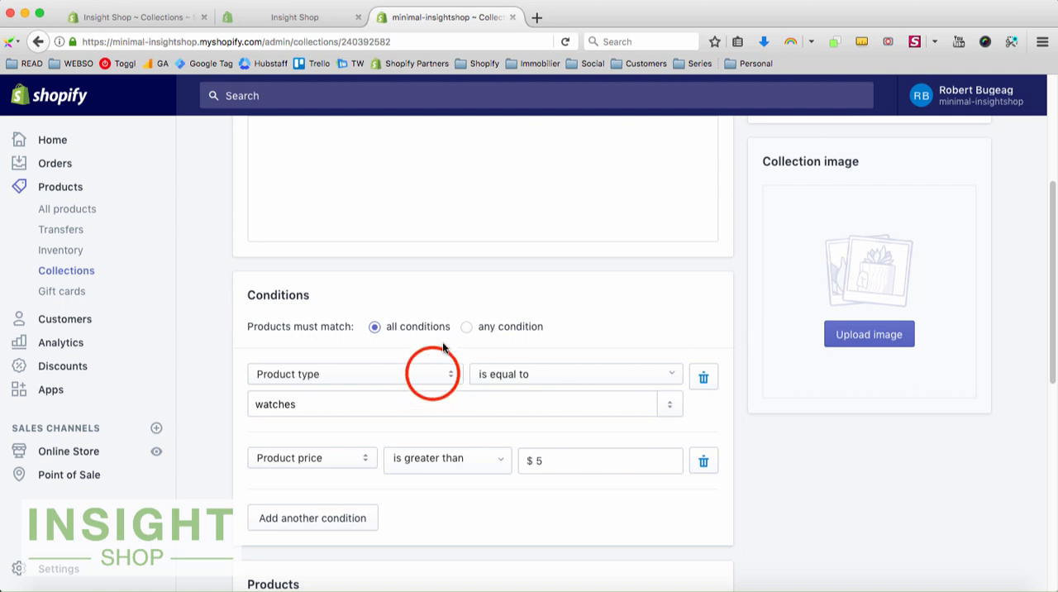
click(354, 373)
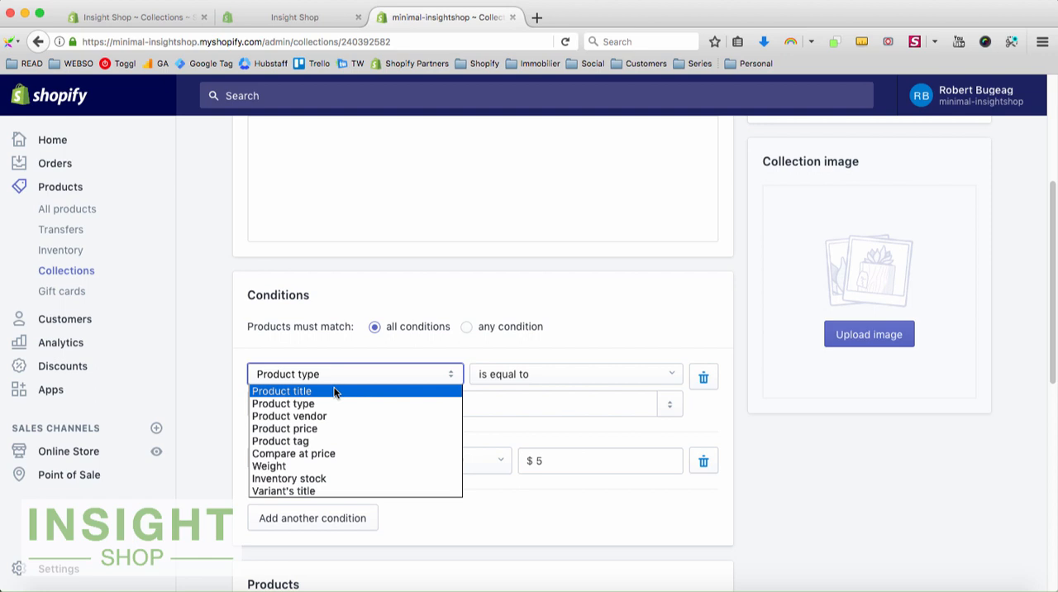
mouse_move(338, 416)
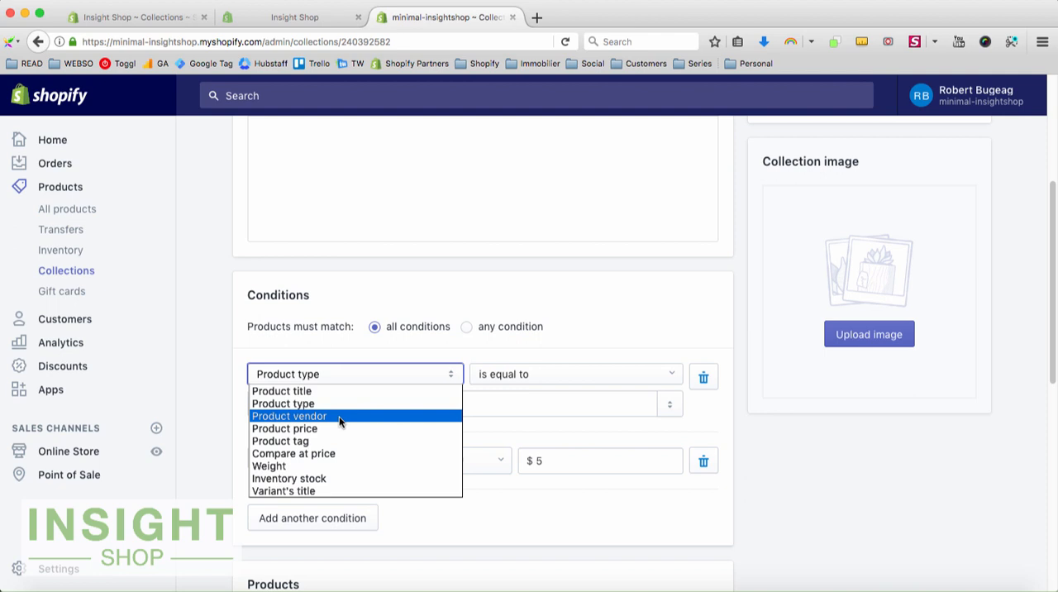
mouse_move(310, 440)
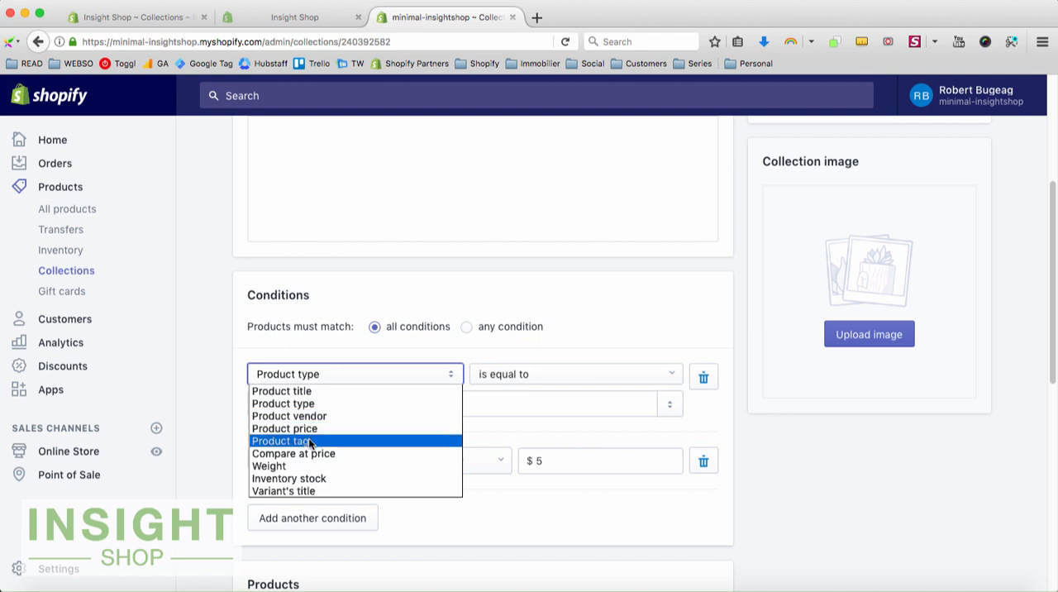
mouse_move(314, 428)
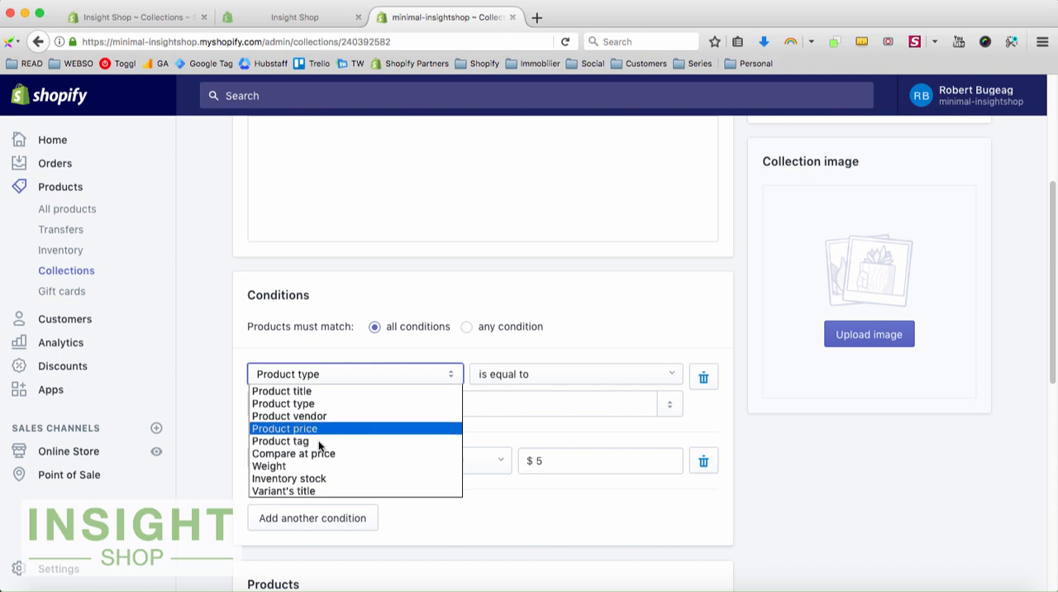
mouse_move(301, 439)
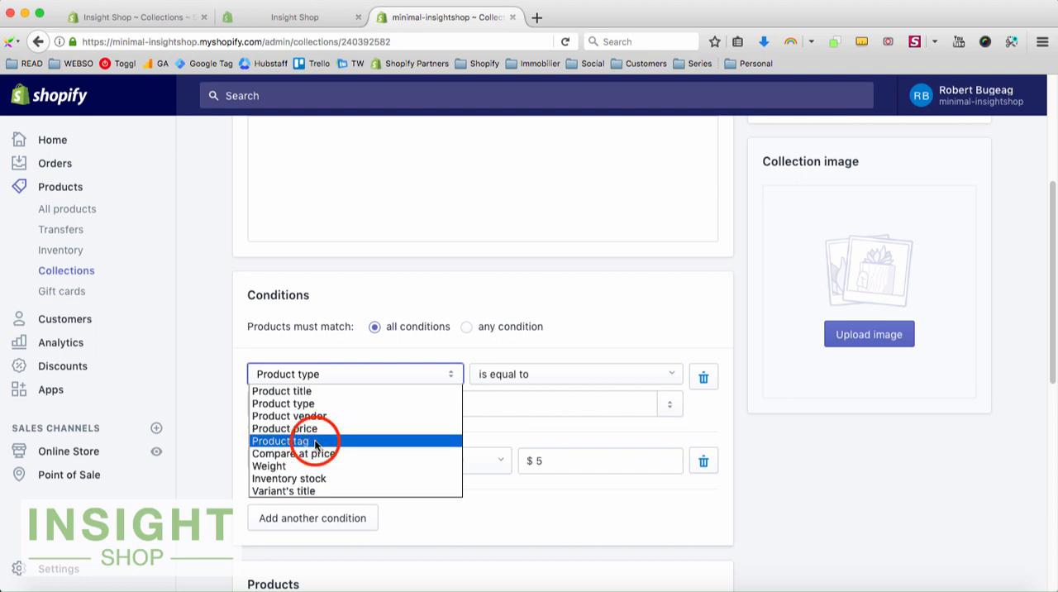
click(284, 439)
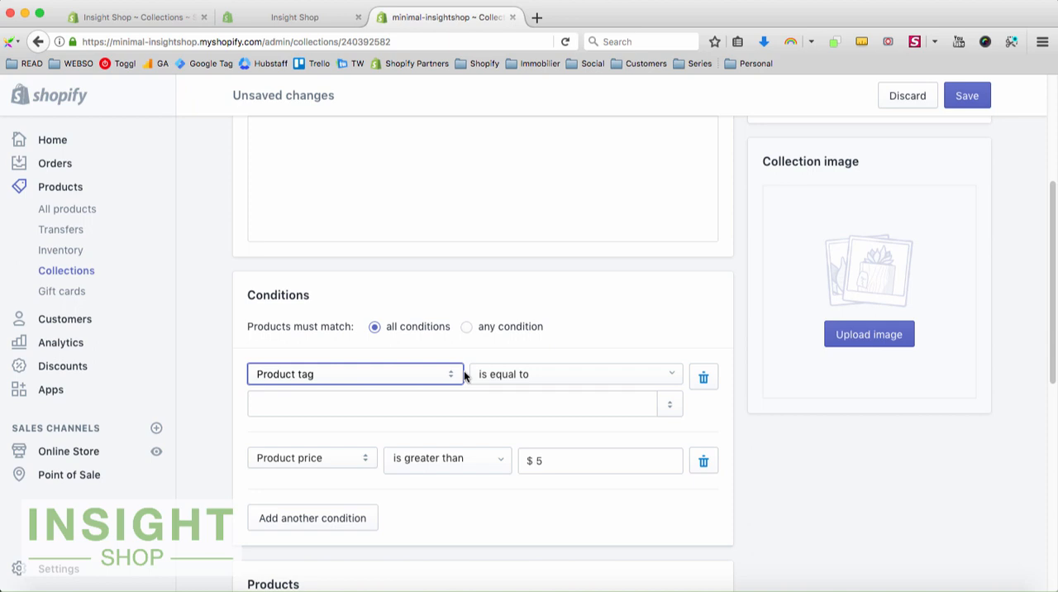
mouse_move(553, 337)
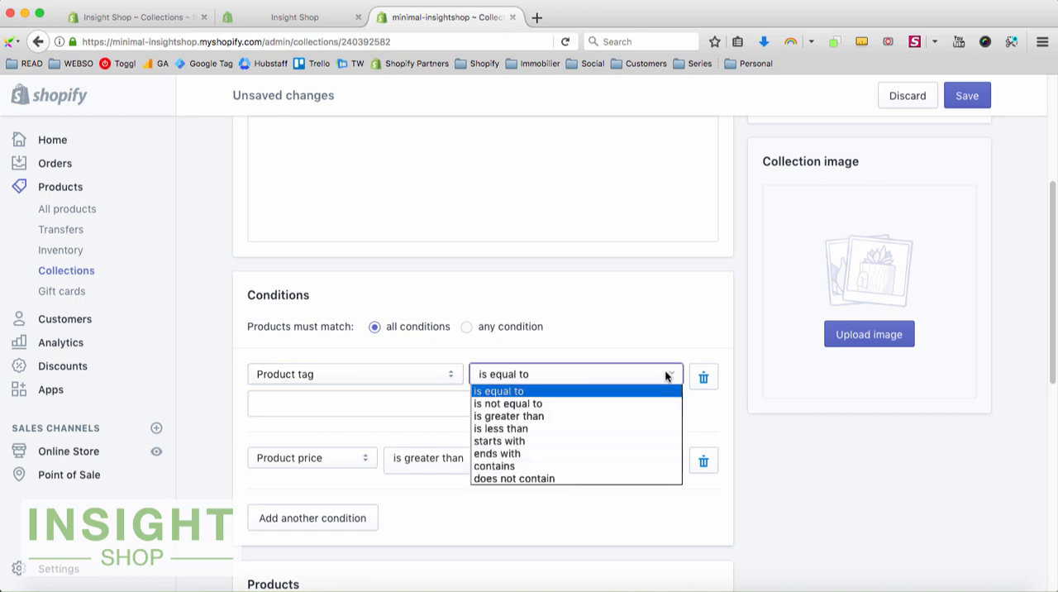
mouse_move(330, 374)
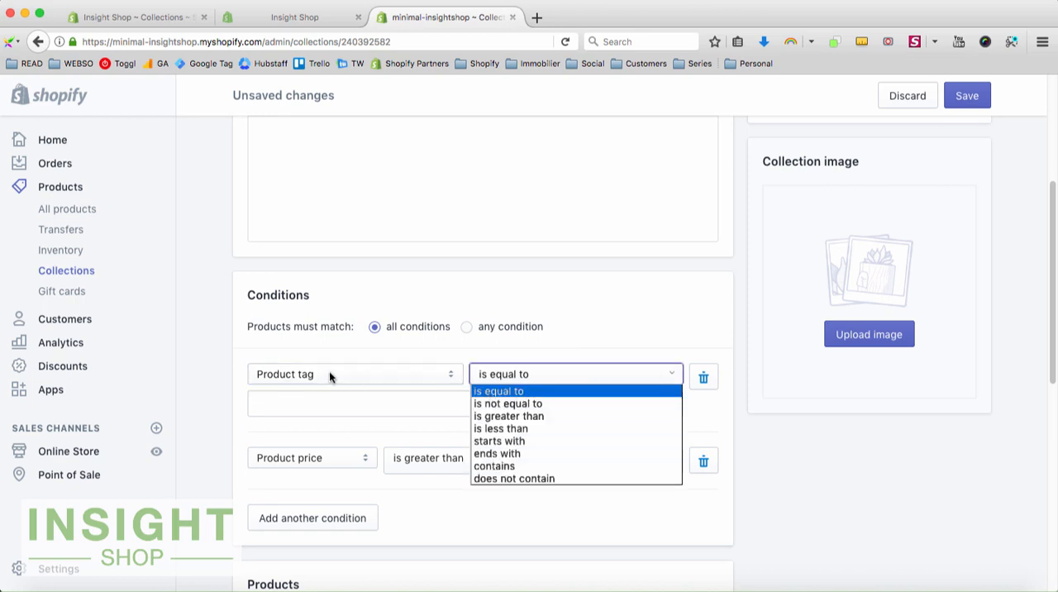
mouse_move(269, 390)
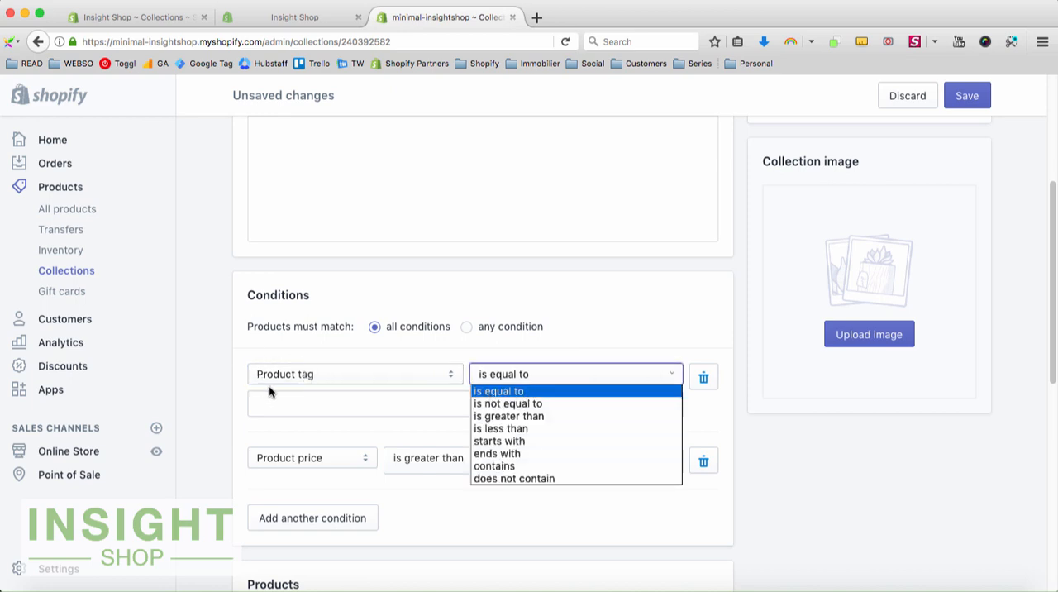
mouse_move(545, 405)
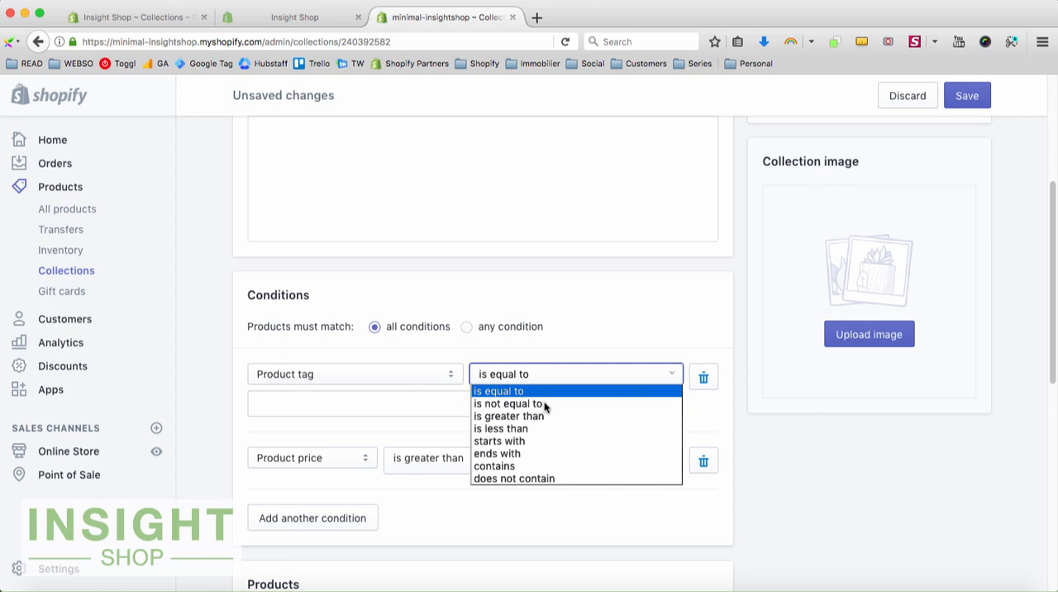
mouse_move(519, 440)
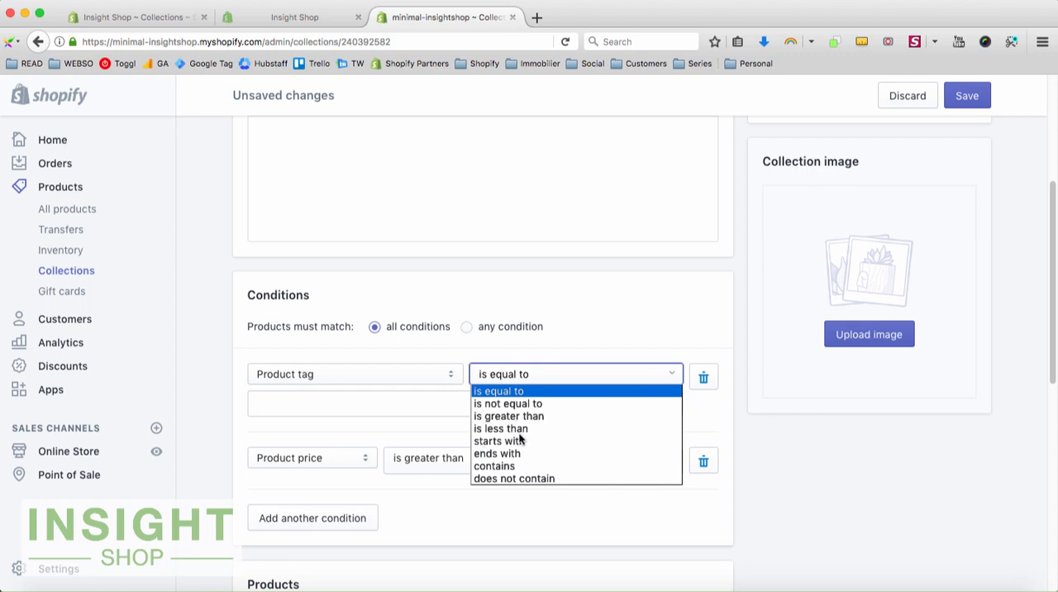
mouse_move(548, 446)
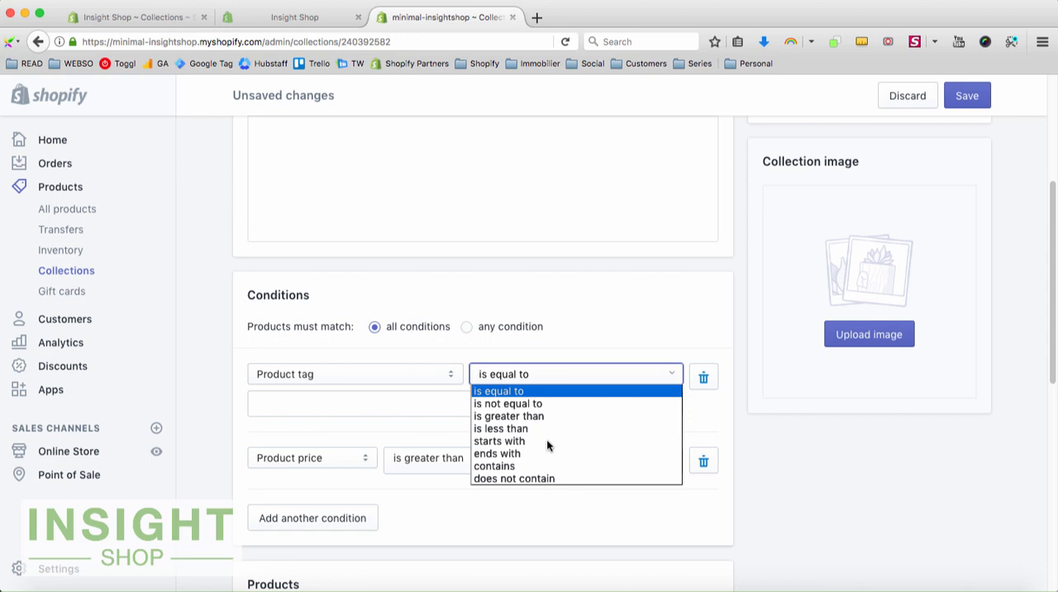
mouse_move(314, 373)
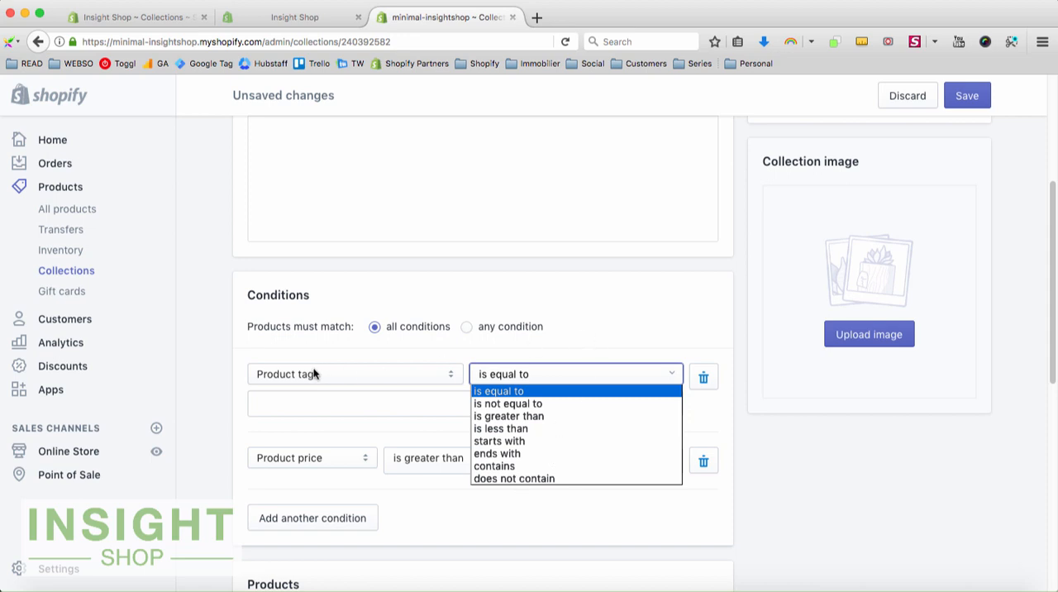
mouse_move(483, 399)
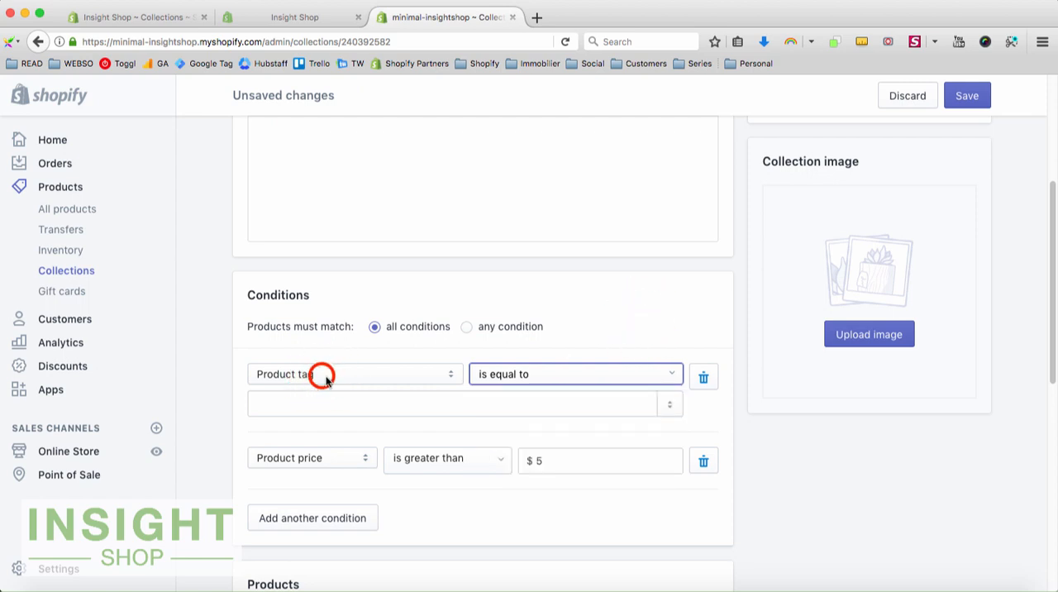
click(354, 373)
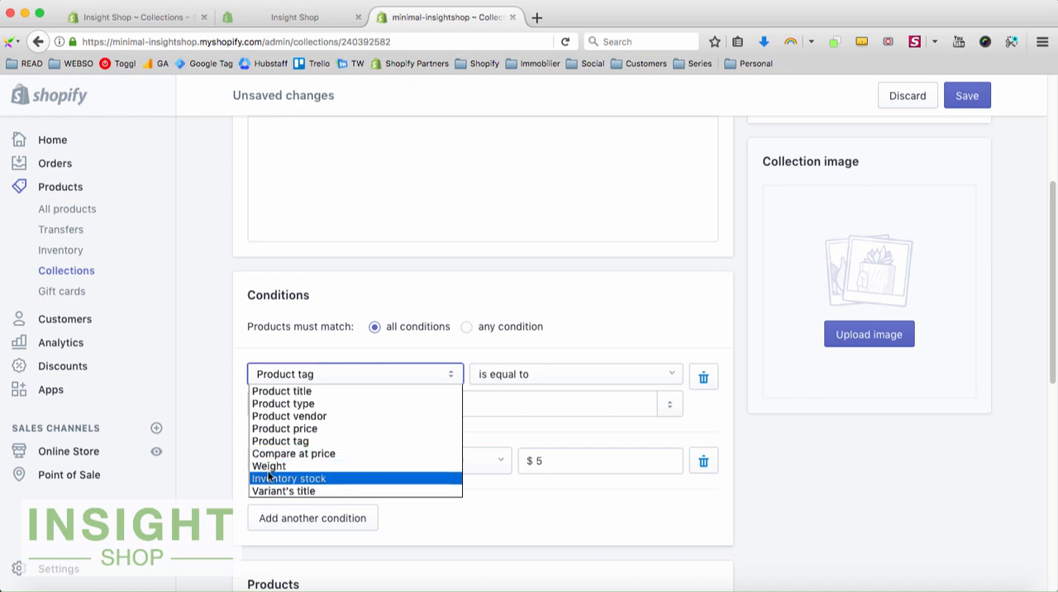
mouse_move(322, 482)
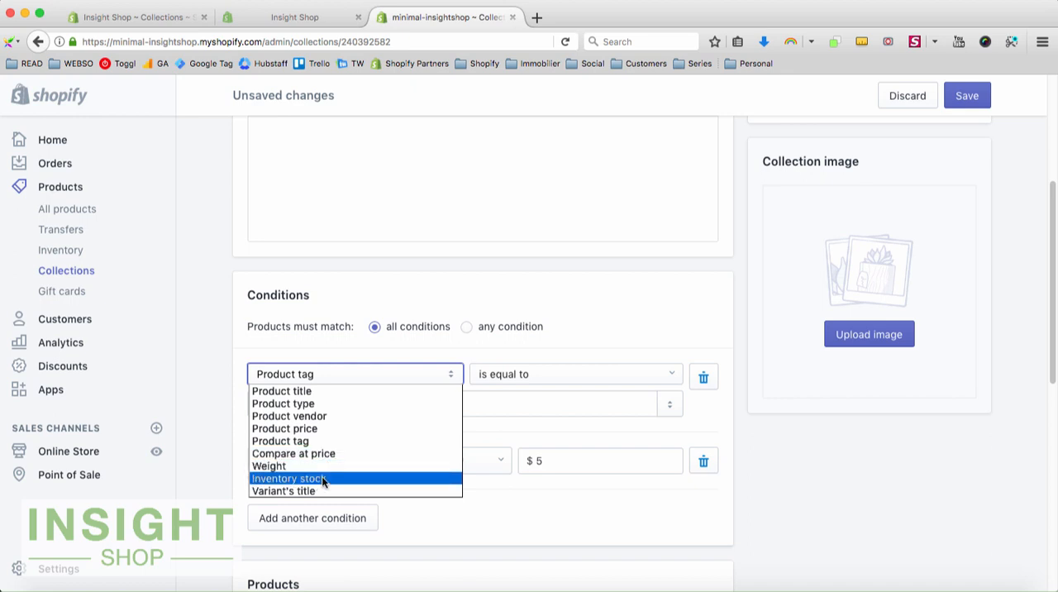
mouse_move(284, 489)
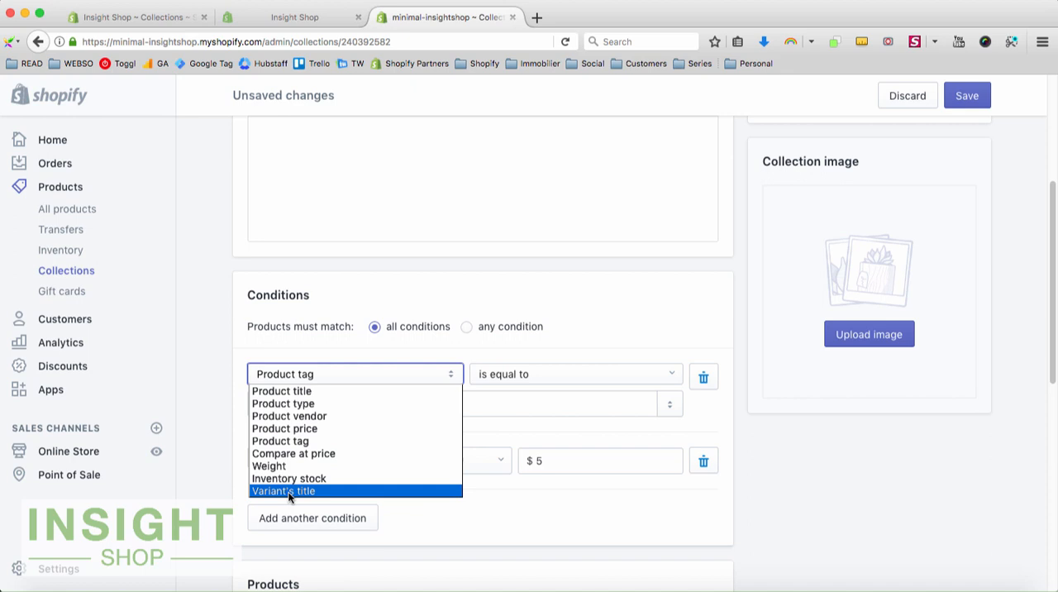
Set the first condition to variant's title contains an empty value.
click(285, 489)
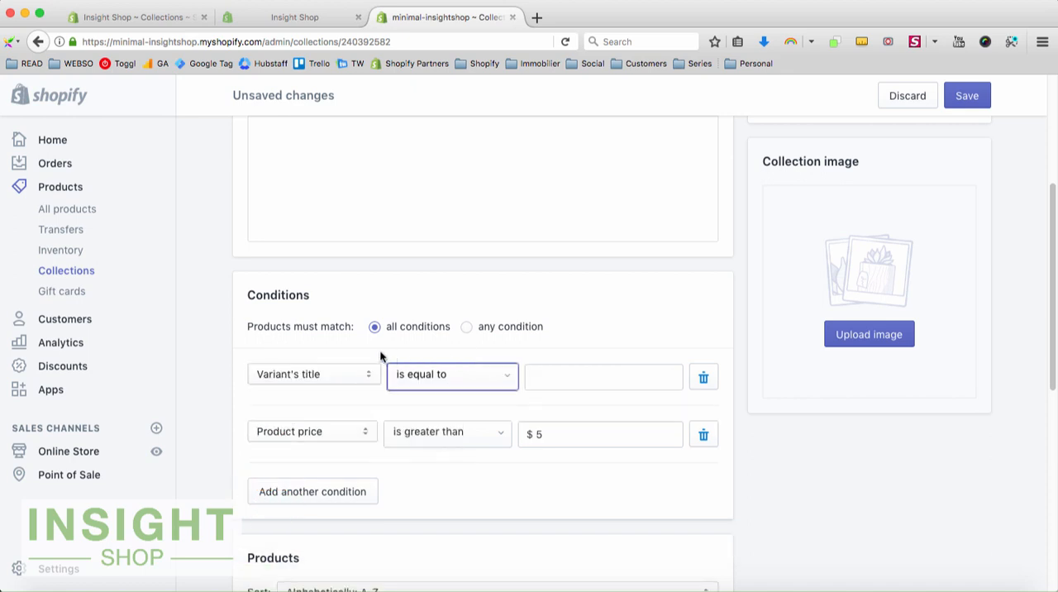
mouse_move(294, 383)
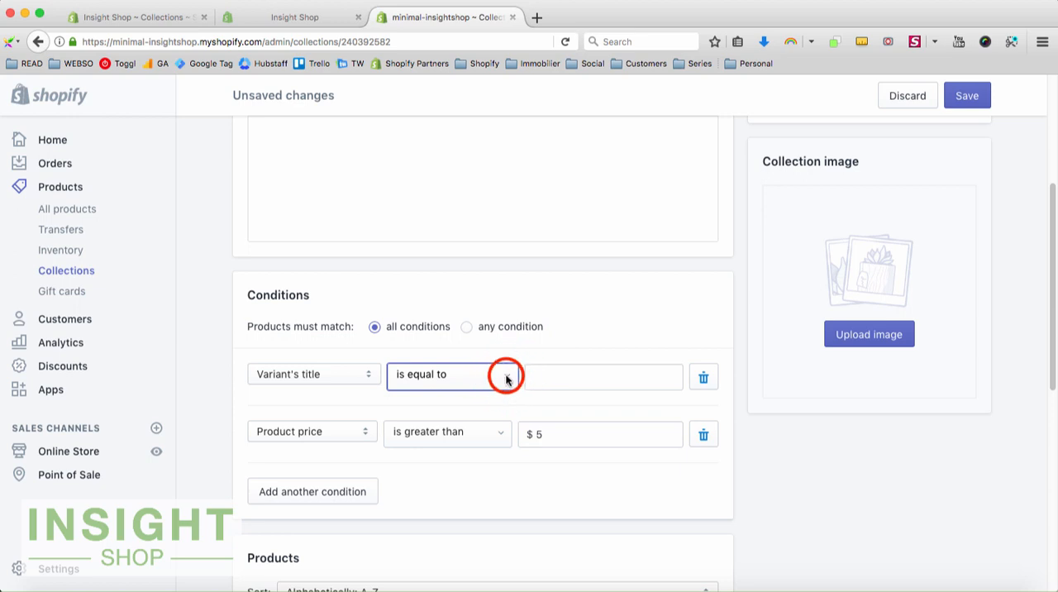
click(507, 374)
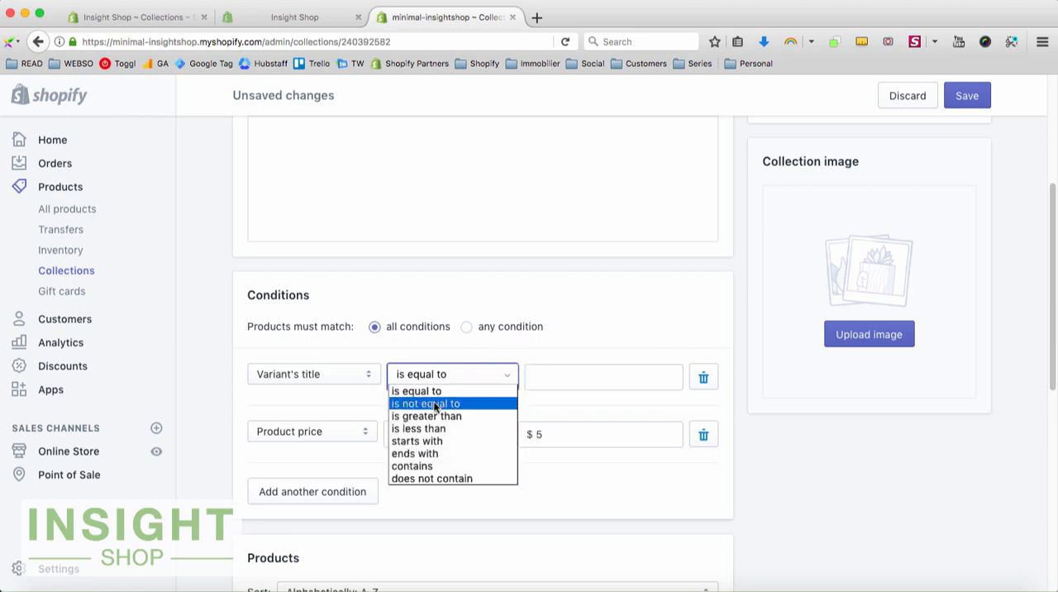
mouse_move(411, 466)
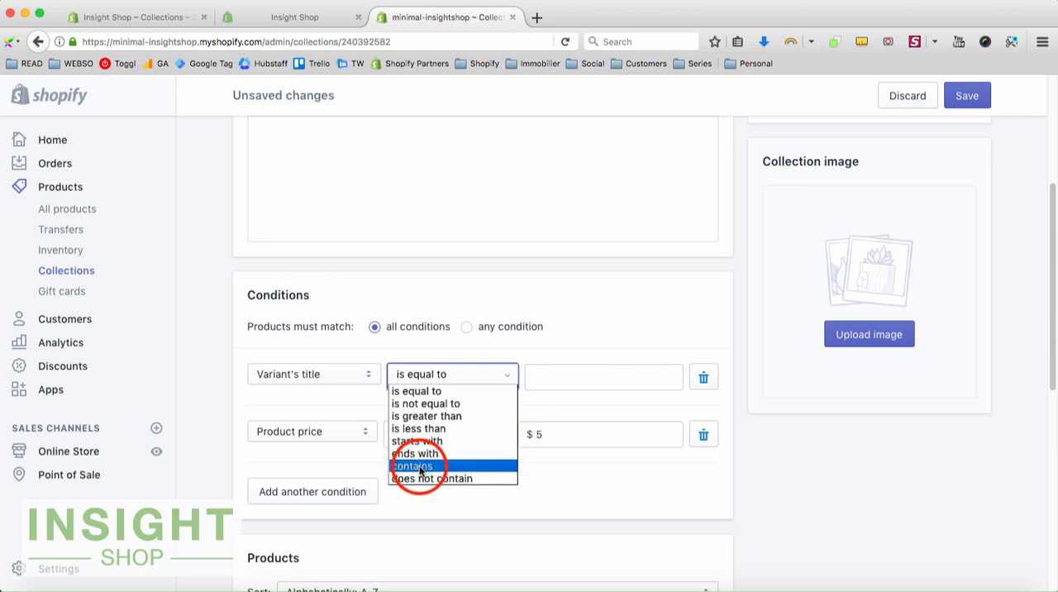
click(414, 466)
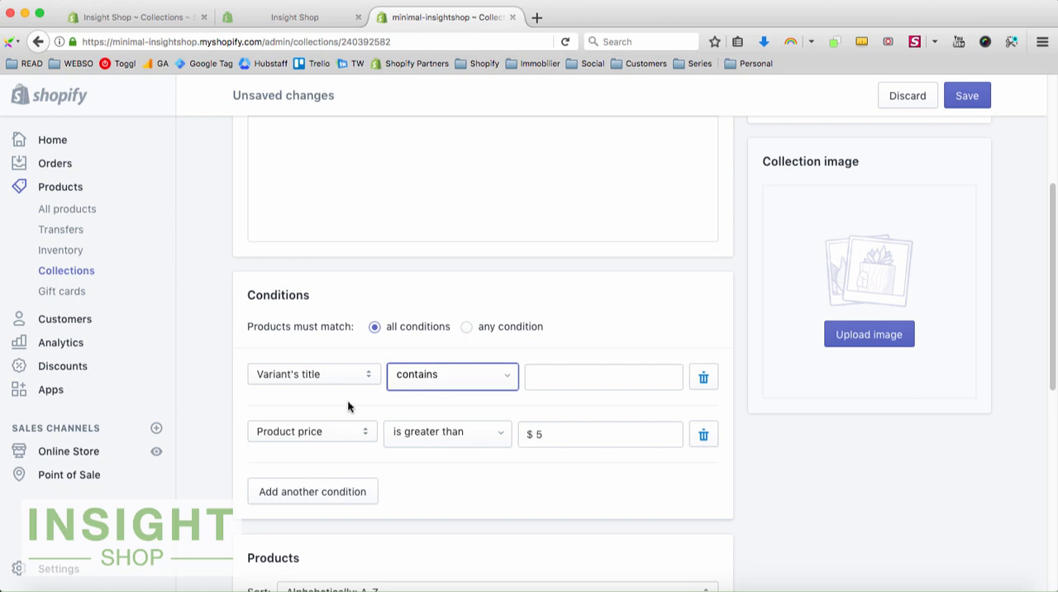
mouse_move(416, 393)
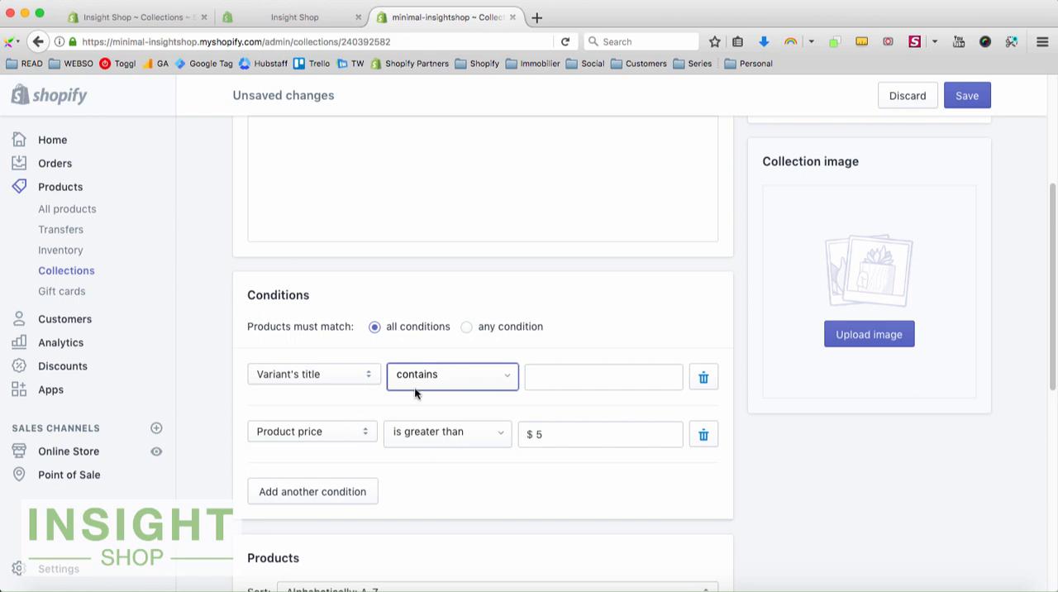
mouse_move(329, 382)
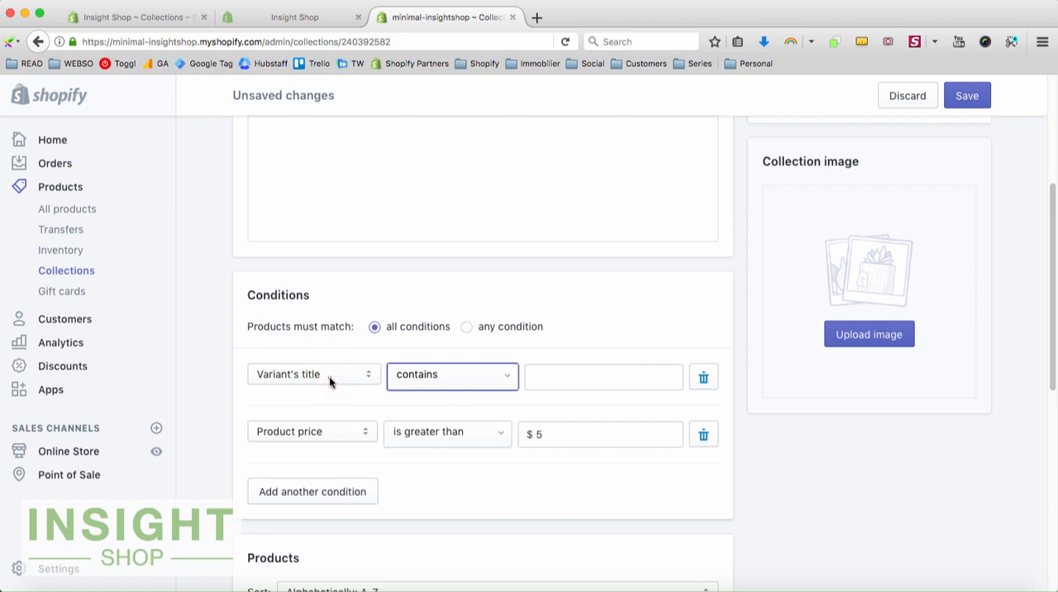
click(312, 374)
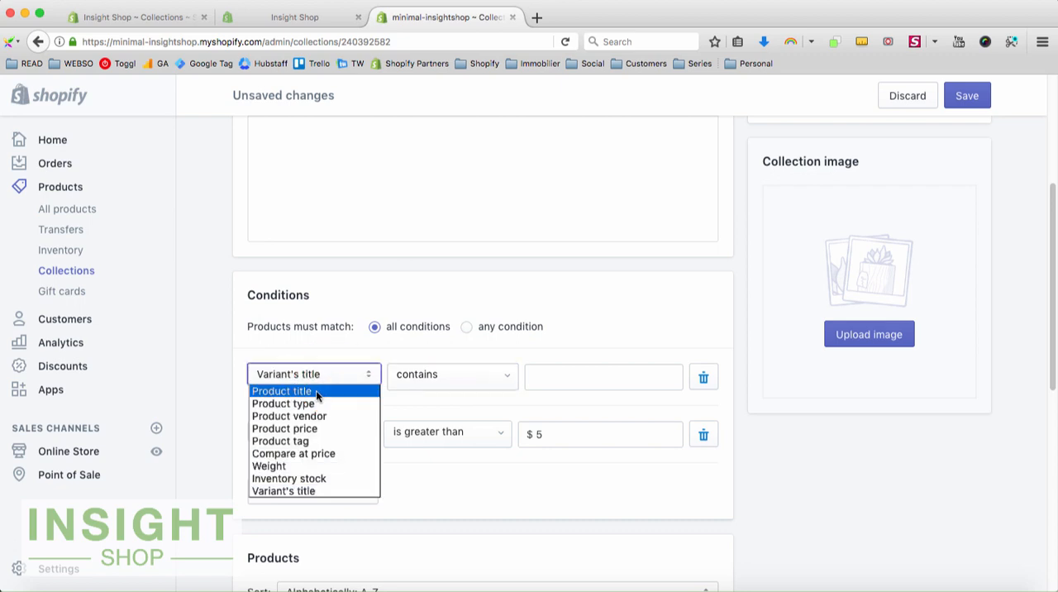
mouse_move(283, 403)
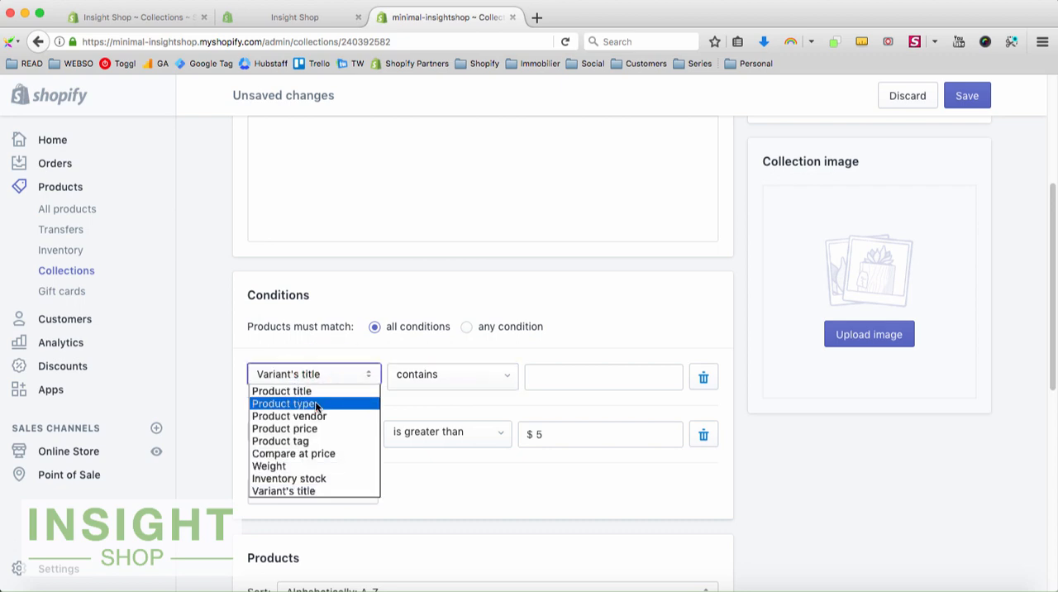
mouse_move(288, 478)
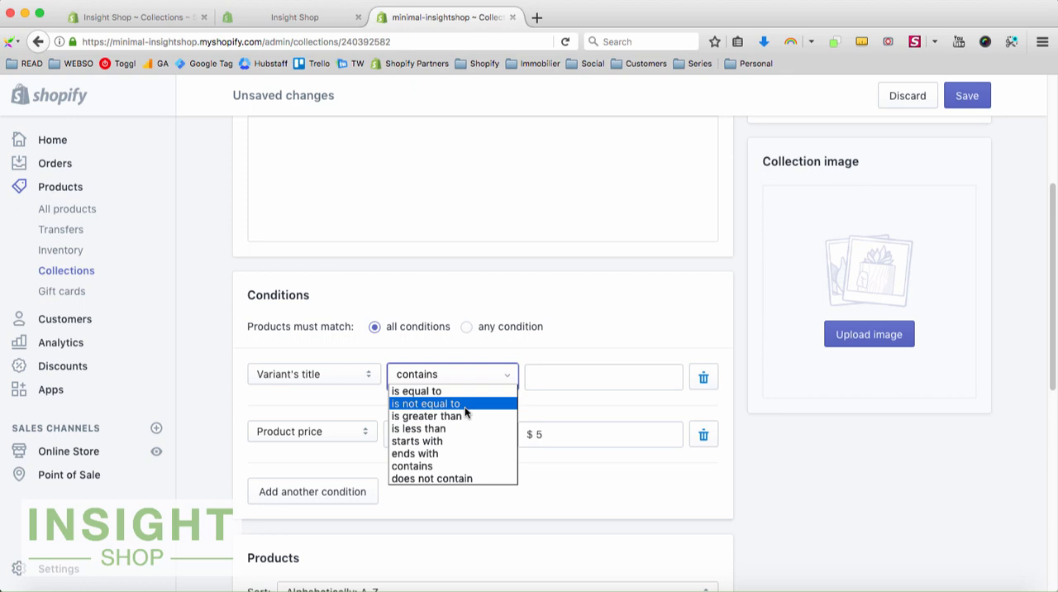
click(427, 415)
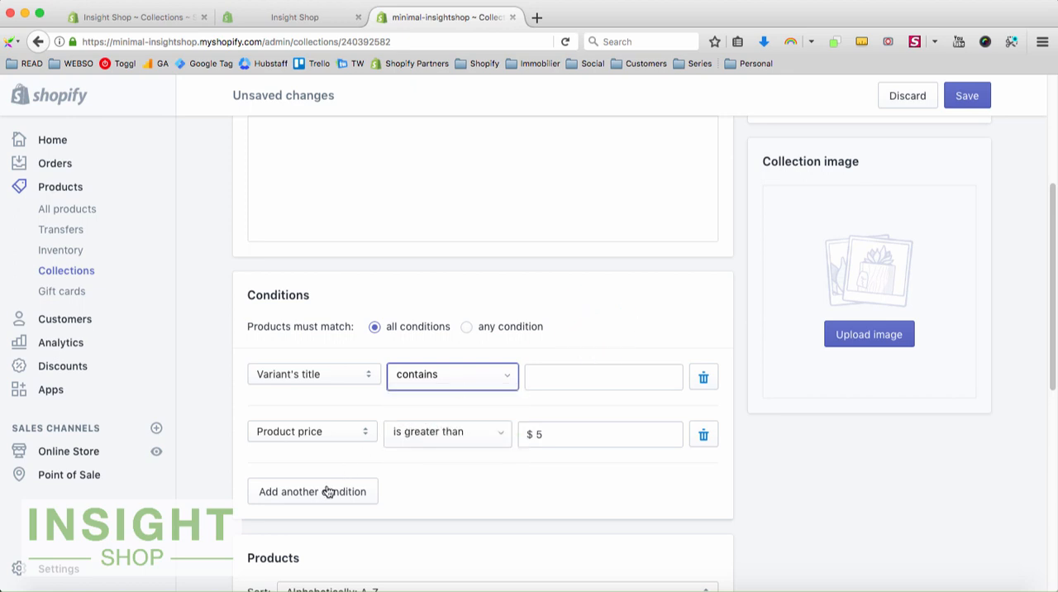
mouse_move(390, 380)
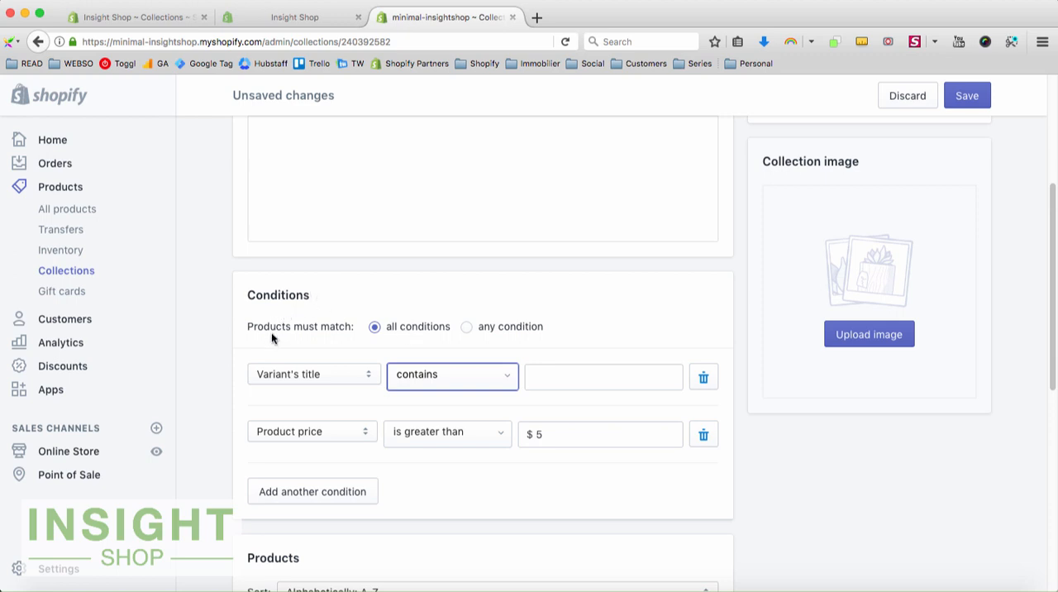
mouse_move(471, 299)
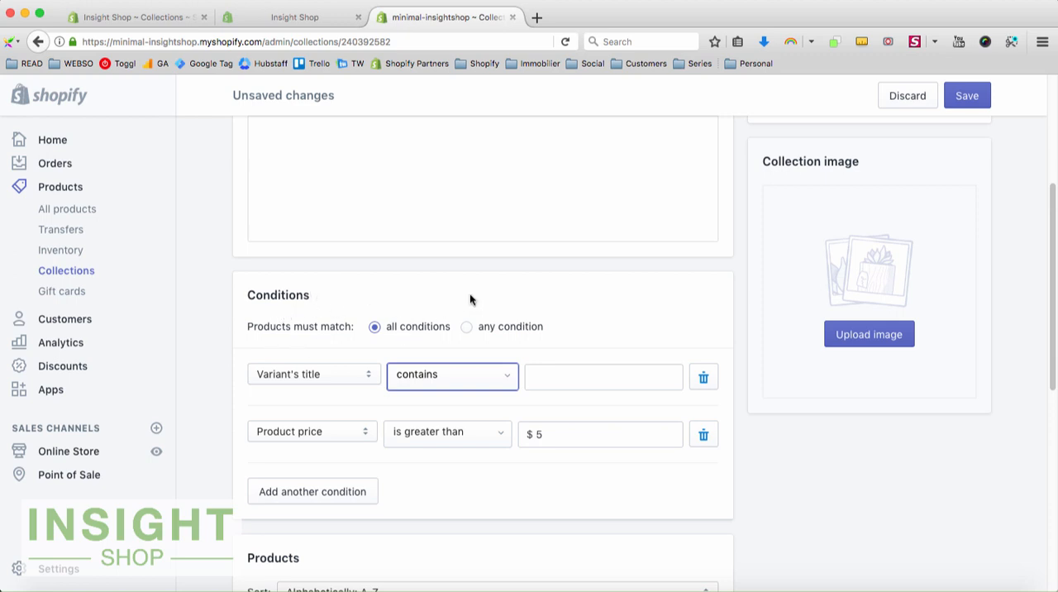
mouse_move(476, 324)
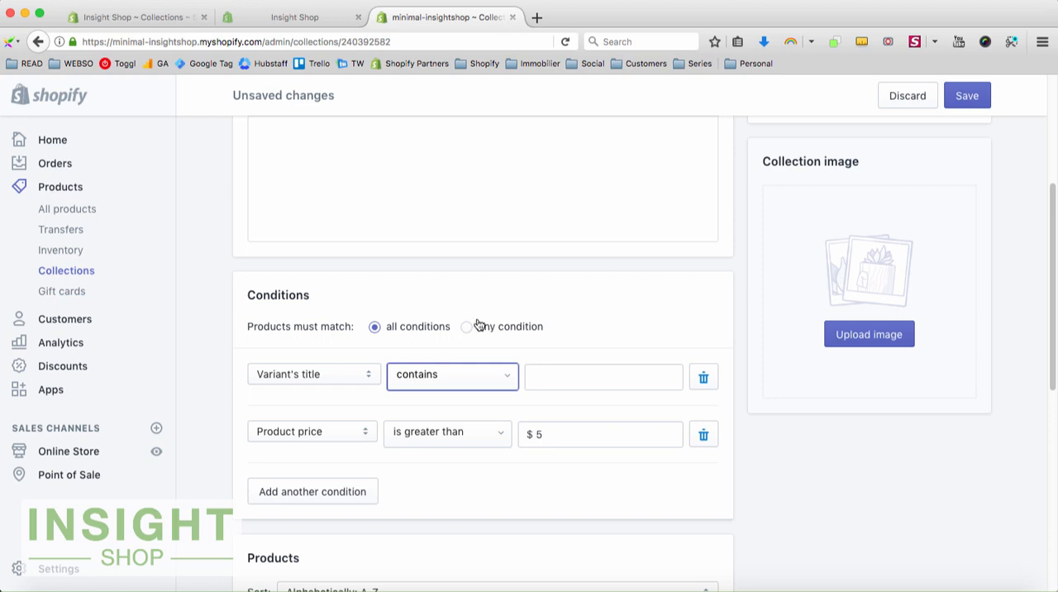
mouse_move(515, 307)
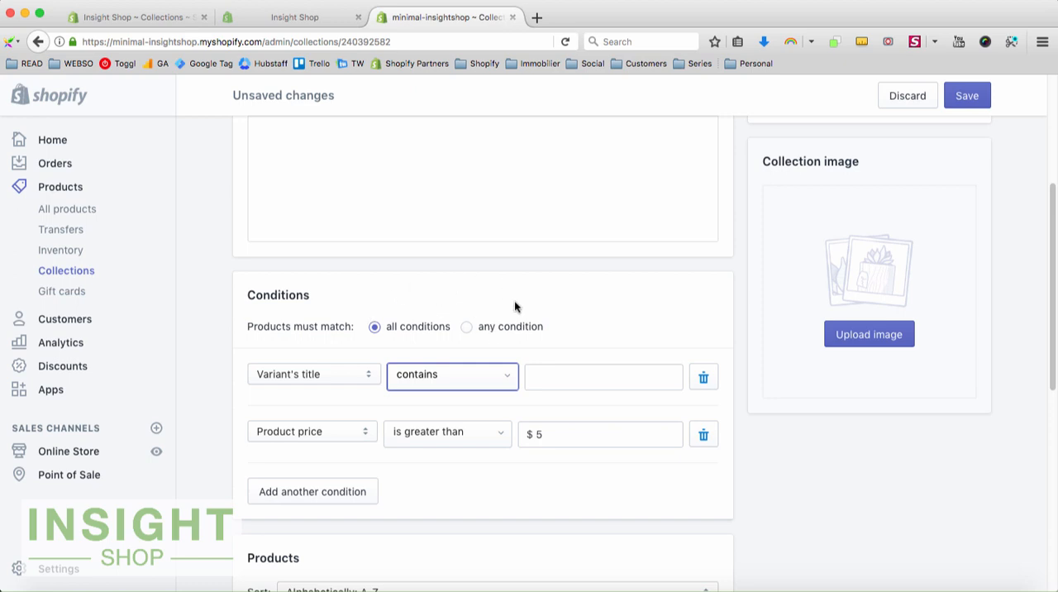
mouse_move(558, 310)
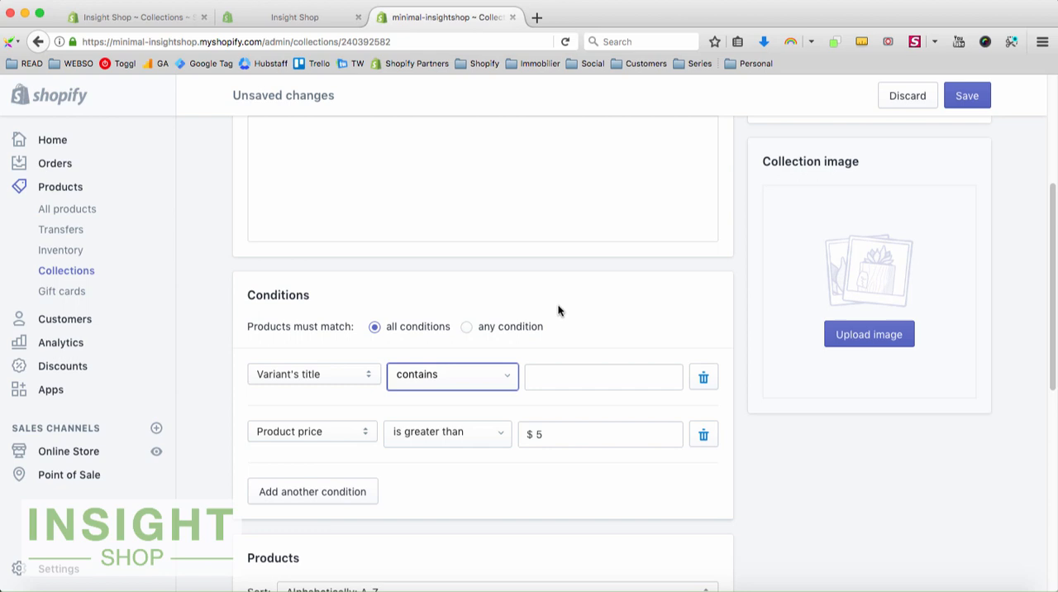
Sort the collection's products by best selling instead of alphabetically A–Z.
scroll(down, 3)
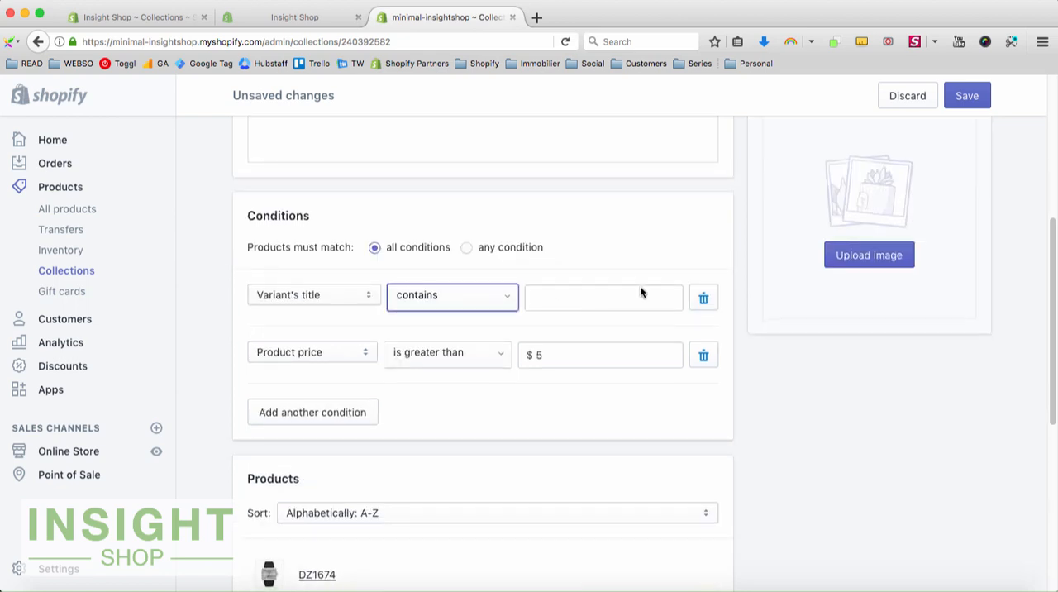
scroll(down, 3)
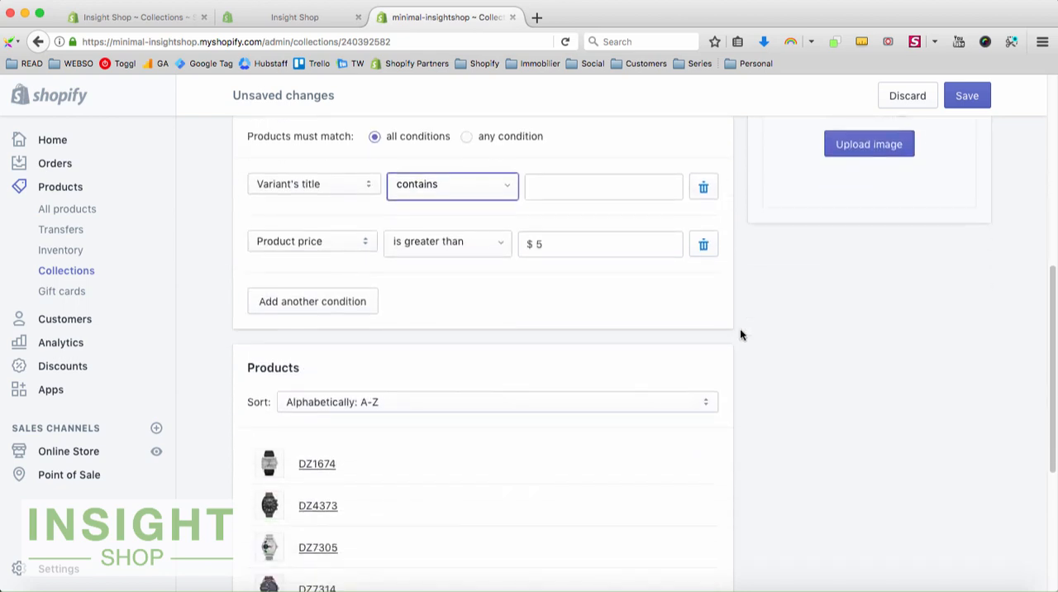
scroll(down, 3)
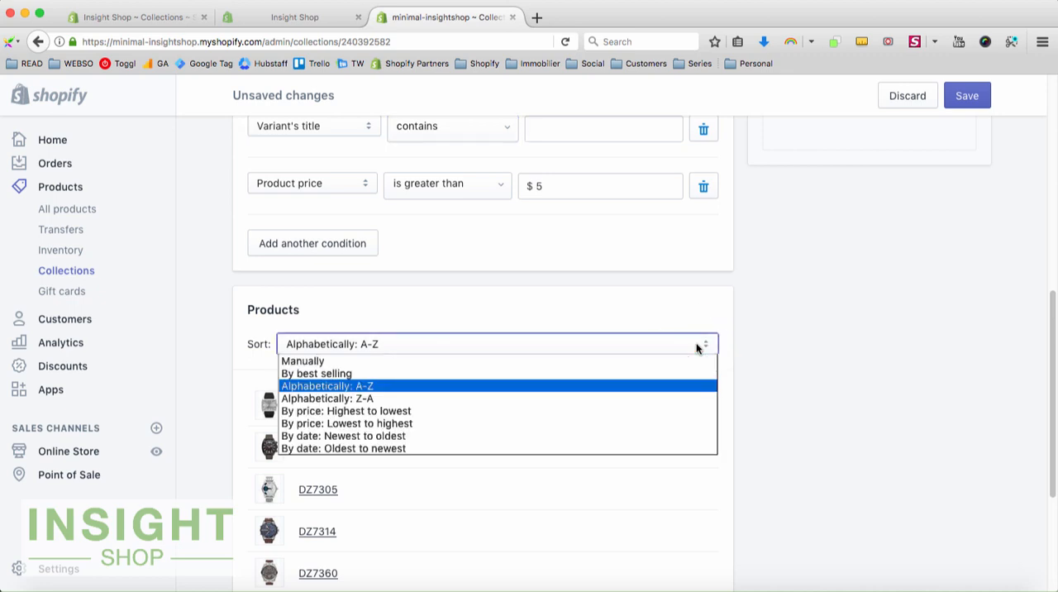
mouse_move(302, 360)
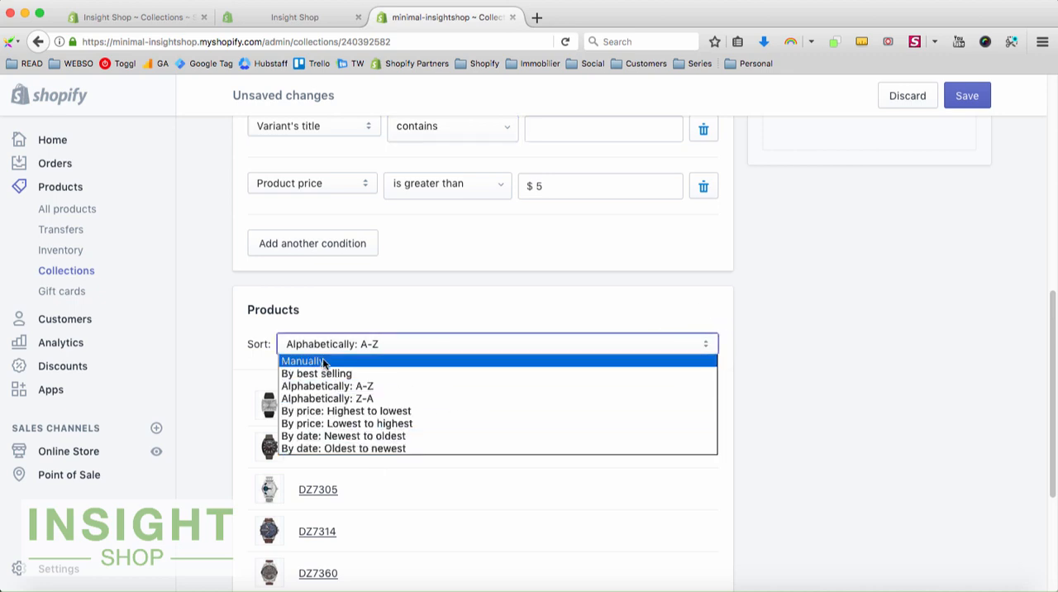
mouse_move(337, 448)
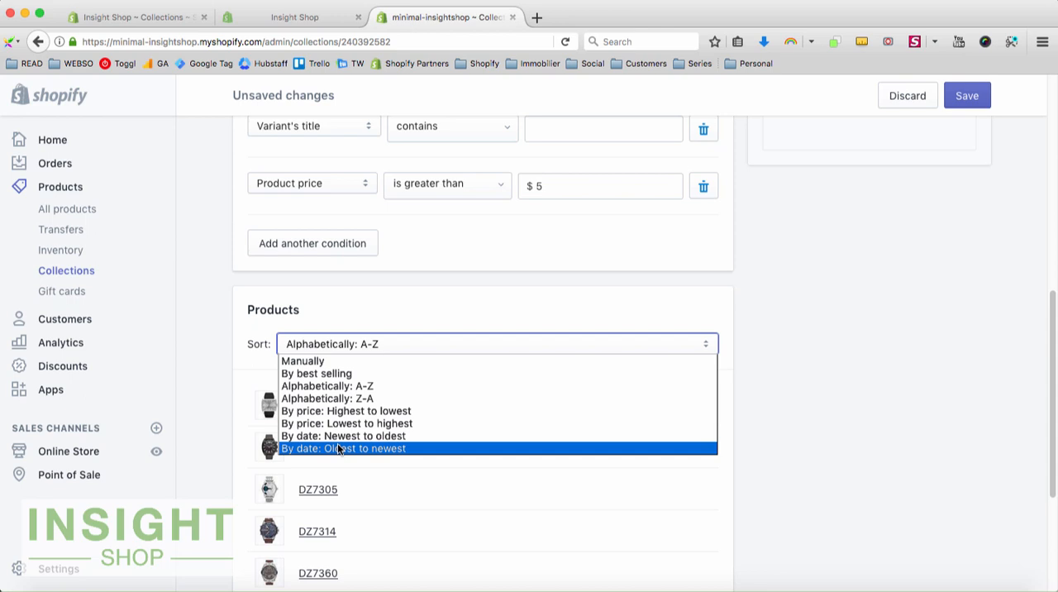
mouse_move(327, 396)
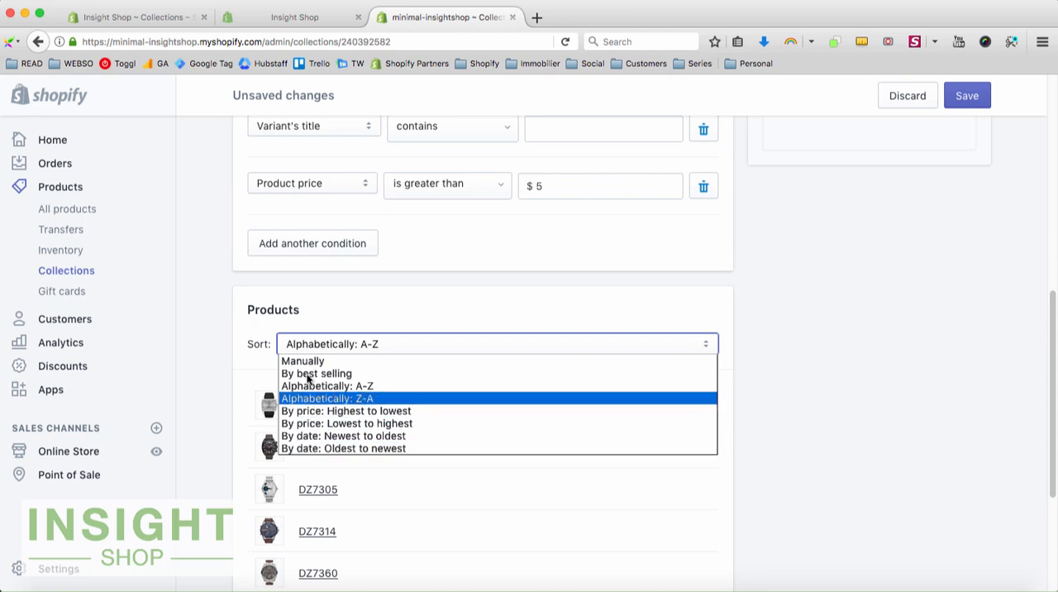
click(315, 373)
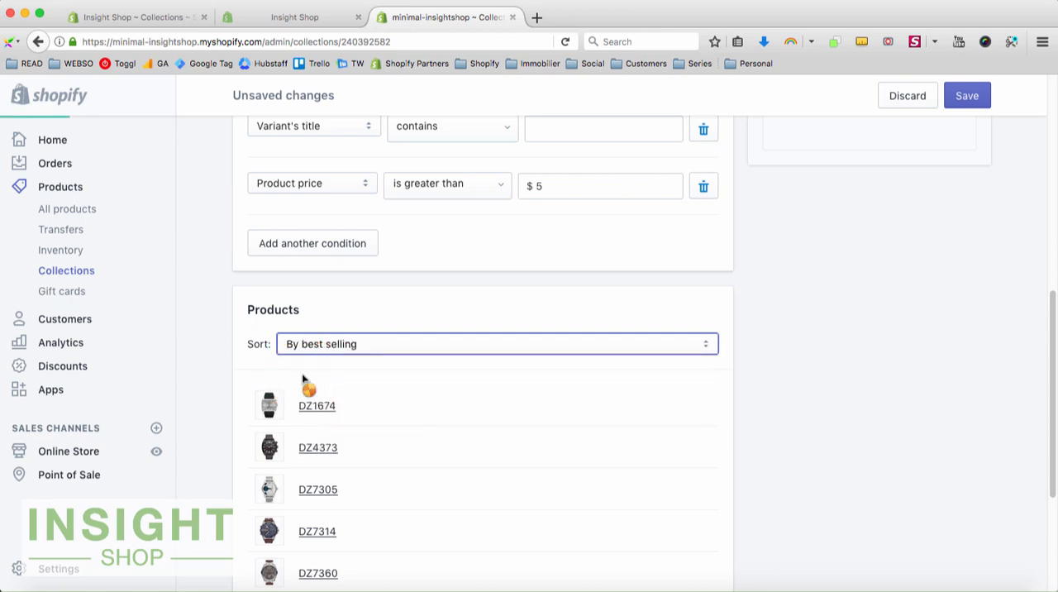
mouse_move(827, 460)
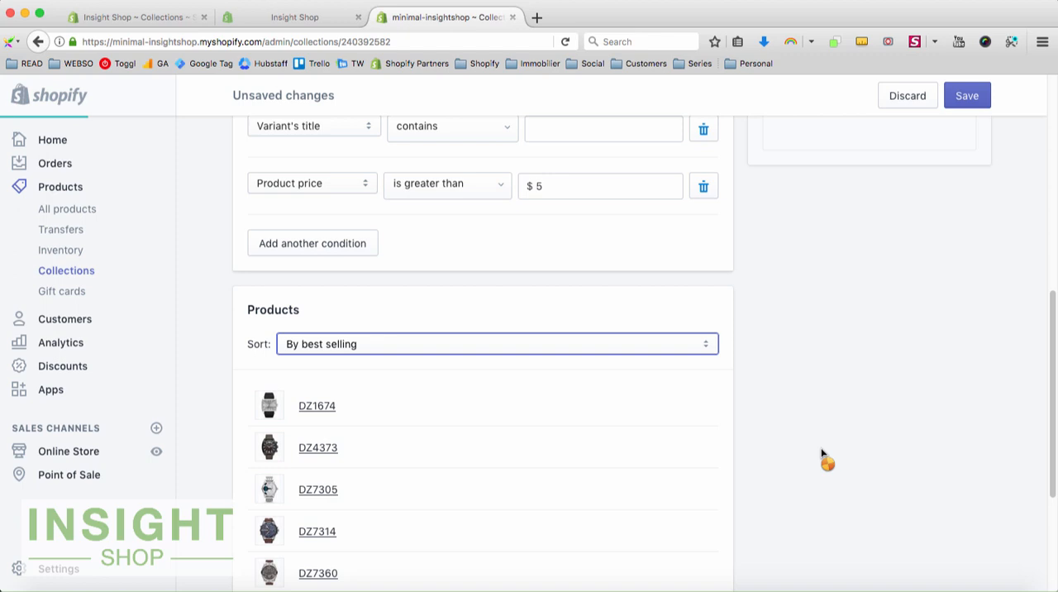
click(496, 344)
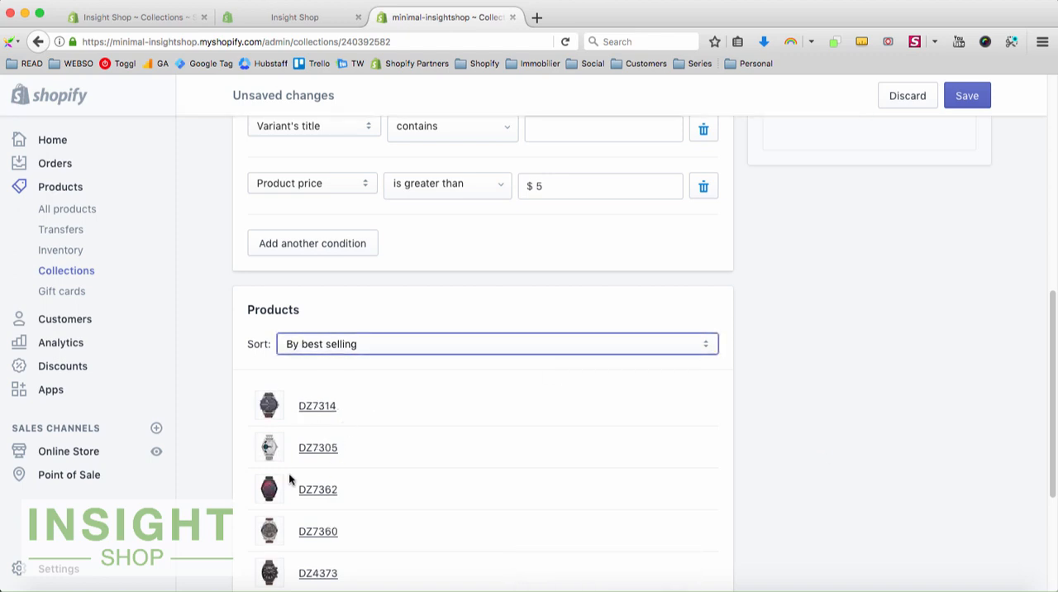
mouse_move(485, 337)
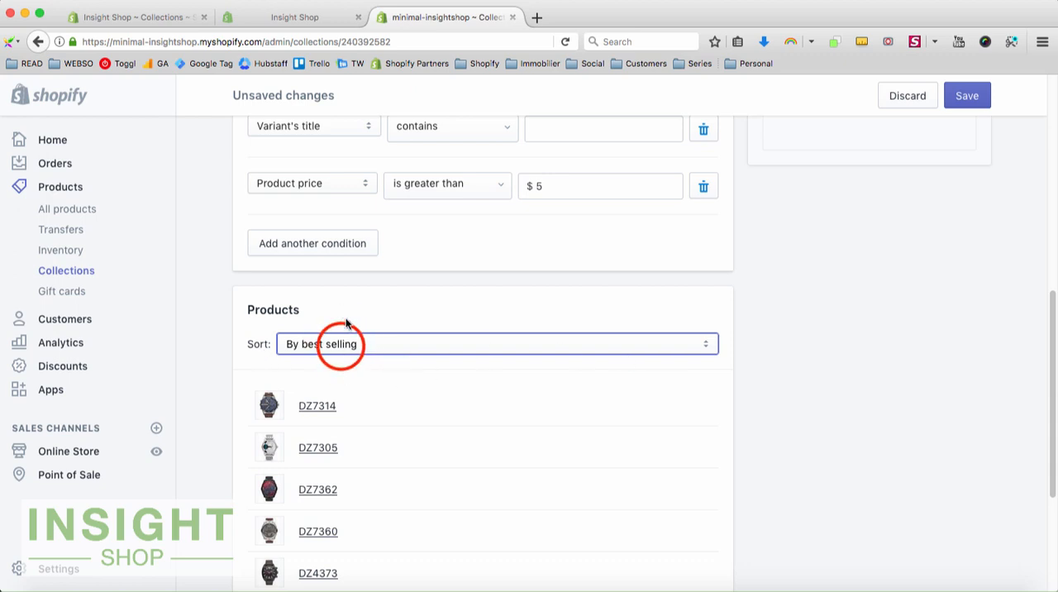
Switch to manual sorting and drag DZ7360 to second and DZ1674 to fourth place.
click(496, 344)
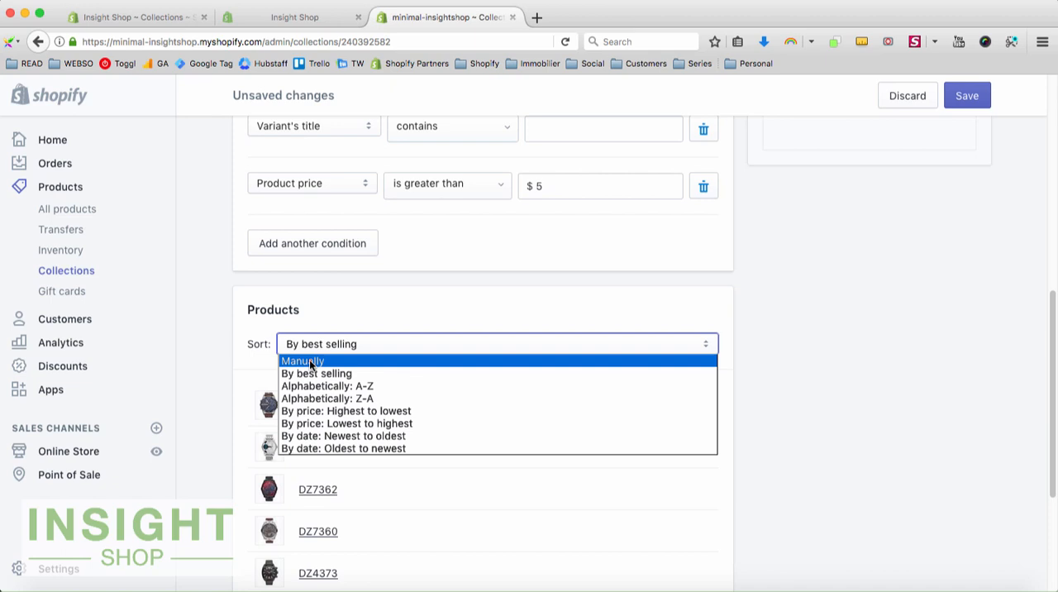
click(301, 360)
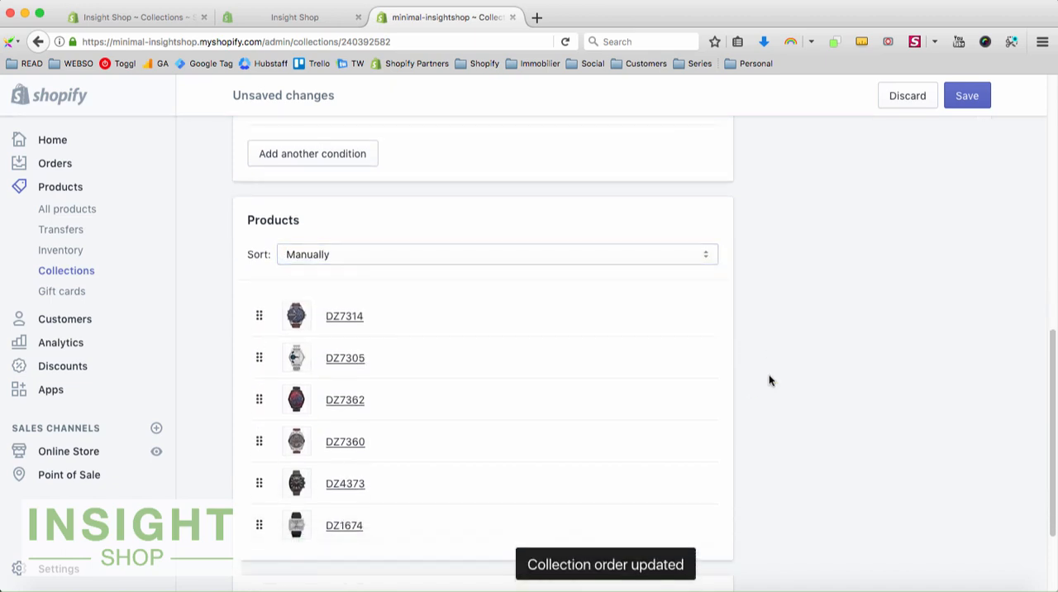
mouse_move(347, 378)
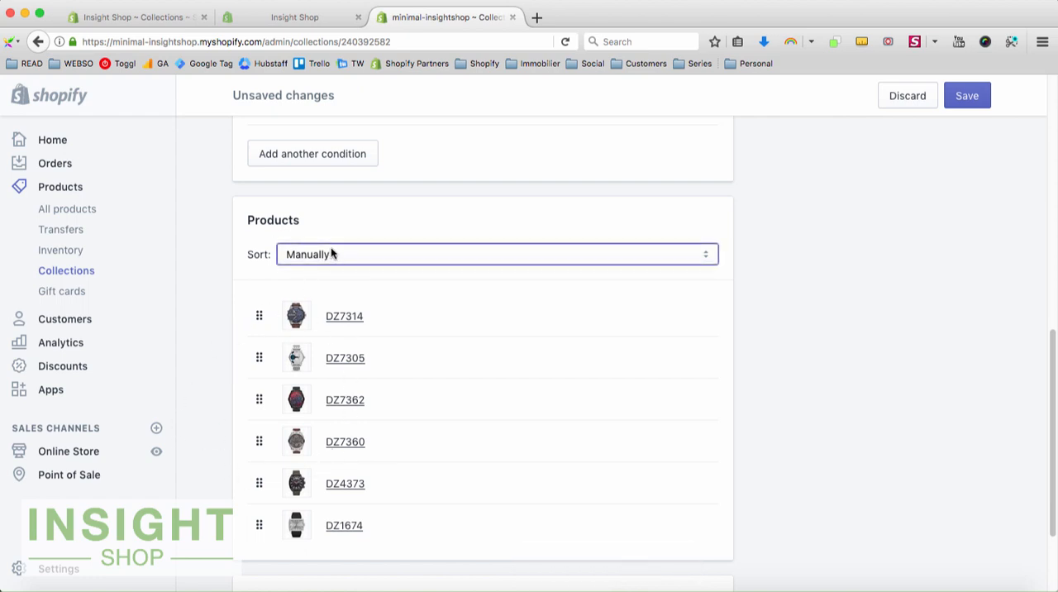
mouse_move(297, 364)
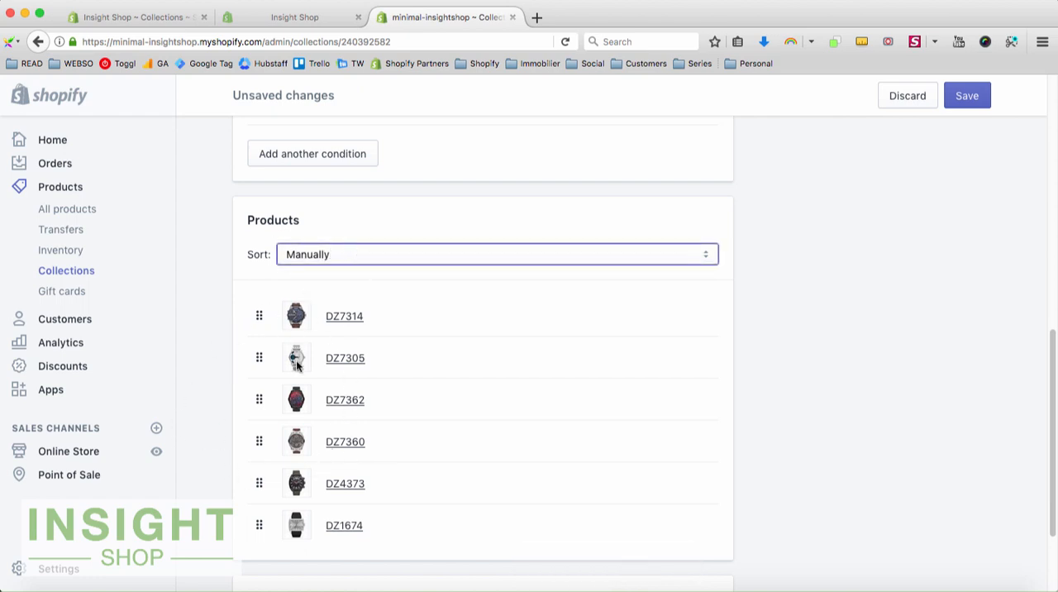
drag(258, 439, 257, 393)
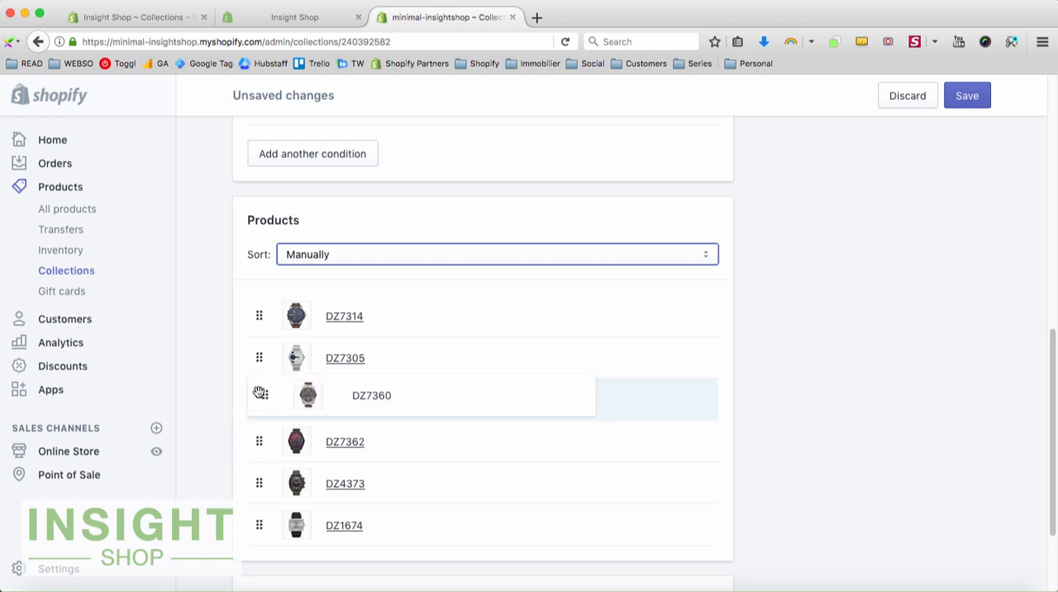
drag(260, 393, 259, 357)
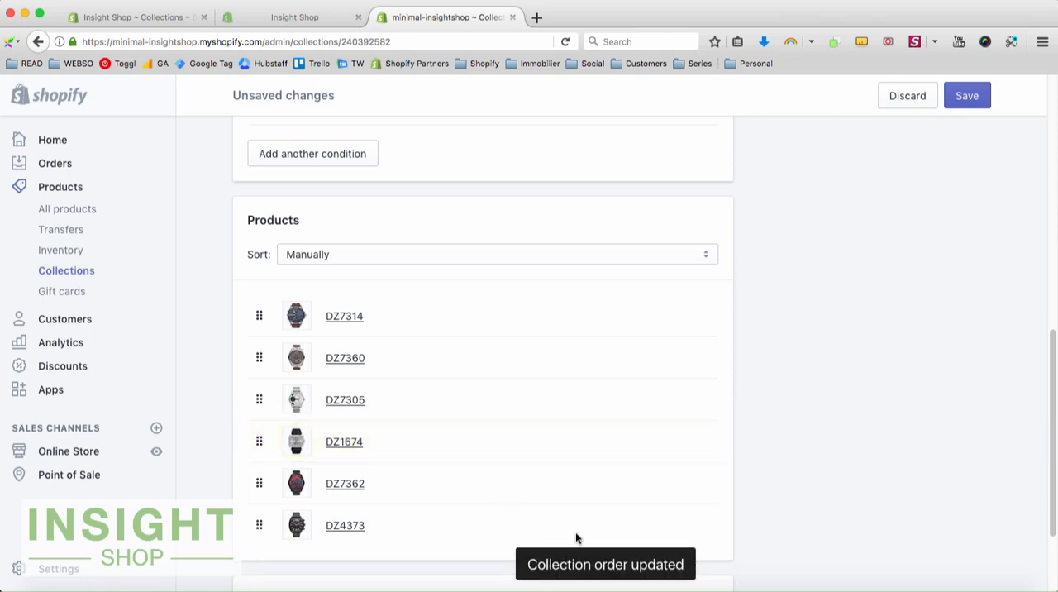
click(496, 254)
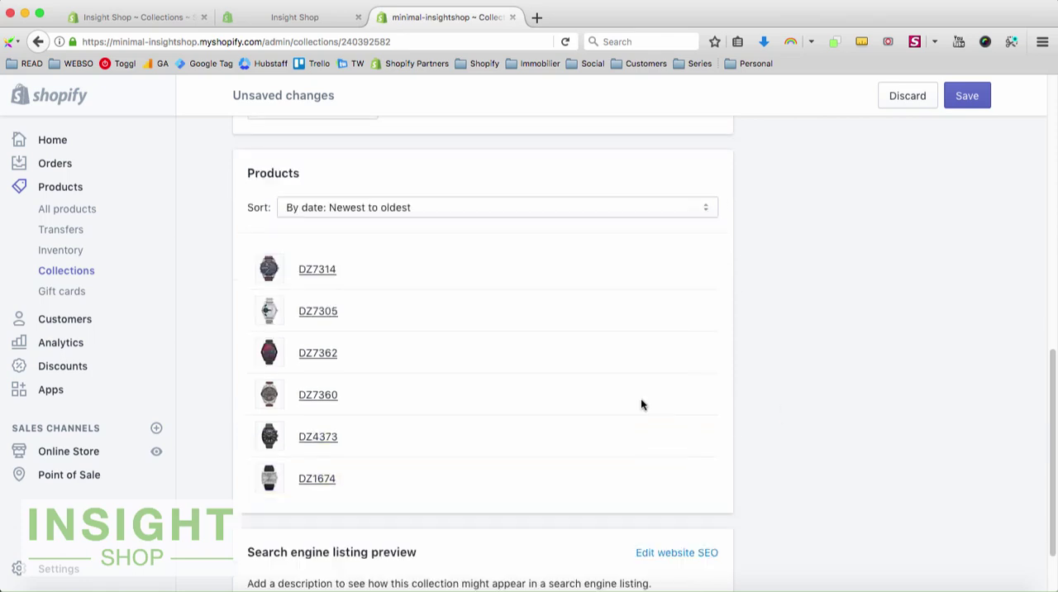
mouse_move(712, 377)
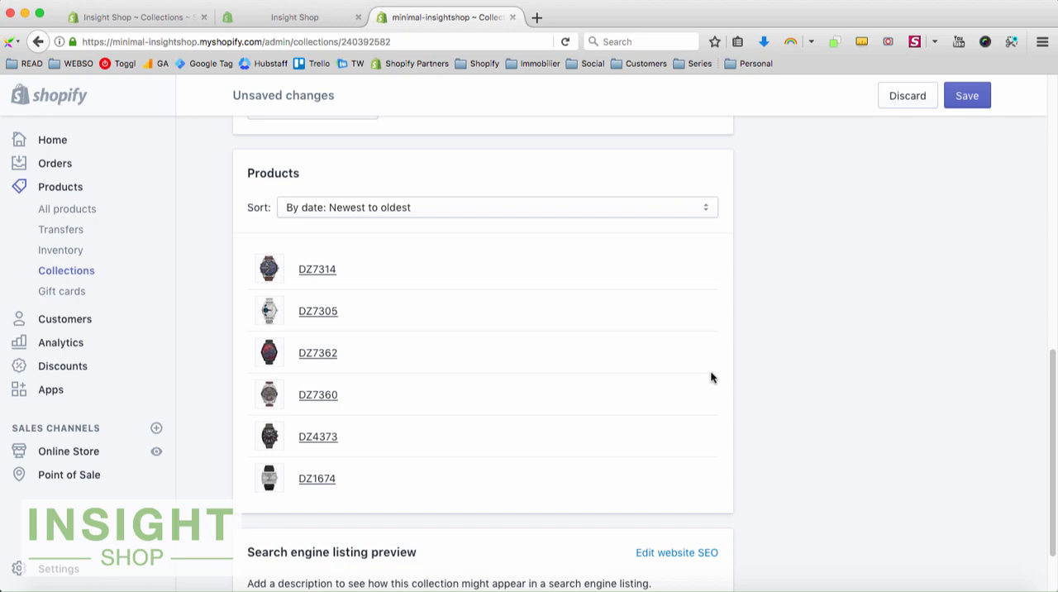
mouse_move(677, 314)
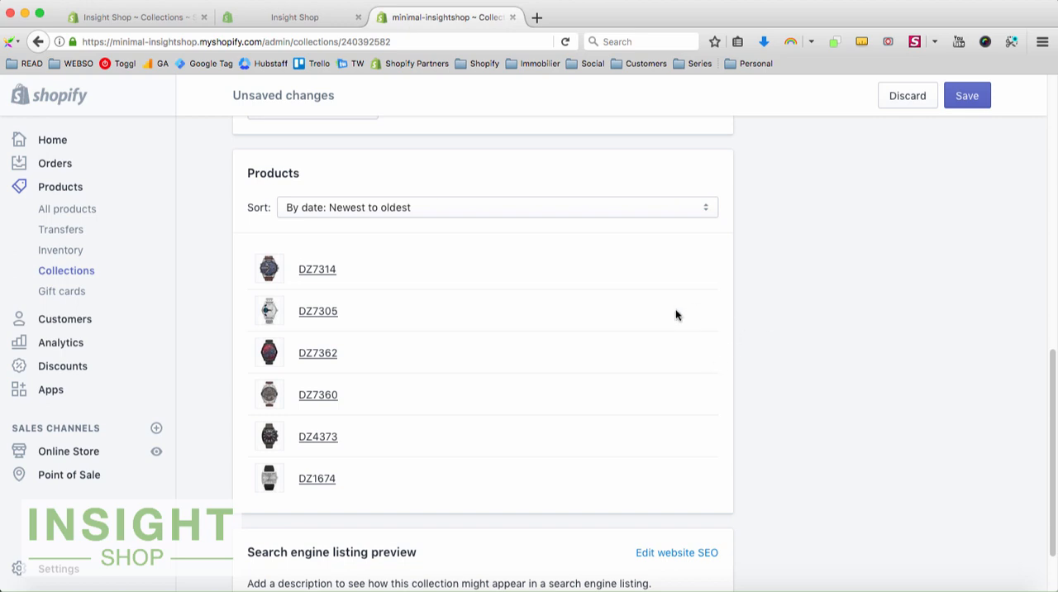
mouse_move(618, 298)
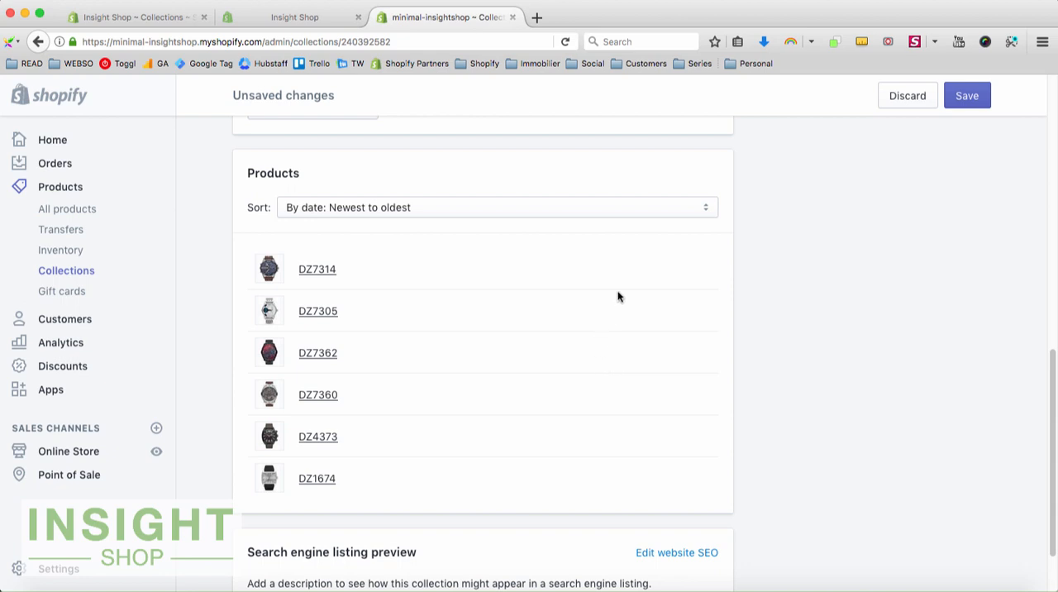